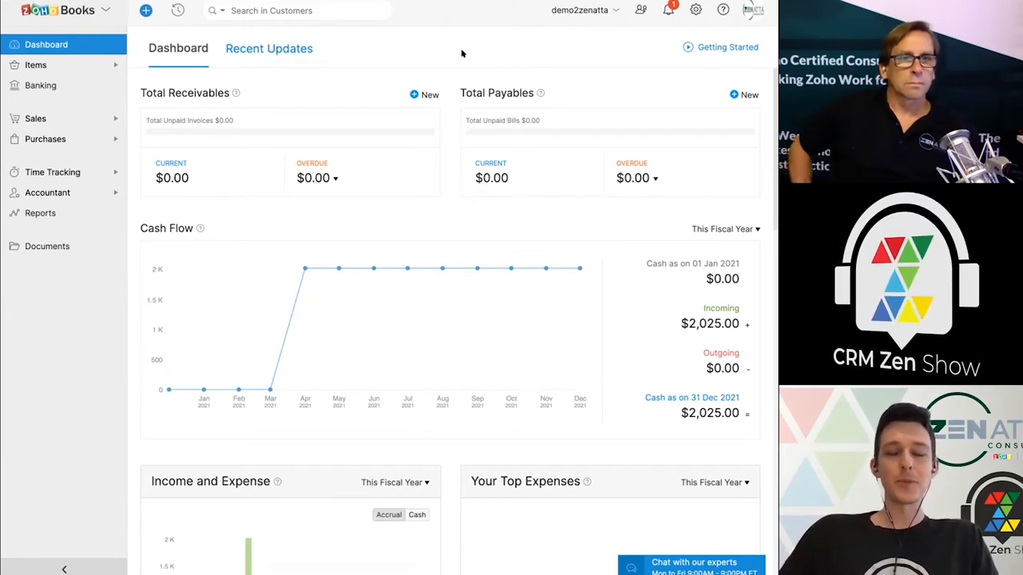
mouse_move(92, 137)
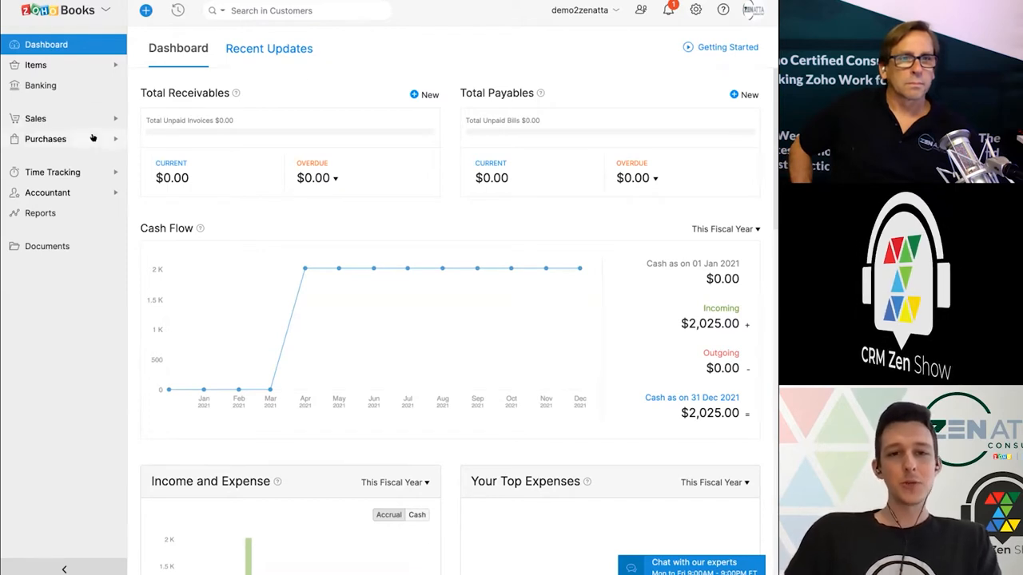
Show the Active Vendors list with Insurance Company and Widget Manufacturer under Purchases
click(45, 138)
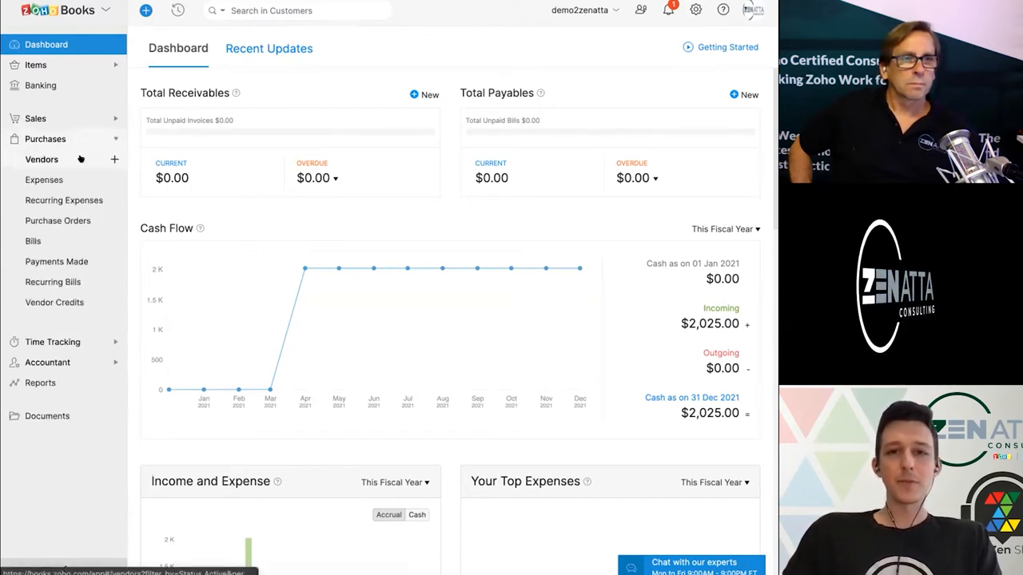
click(41, 159)
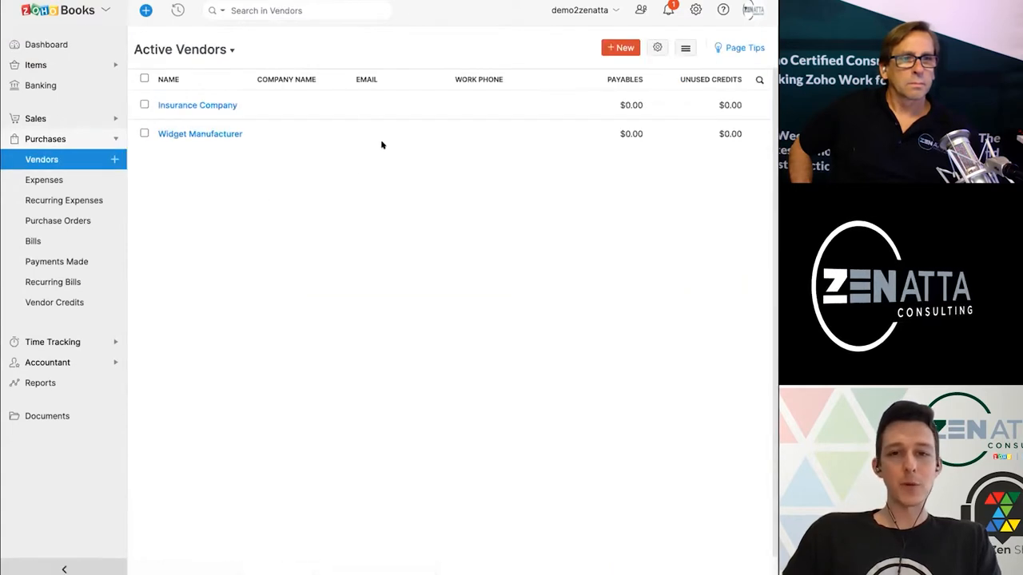
mouse_move(363, 43)
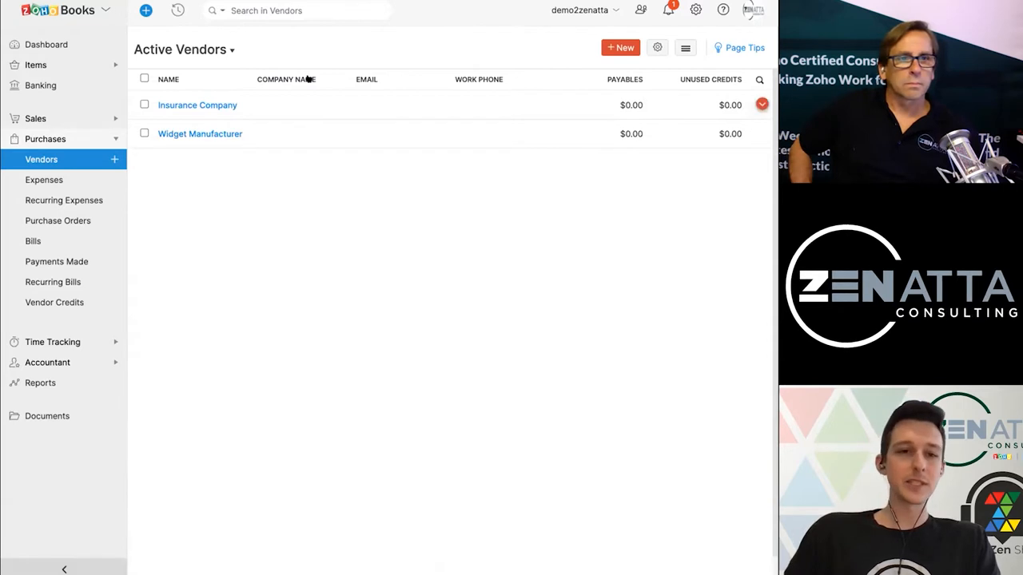
mouse_move(252, 134)
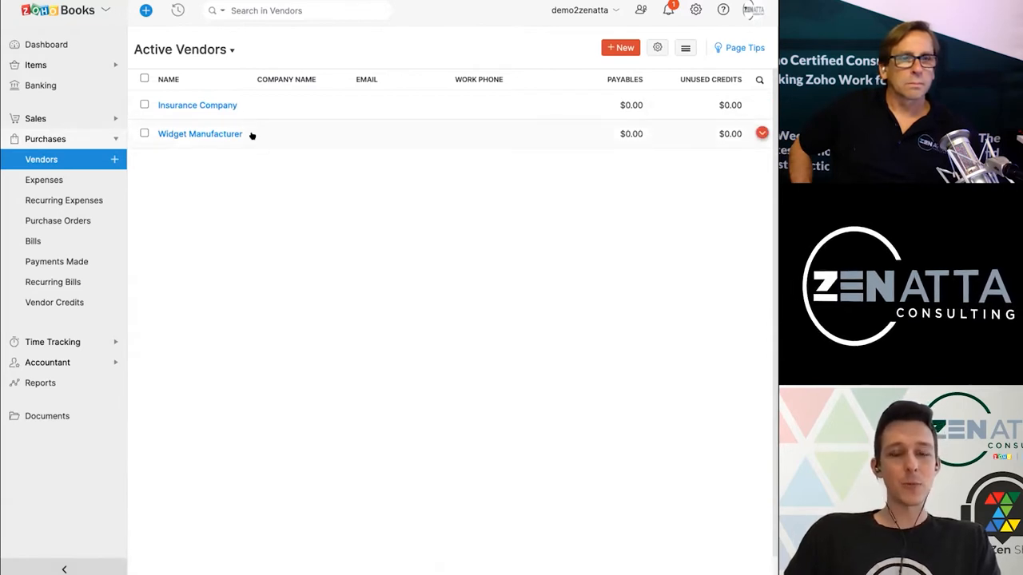
mouse_move(197, 105)
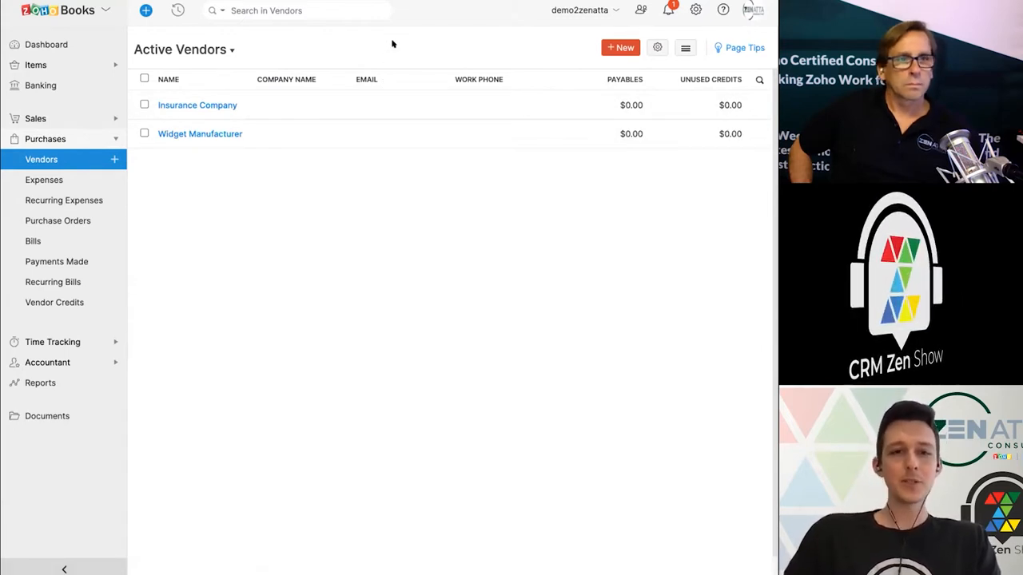
mouse_move(200, 174)
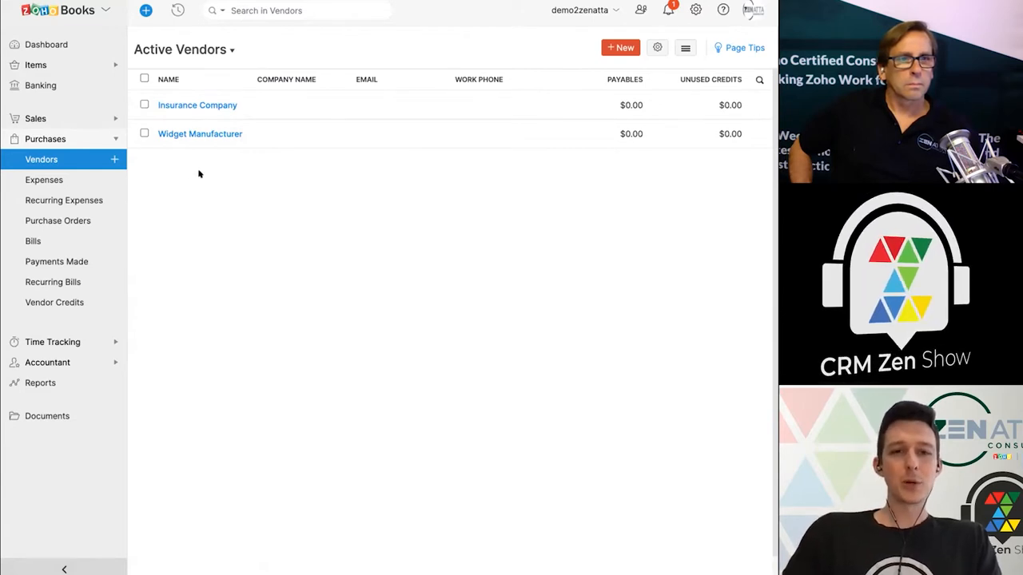
mouse_move(242, 154)
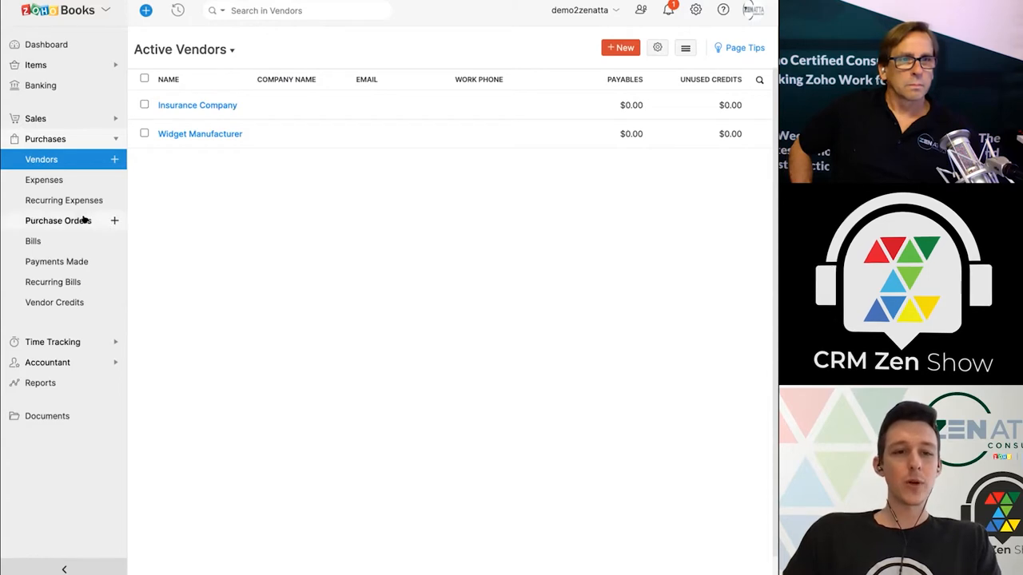
Go to Purchase Orders and start a new purchase order
click(58, 221)
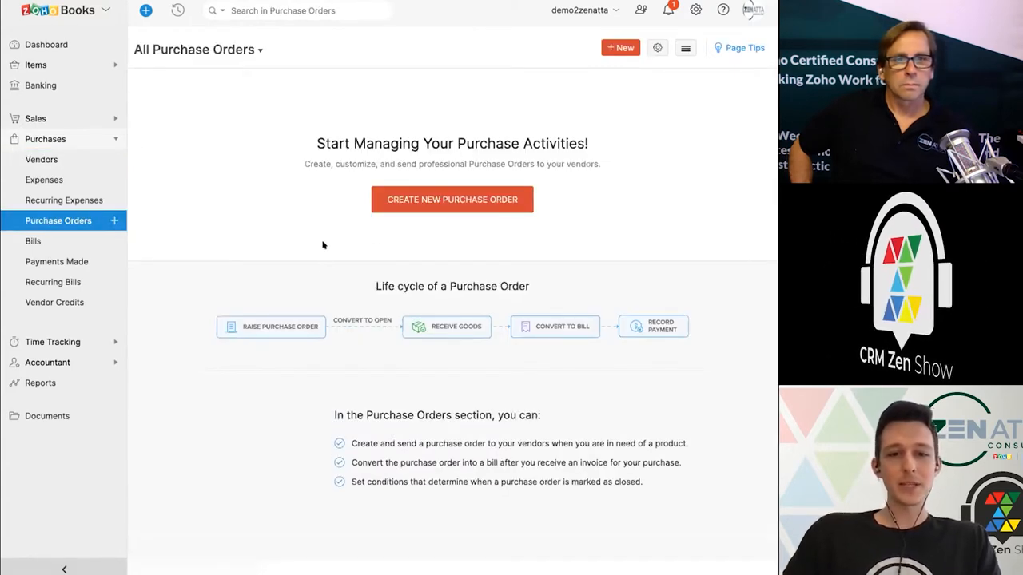
mouse_move(279, 315)
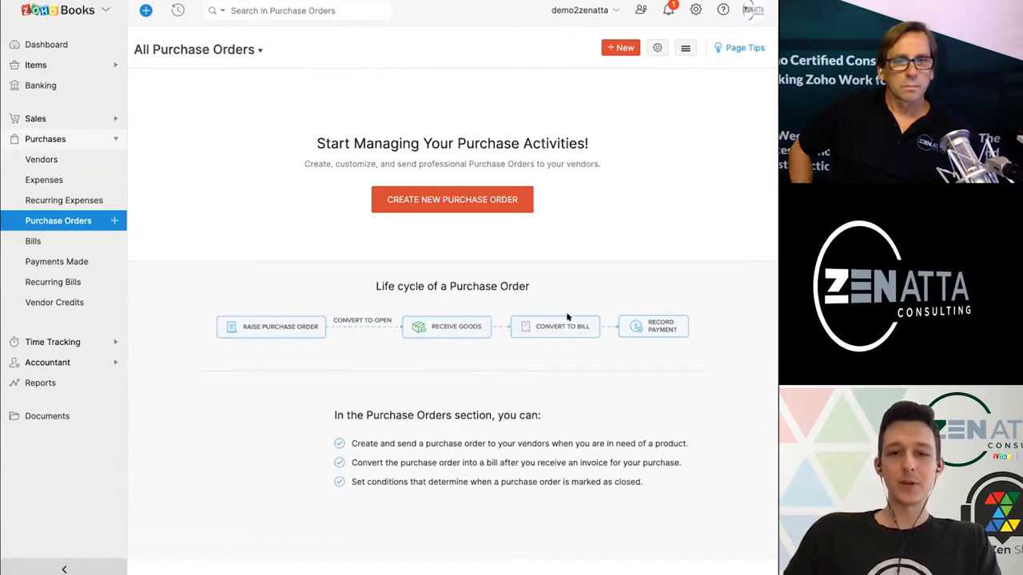
mouse_move(640, 228)
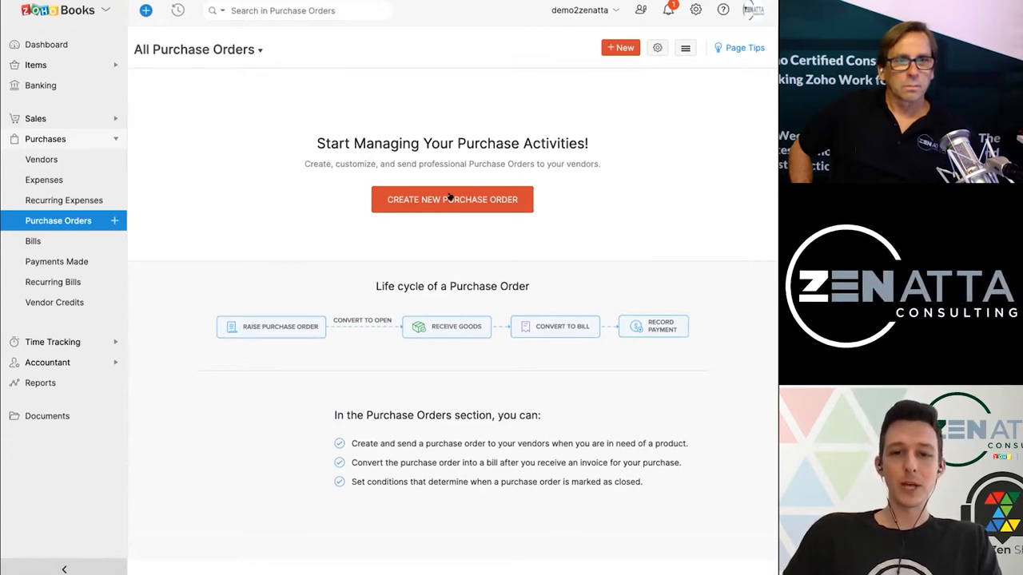
click(451, 199)
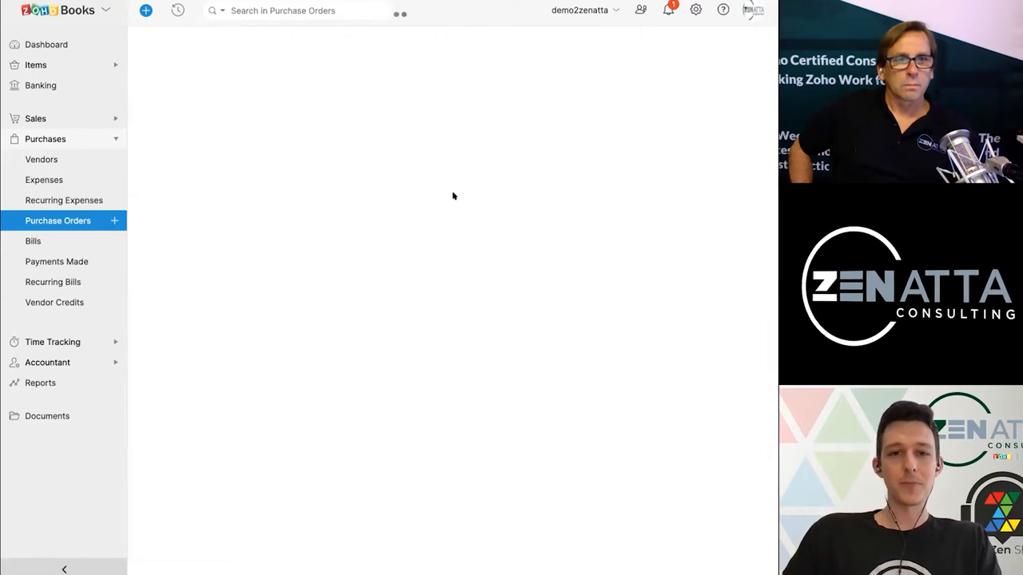
Make Widget Manufacturer the vendor on the new purchase order
click(113, 221)
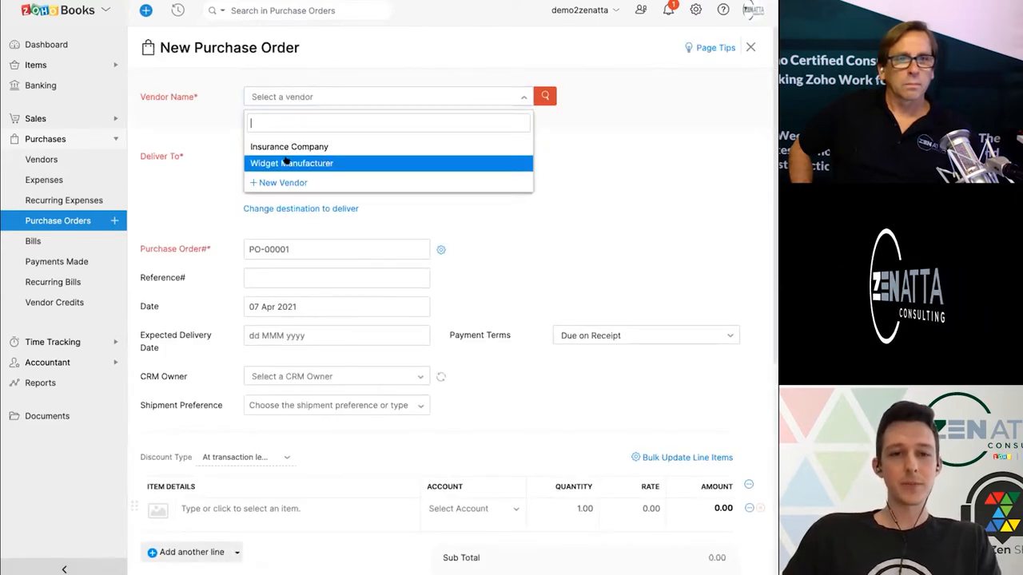
click(291, 163)
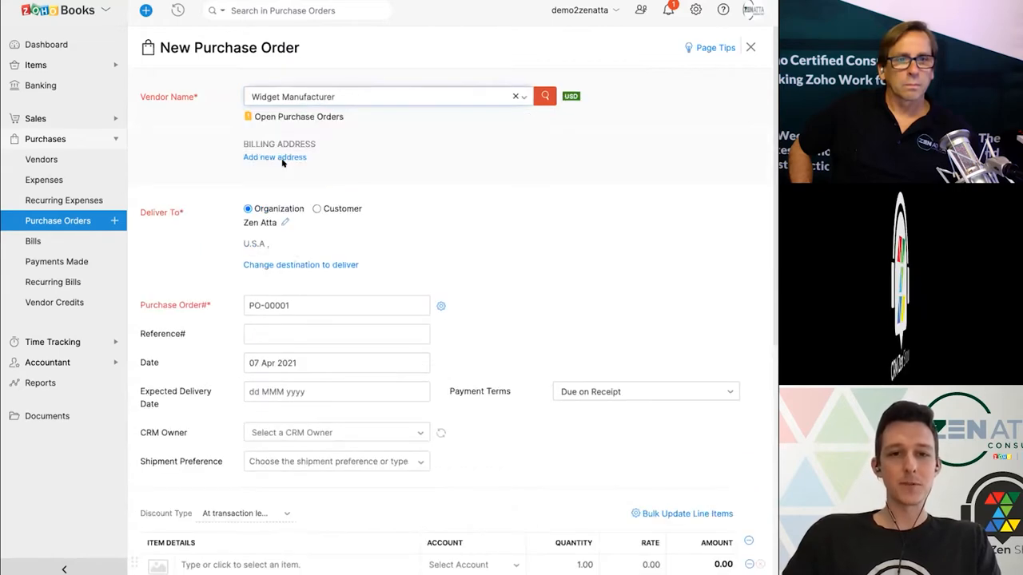
scroll(down, 3)
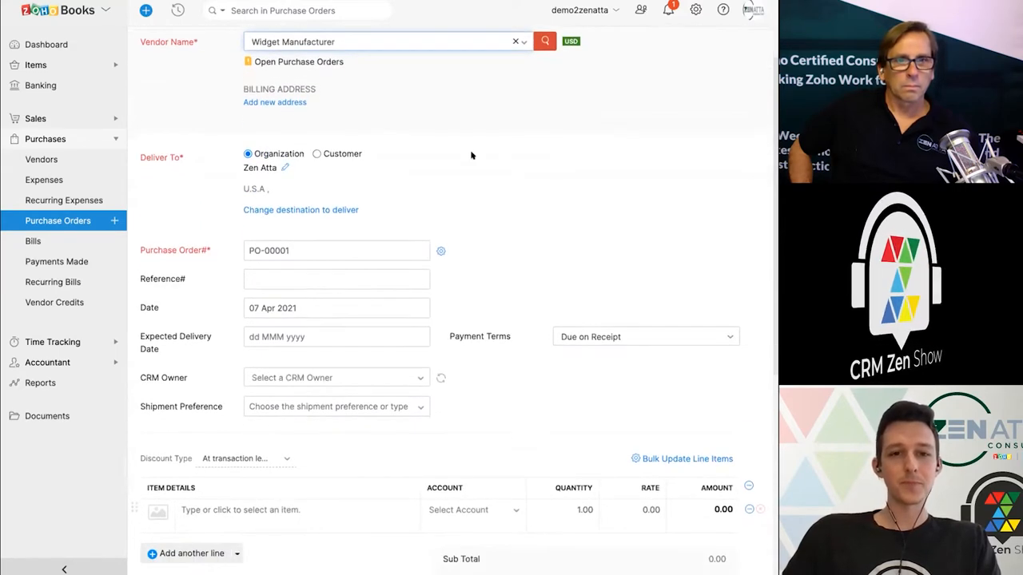
mouse_move(148, 156)
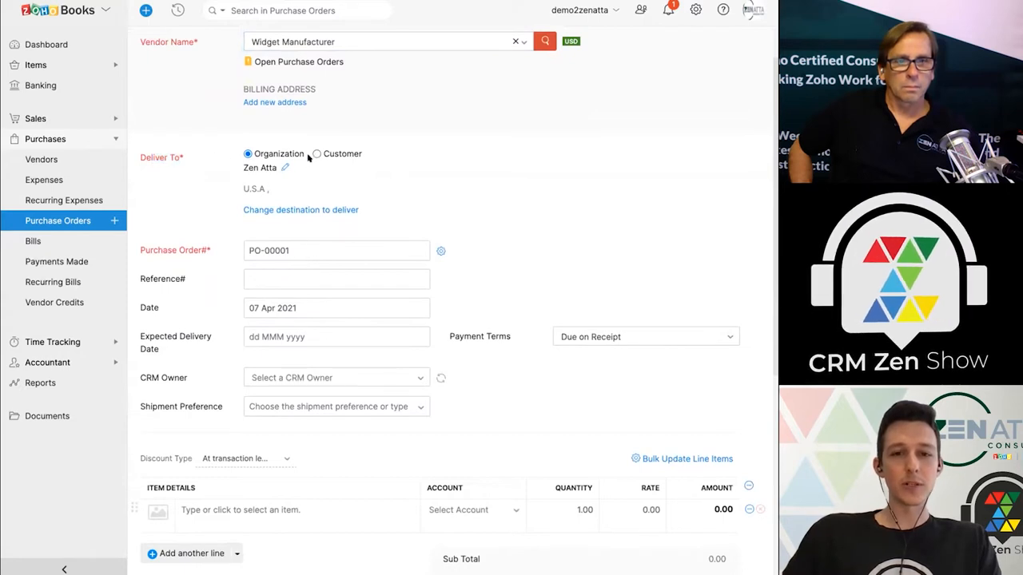
Try Deliver To Customer, then keep delivery to the organization Zen Atta
click(316, 153)
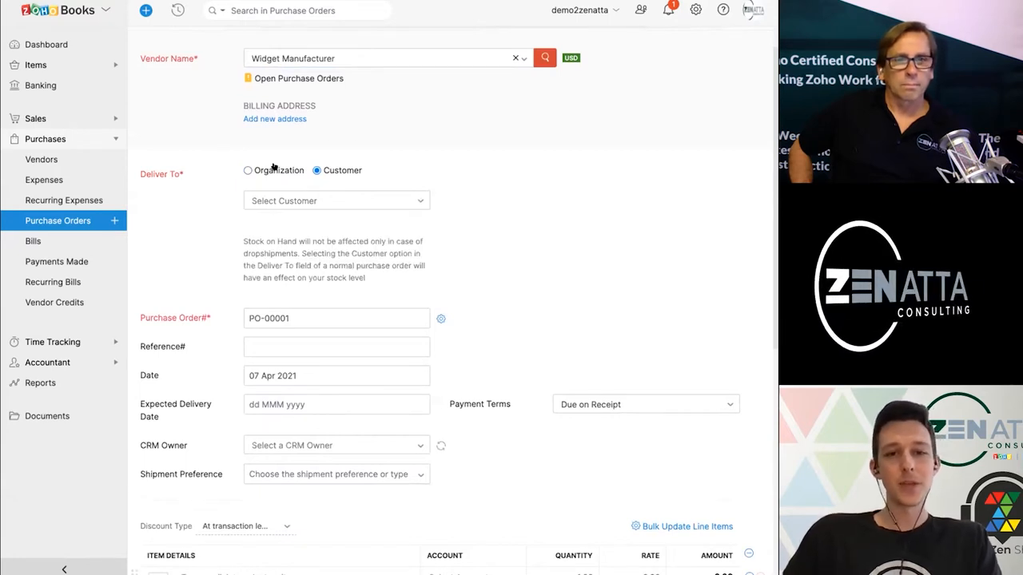
click(247, 170)
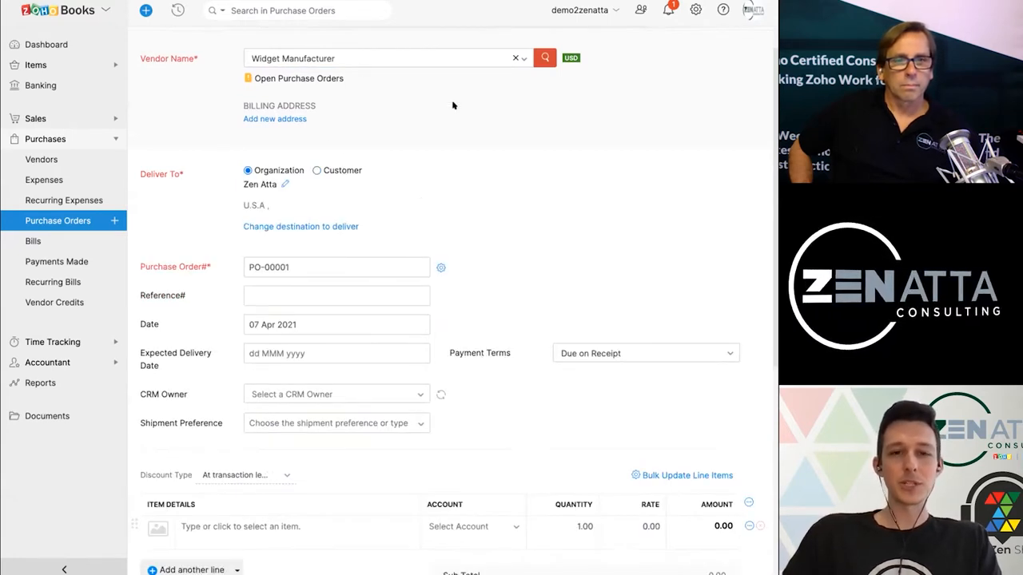
scroll(down, 3)
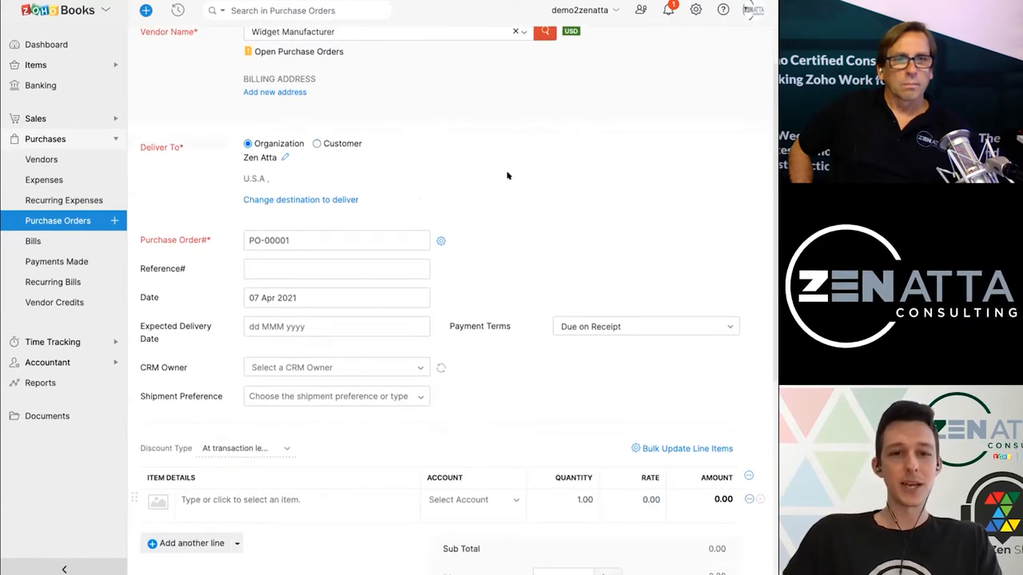
scroll(down, 3)
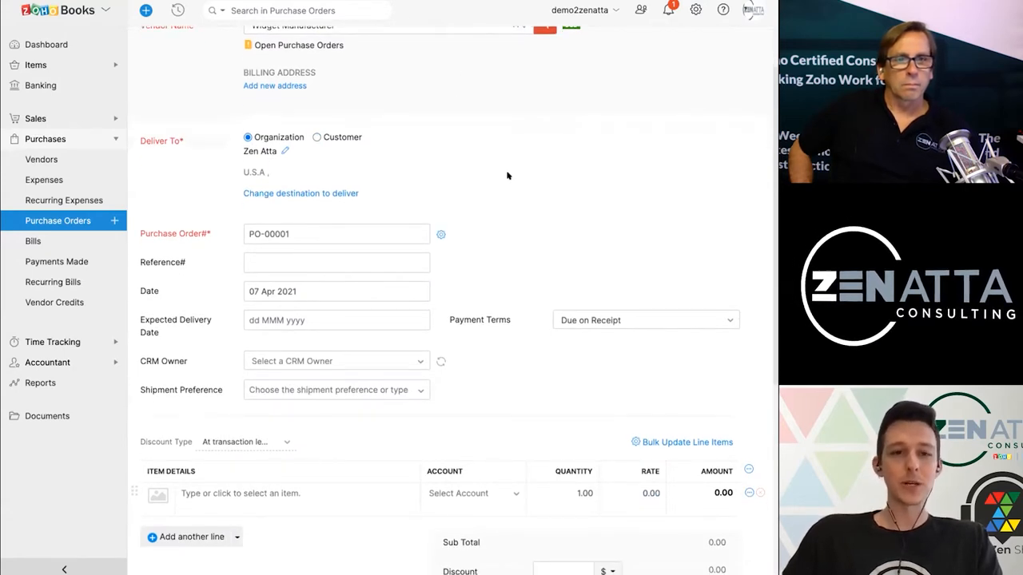
scroll(down, 3)
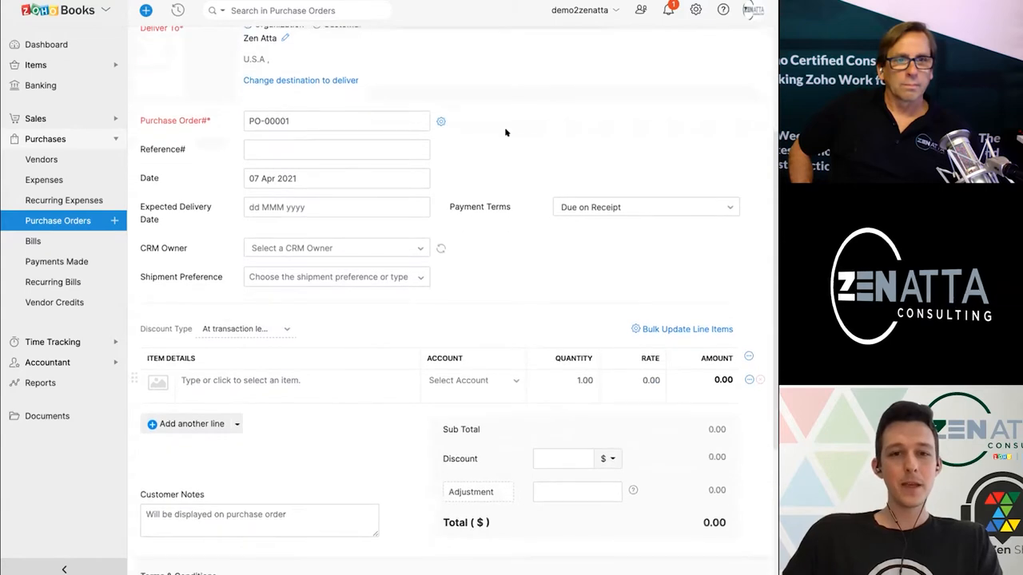
scroll(down, 3)
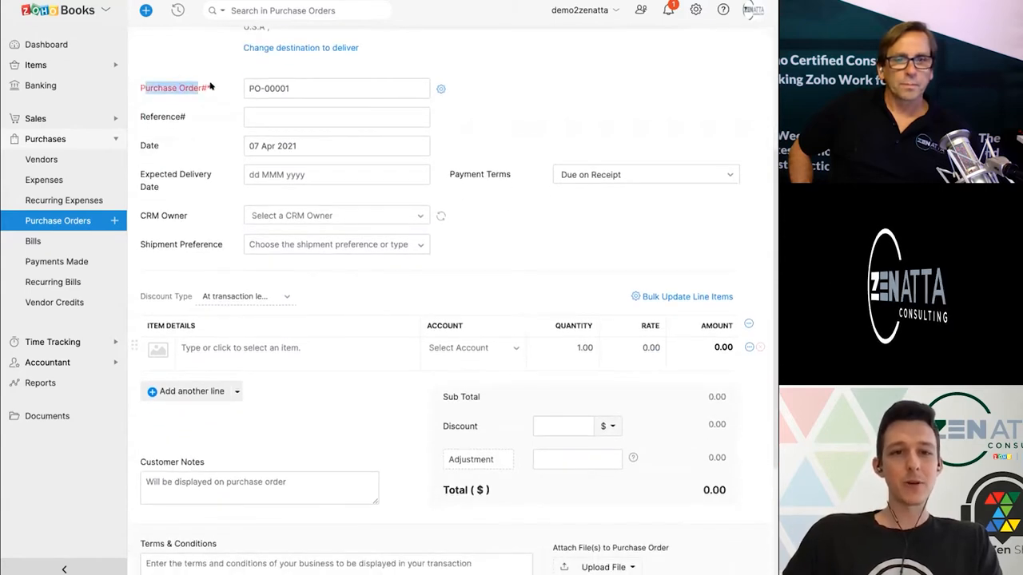
mouse_move(440, 88)
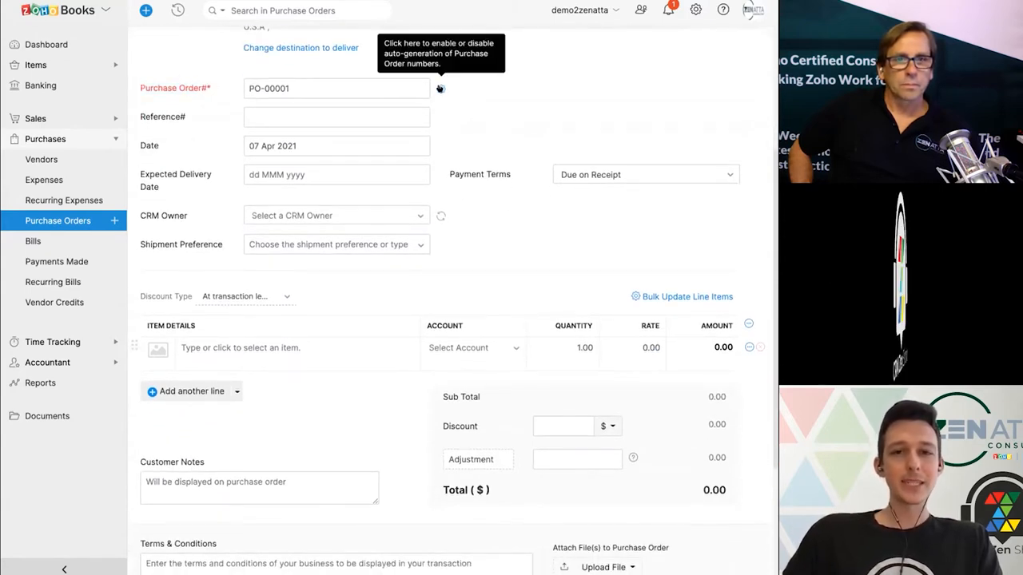
Review the purchase order numbering settings and leave PO-00001 unchanged
click(440, 88)
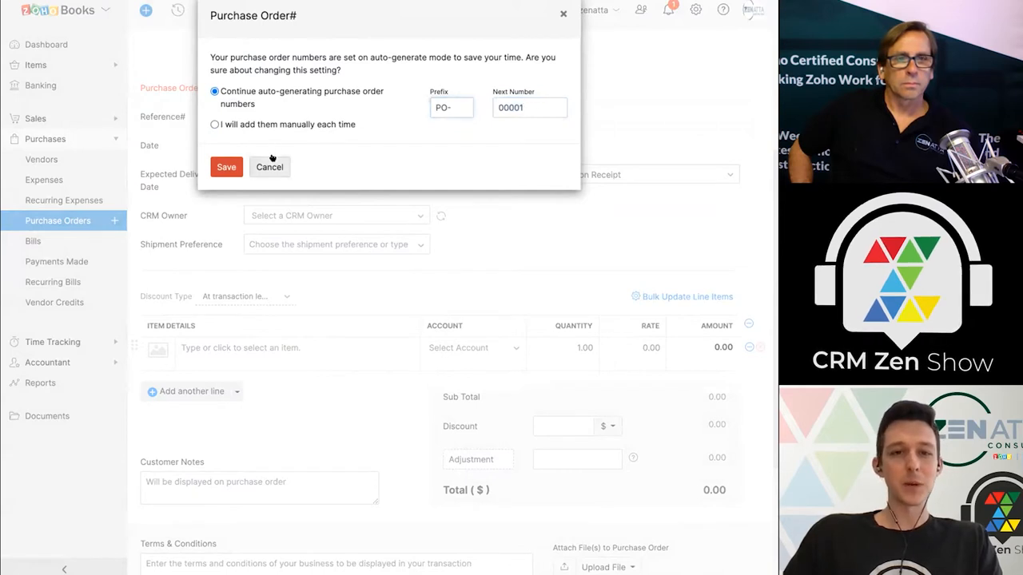
click(227, 167)
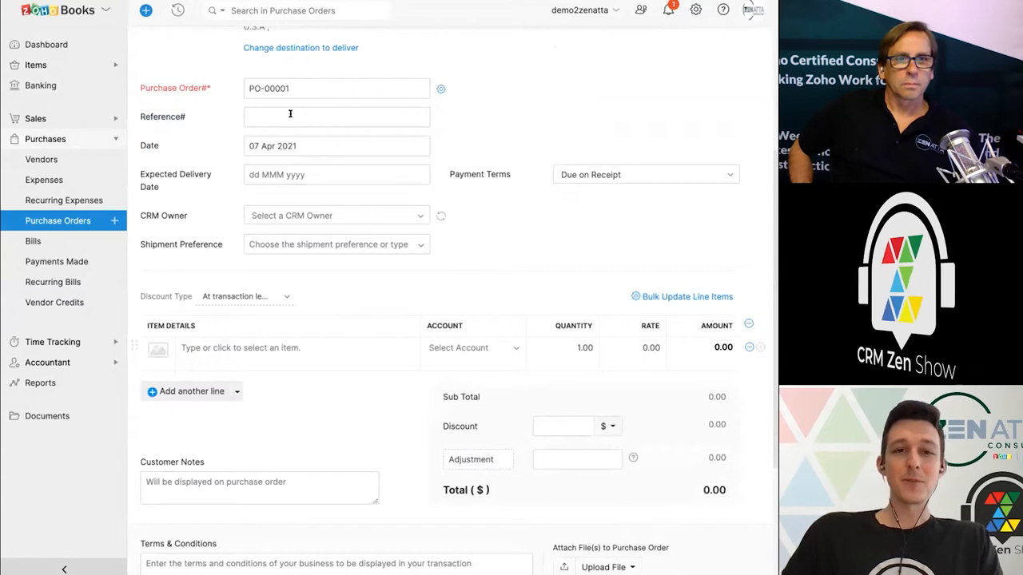
scroll(down, 3)
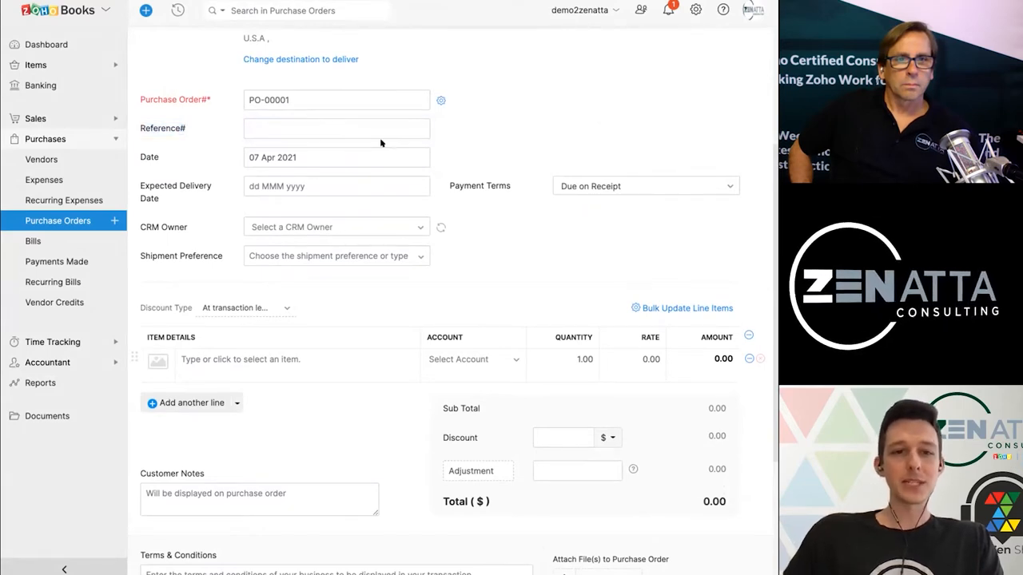
scroll(down, 3)
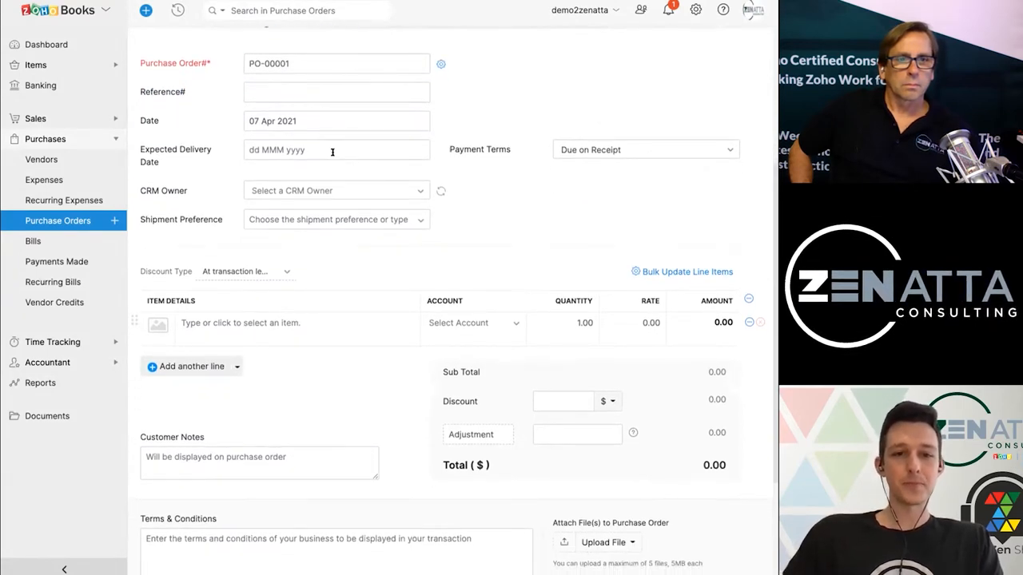
Set the expected delivery date to 15 Apr 2021
click(336, 149)
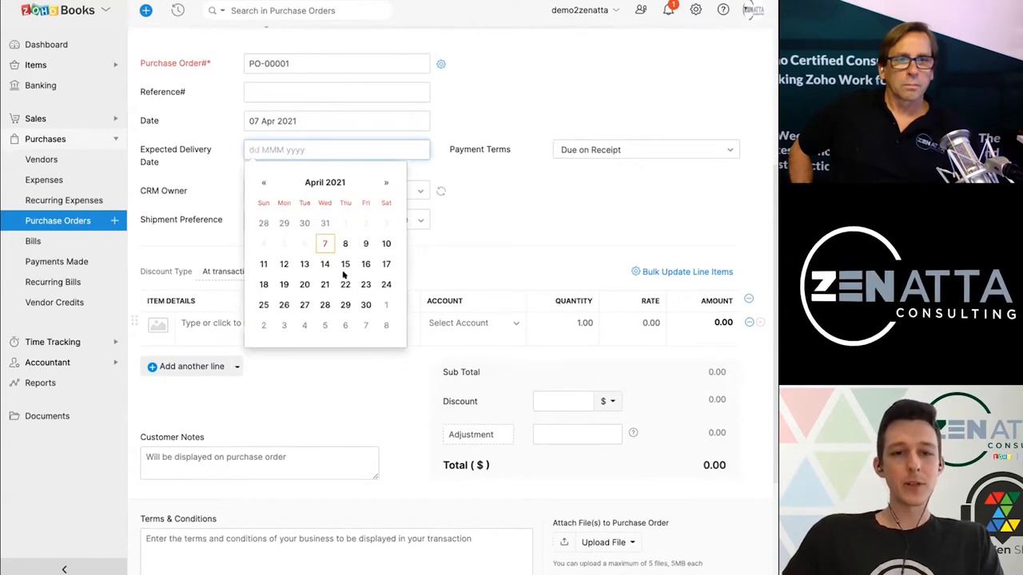
click(344, 263)
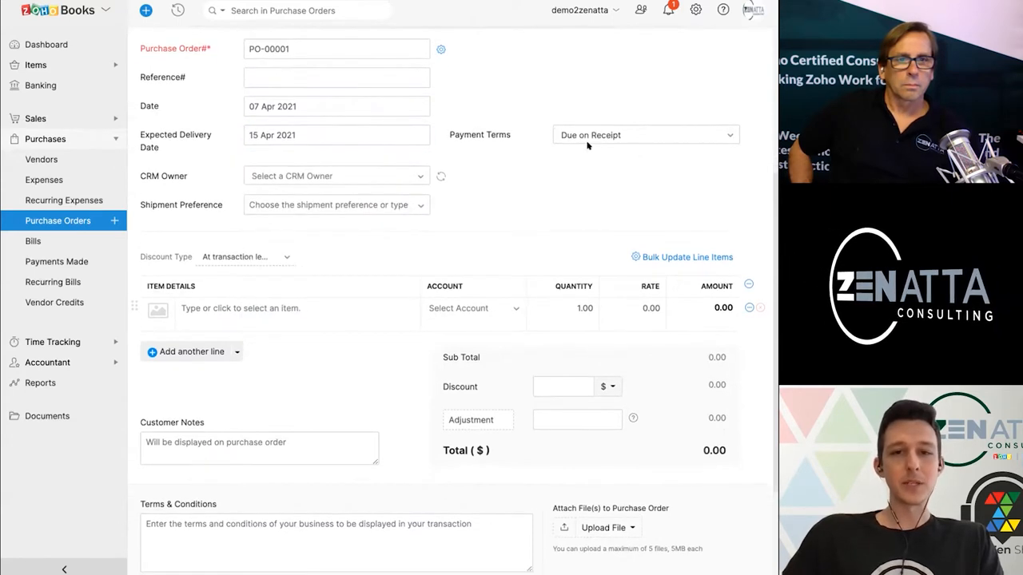
click(645, 134)
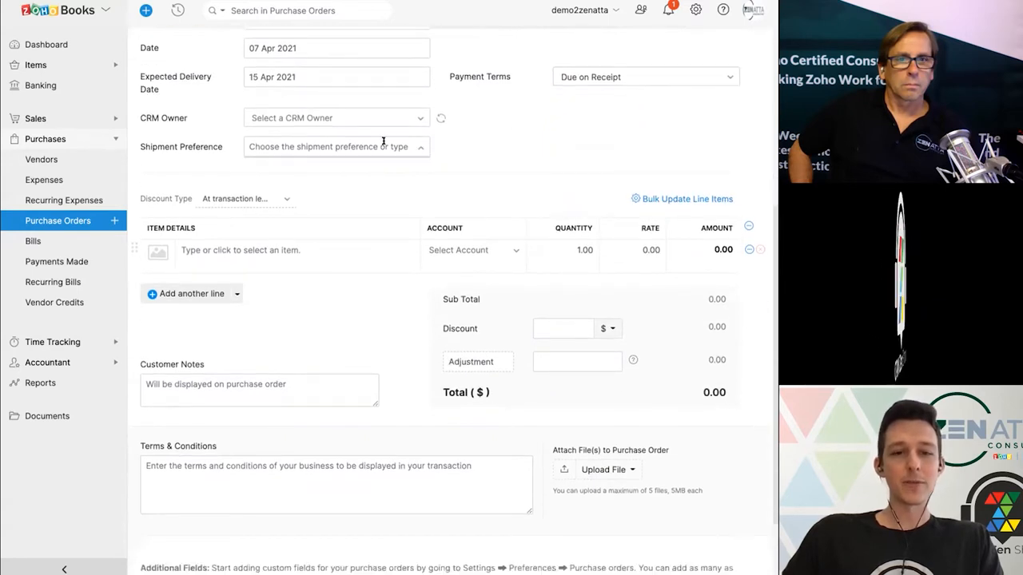
scroll(up, 3)
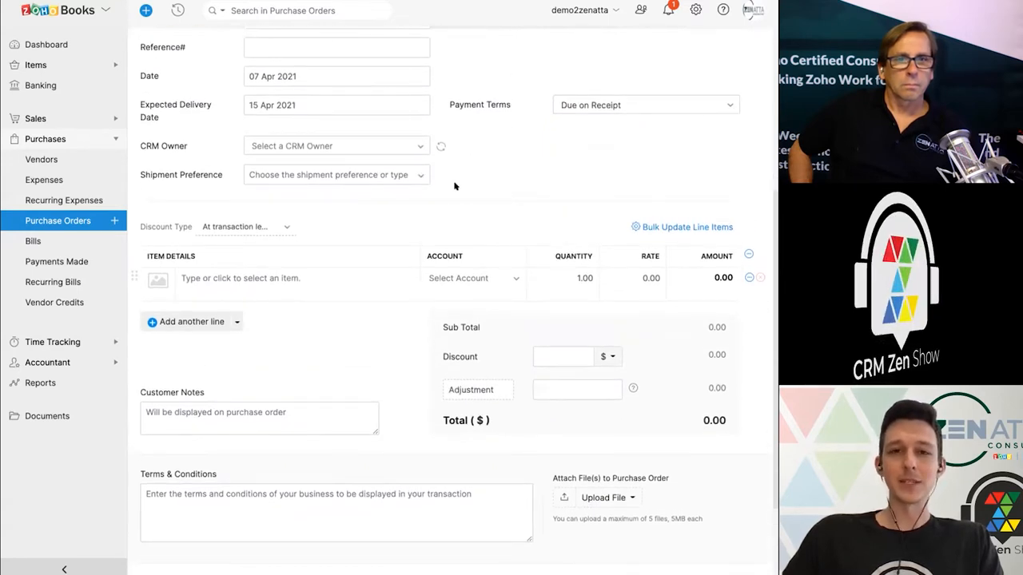
scroll(down, 3)
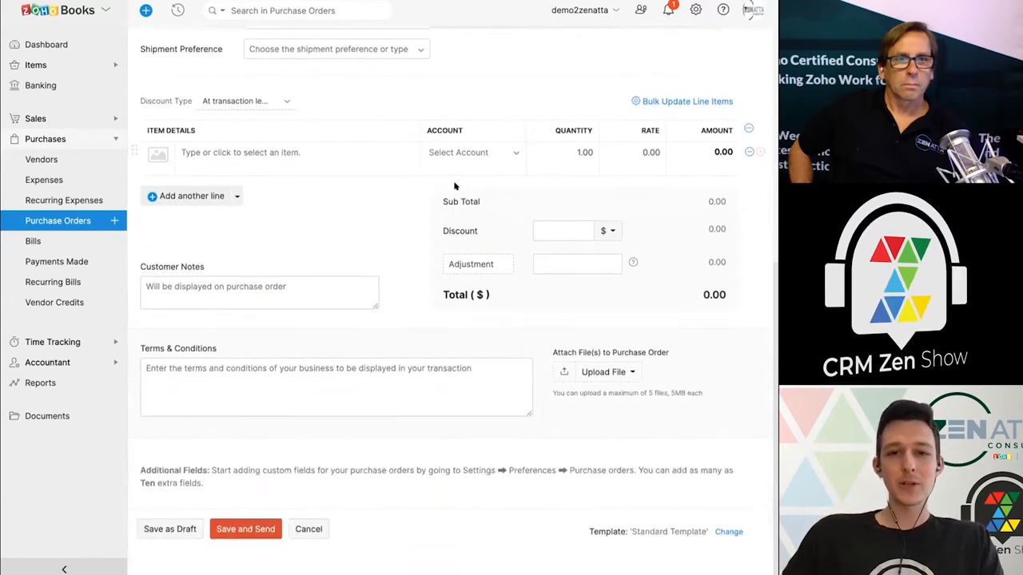
Add a Widget line of 10 pcs at 200 booked to Cost of Goods Sold, totalling 2,000.00
click(280, 152)
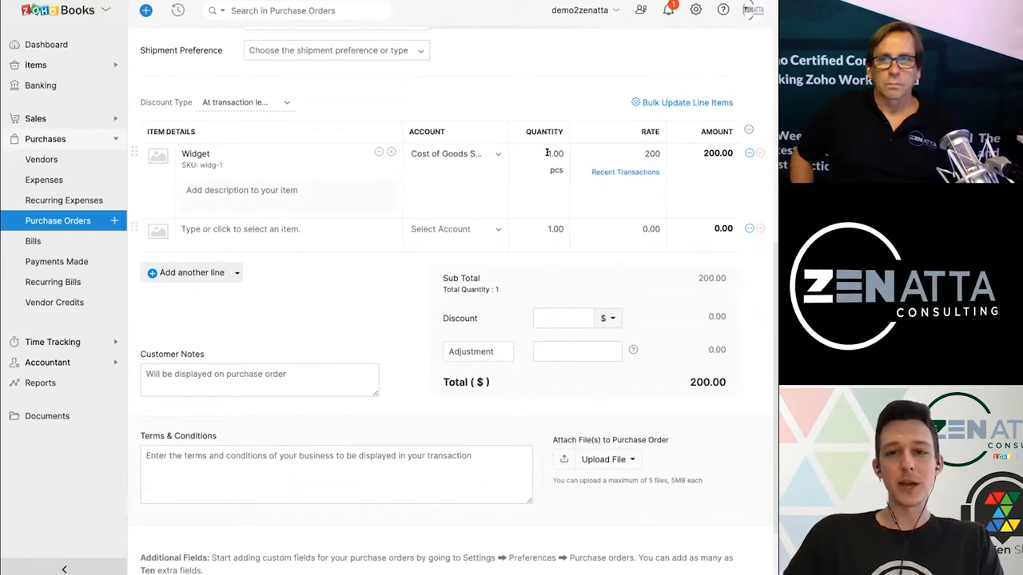
click(554, 153)
text(10)
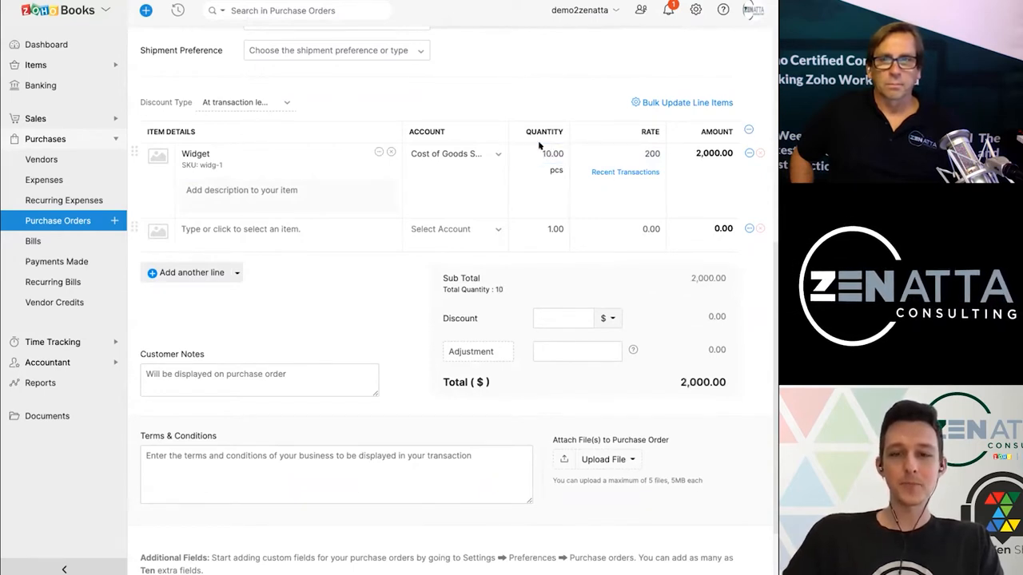
mouse_move(479, 155)
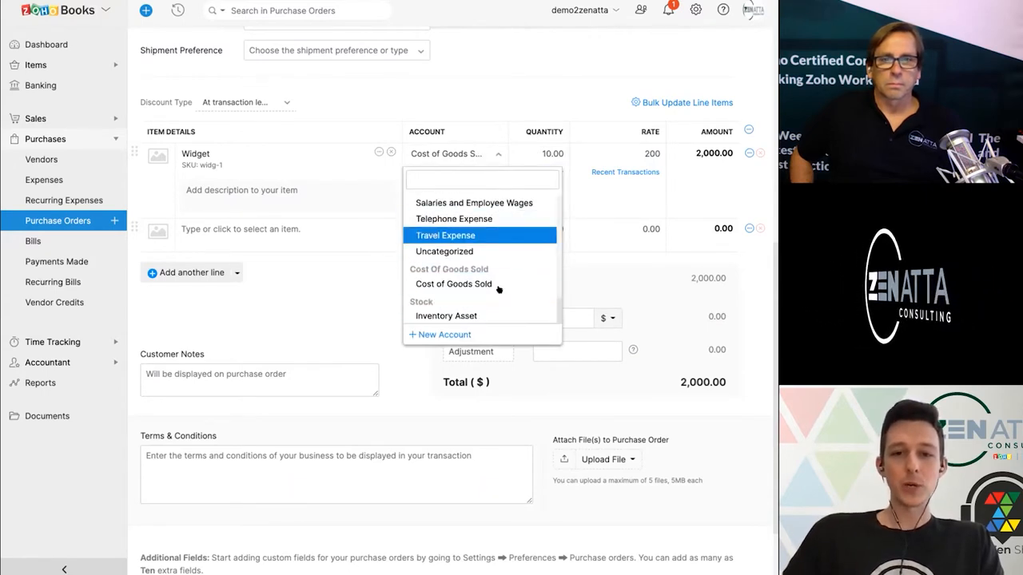
mouse_move(454, 220)
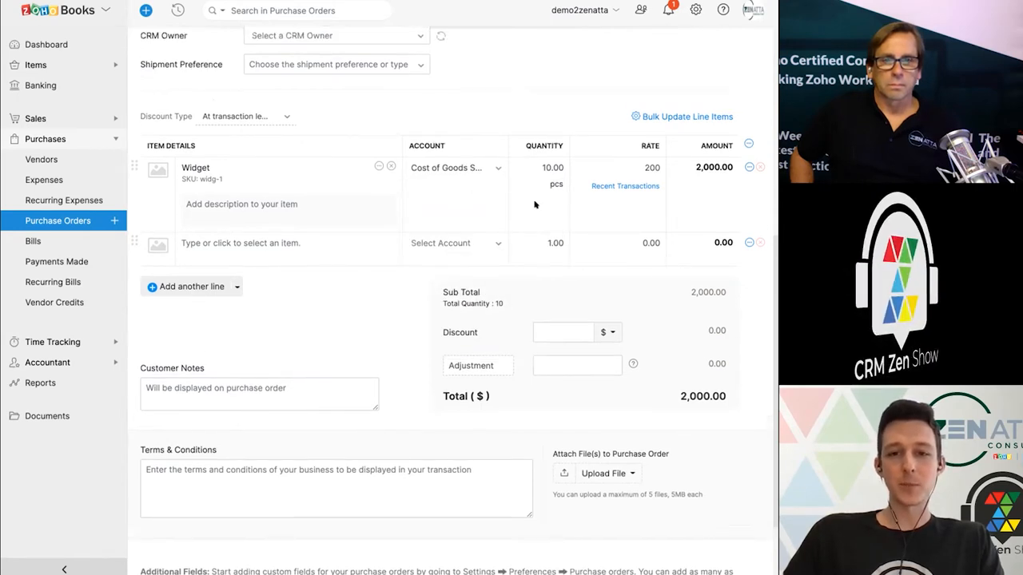
scroll(down, 3)
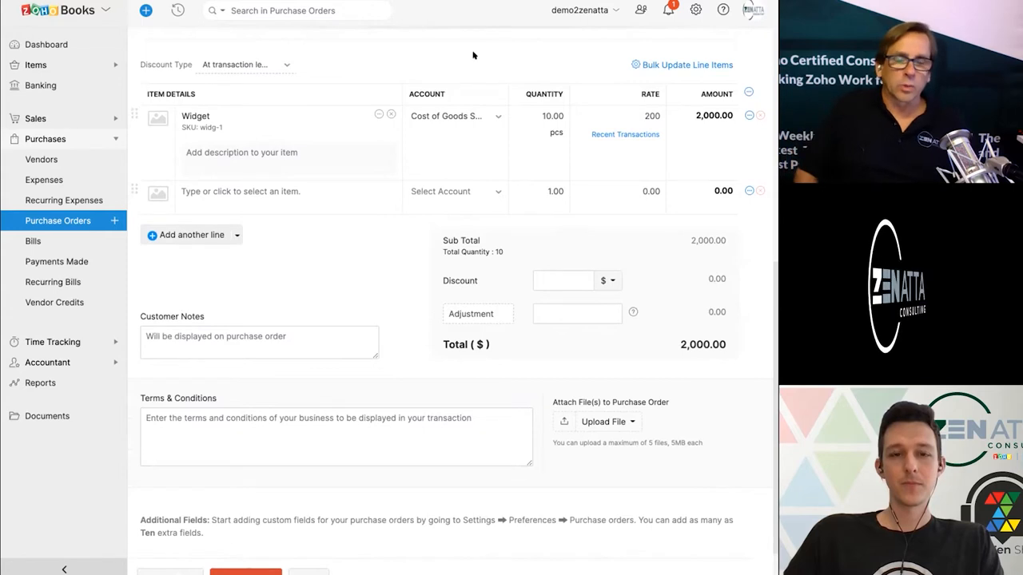
Apply a 250 discount booked to Cost of Goods Sold, giving a 1,750 total
scroll(down, 3)
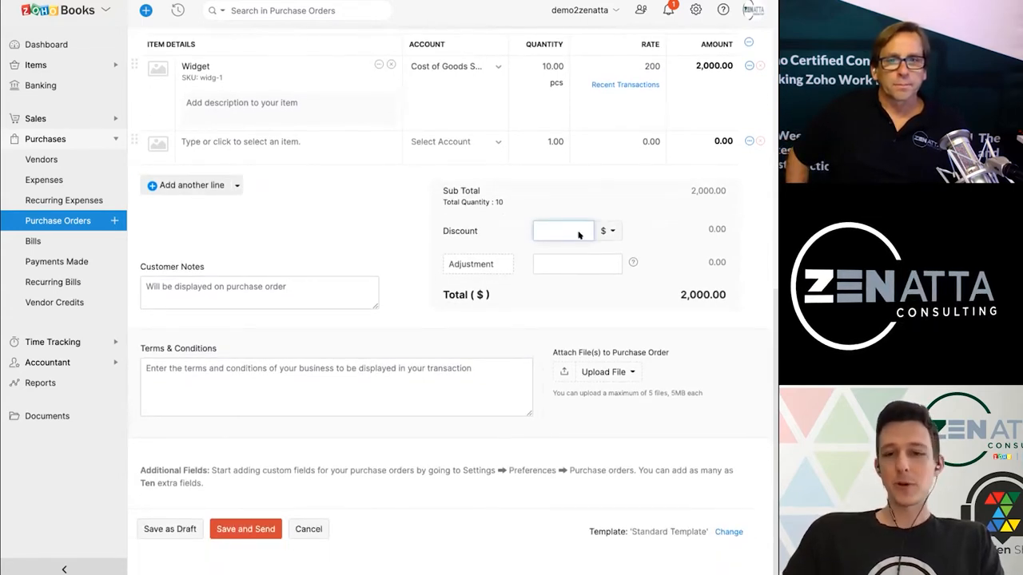
text(250)
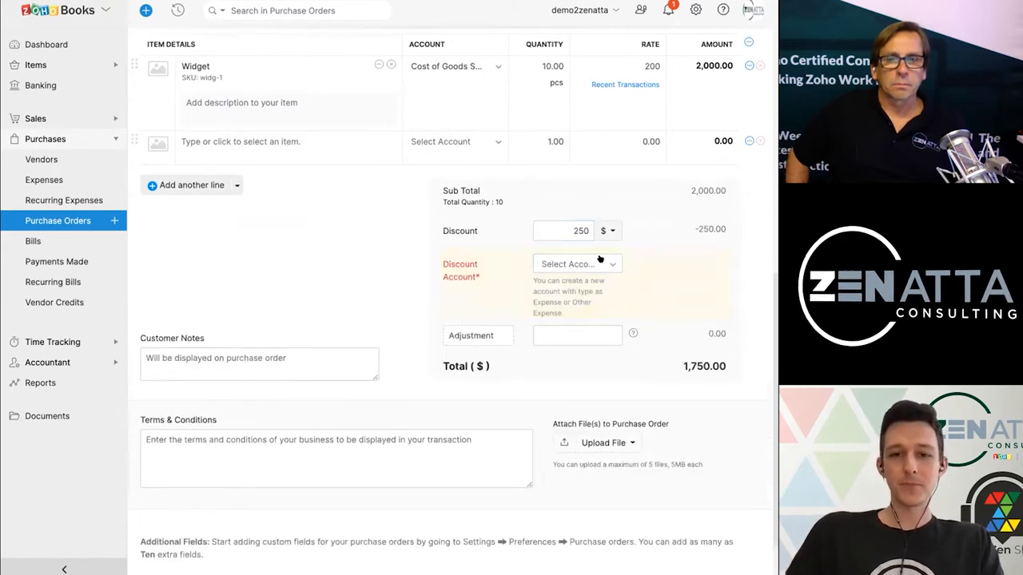
click(576, 264)
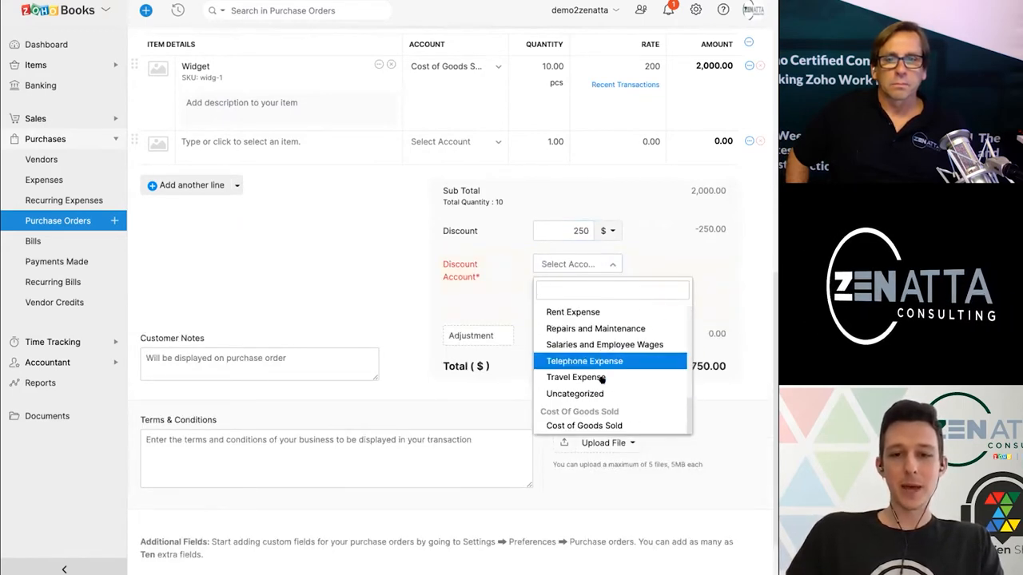
click(583, 411)
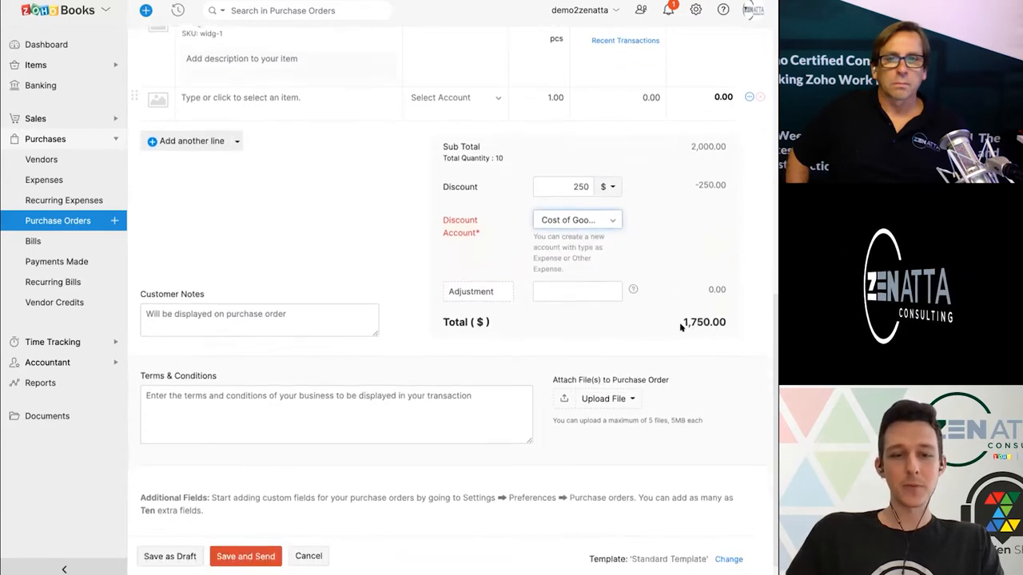
scroll(up, 3)
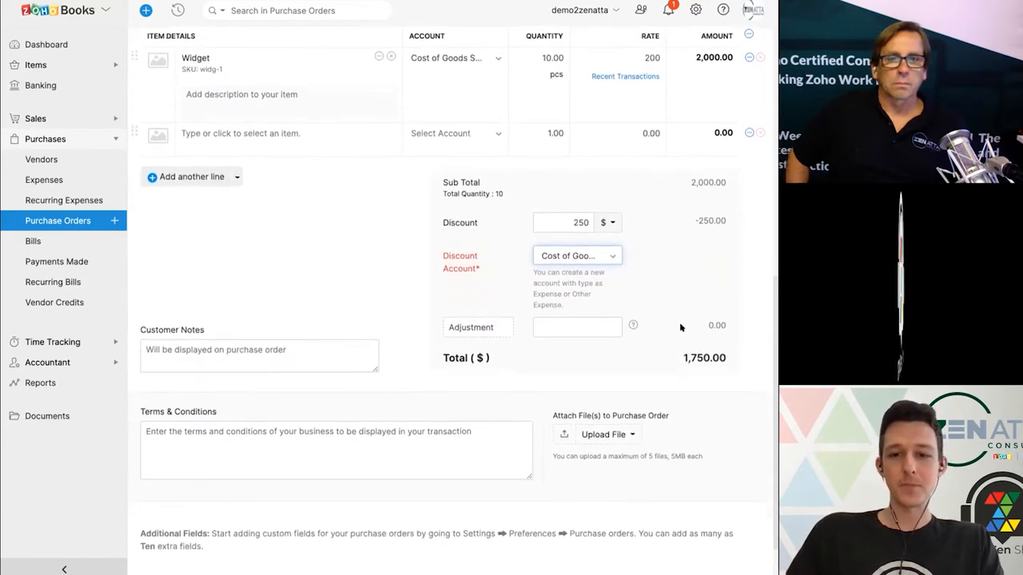
scroll(down, 3)
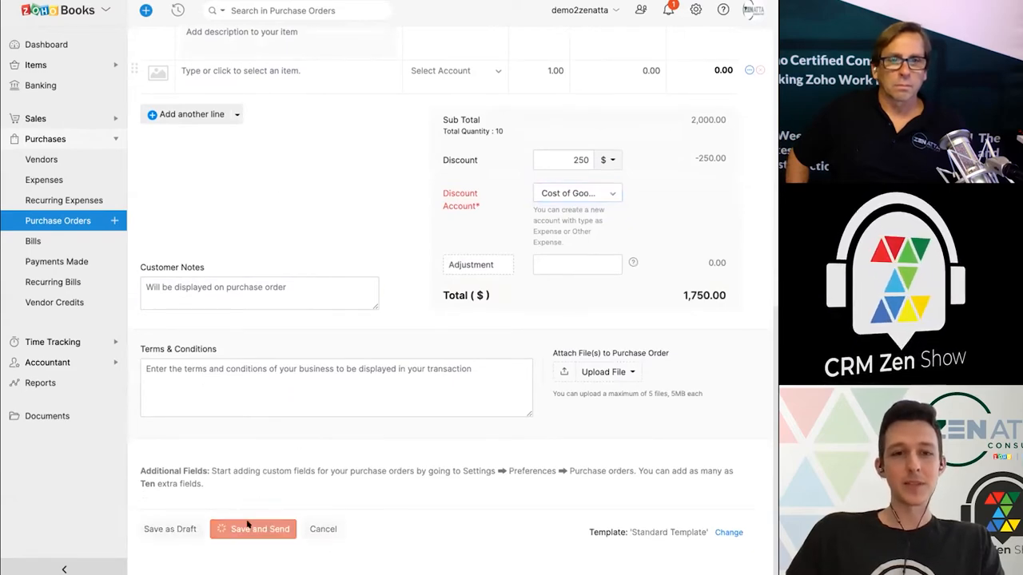
Save PO-00001 via Save and Send, leaving the email unsent so it stays a draft
click(260, 529)
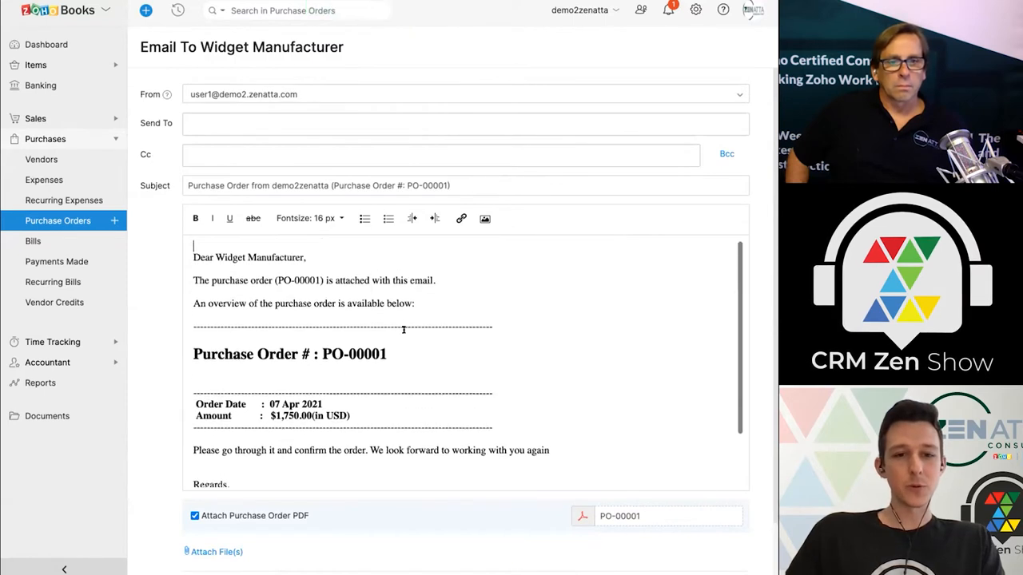
scroll(down, 3)
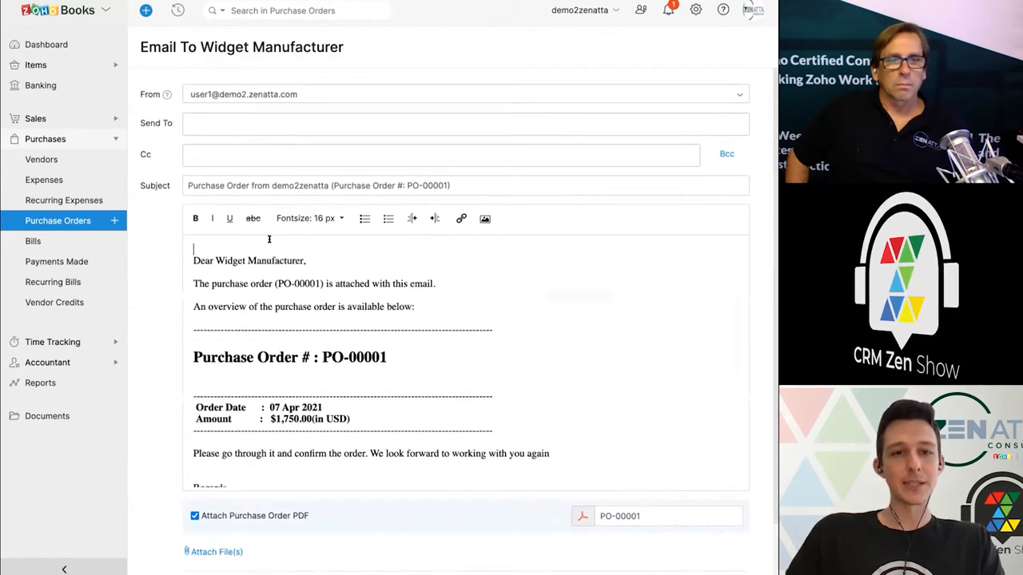
click(440, 154)
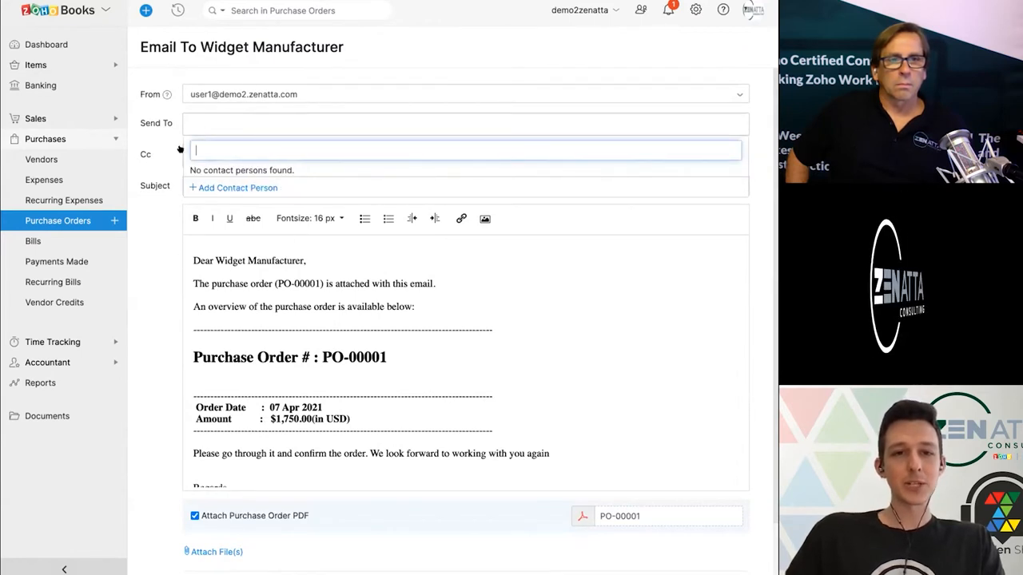
scroll(down, 3)
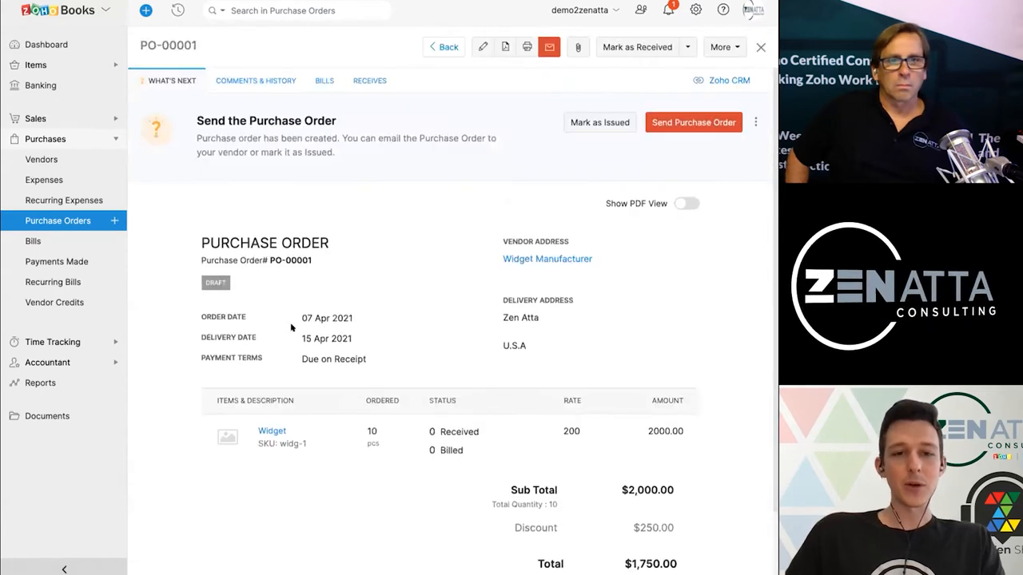
Mark PO-00001 as Issued from the Send the Purchase Order banner
scroll(up, 3)
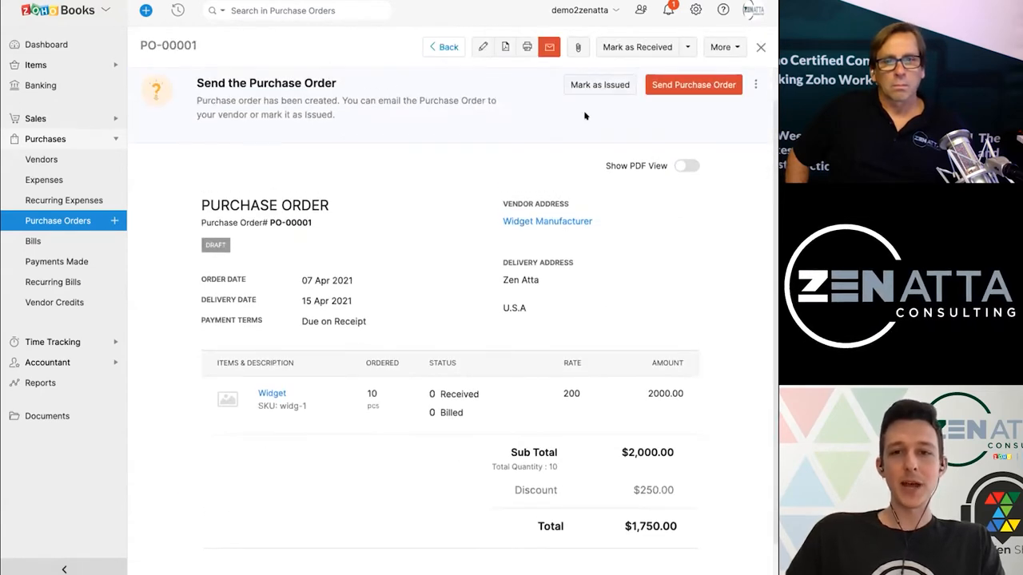
click(600, 85)
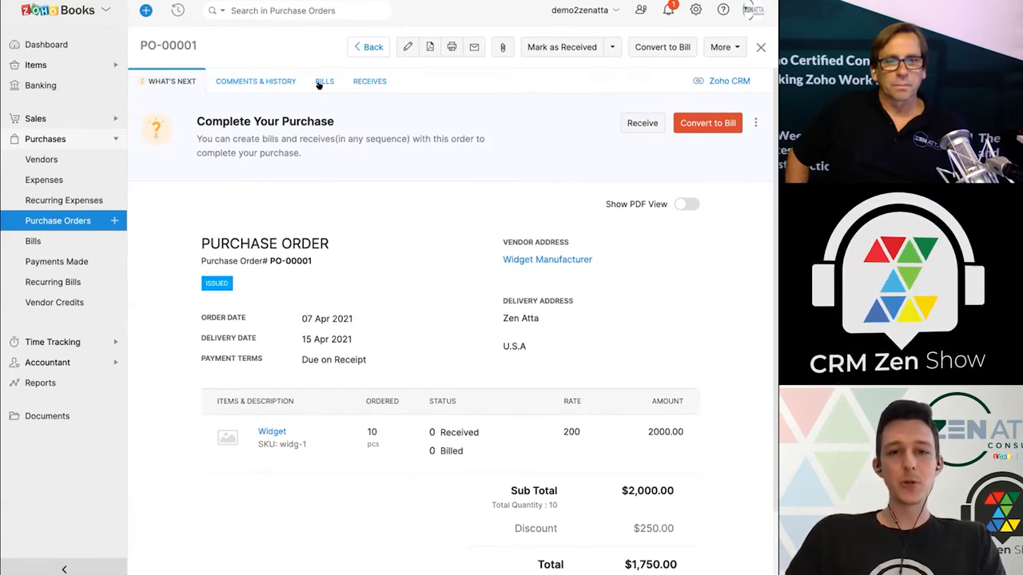
mouse_move(631, 239)
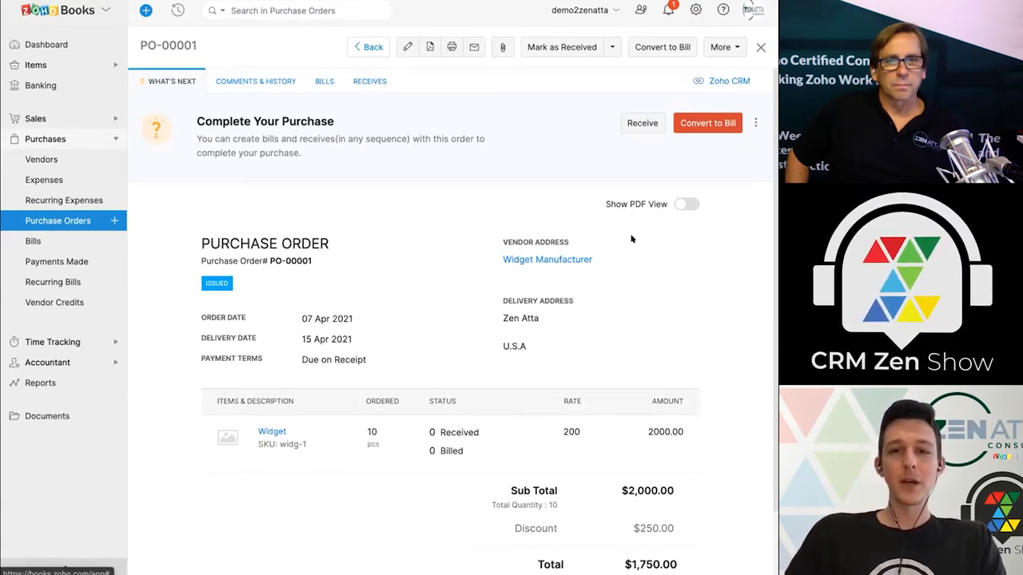
mouse_move(642, 123)
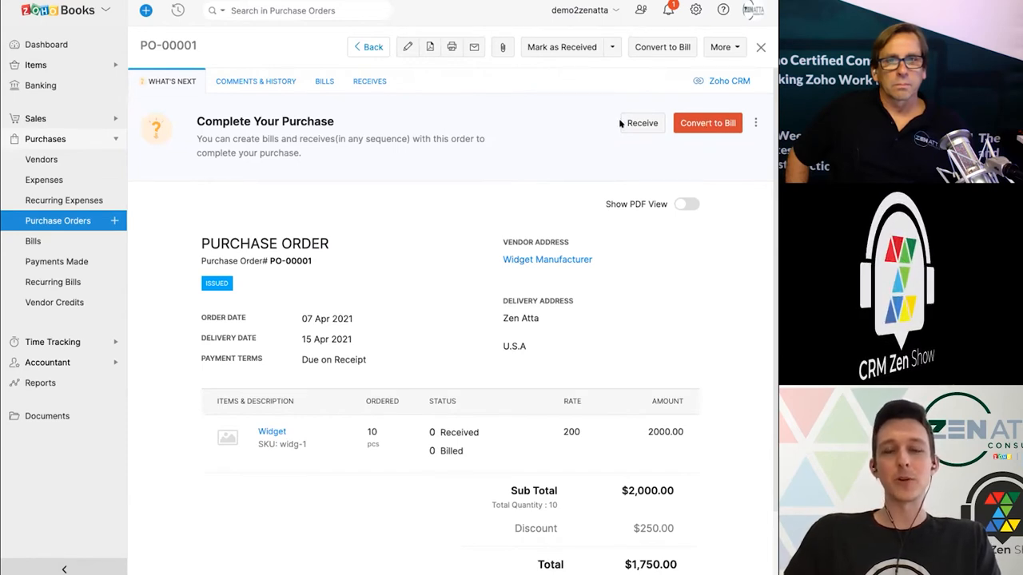
mouse_move(536, 123)
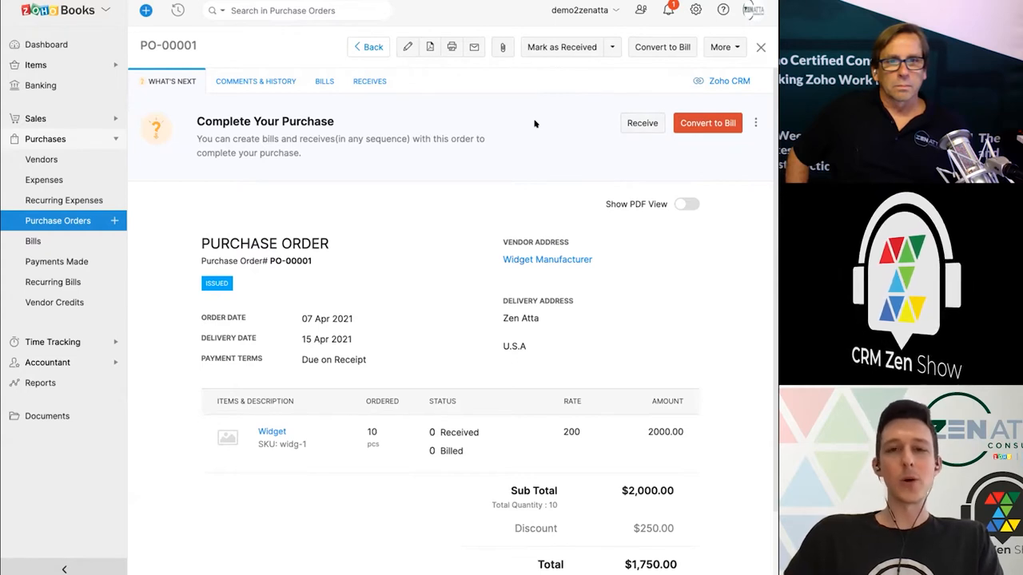
mouse_move(708, 123)
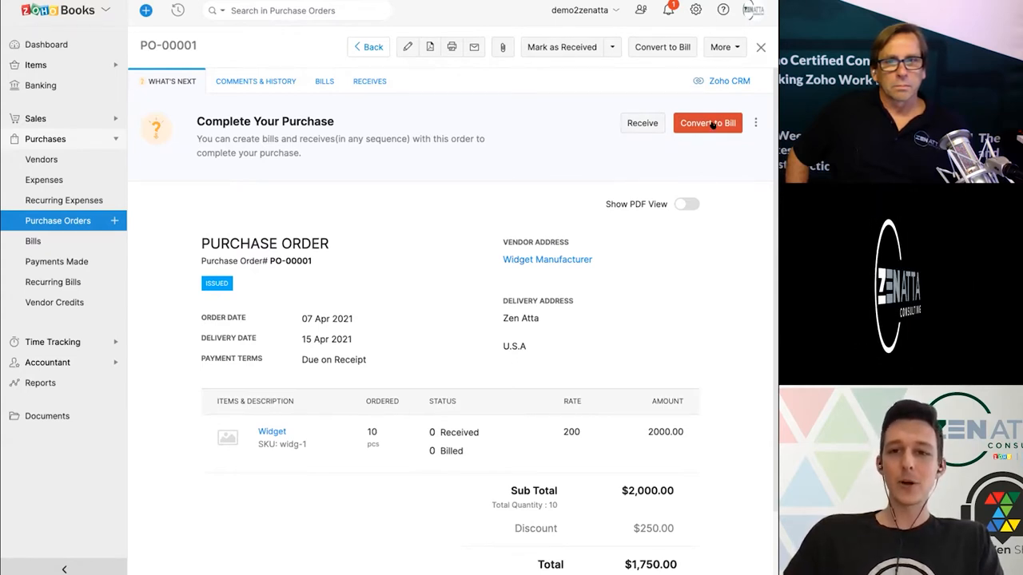
Convert PO-00001 into BILL-00001 for Widget Manufacturer and save it as open
click(707, 122)
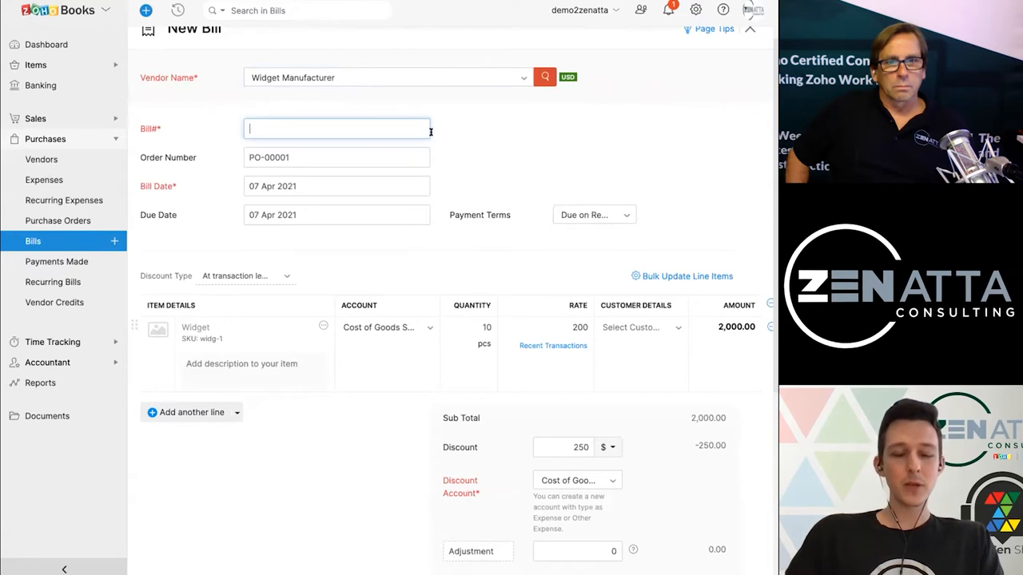
text(BILL-00001)
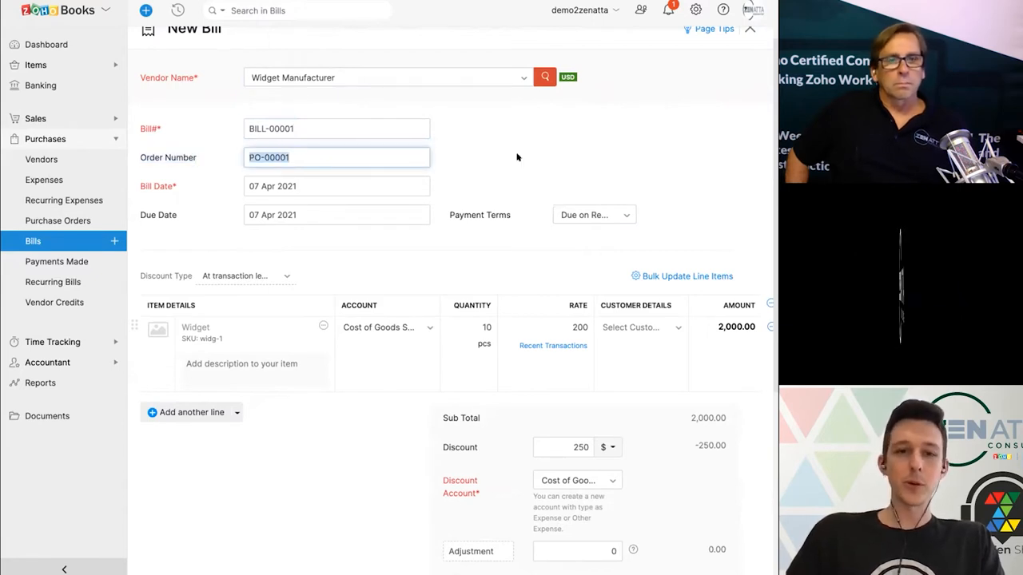
scroll(down, 3)
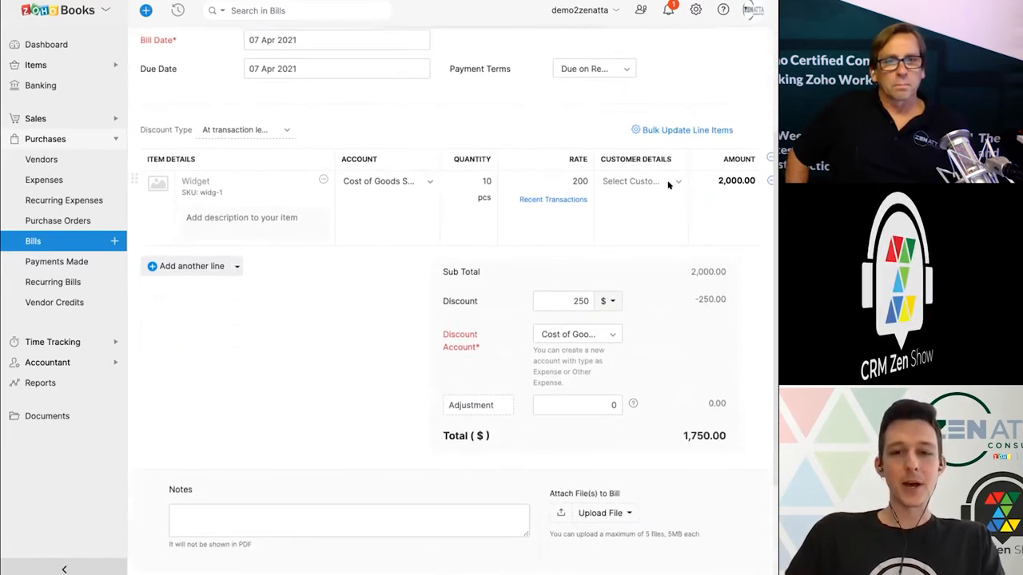
mouse_move(565, 237)
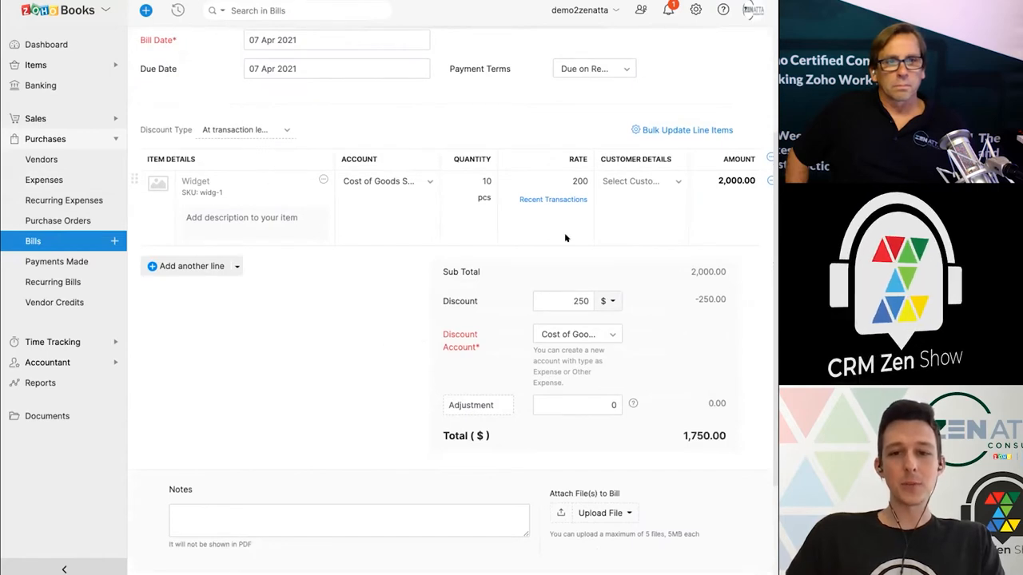
scroll(down, 3)
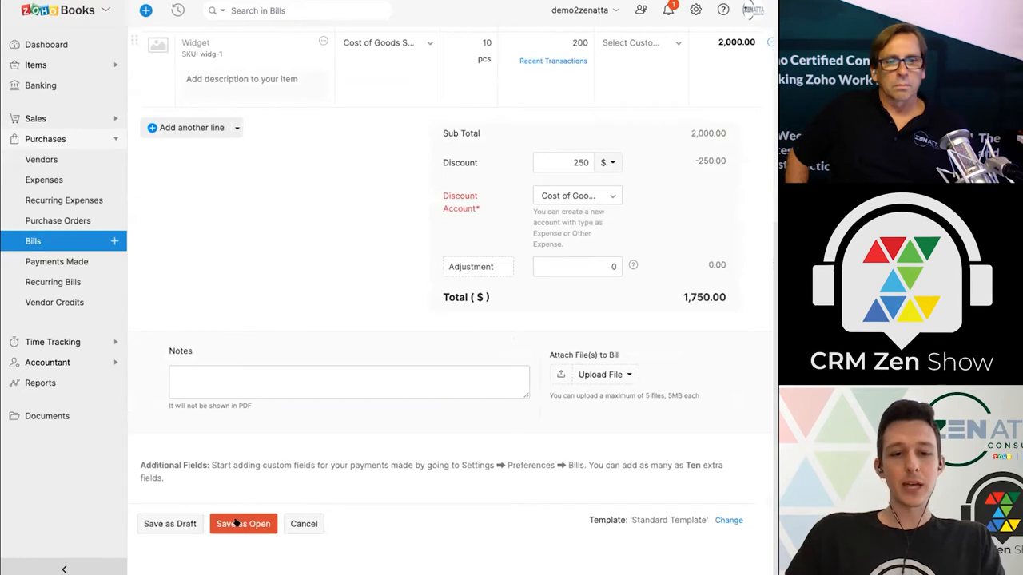
click(243, 523)
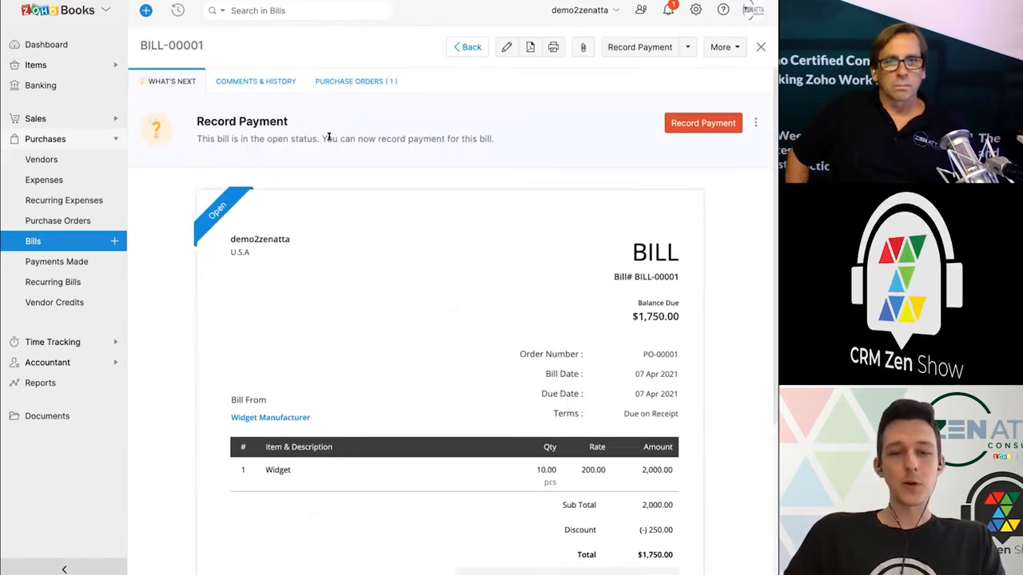
mouse_move(536, 96)
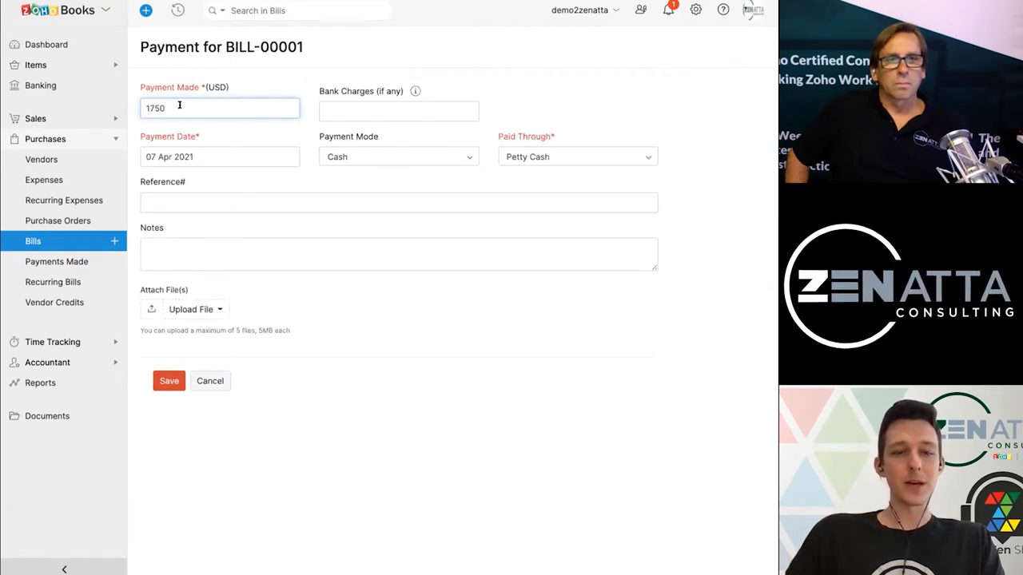
mouse_move(415, 90)
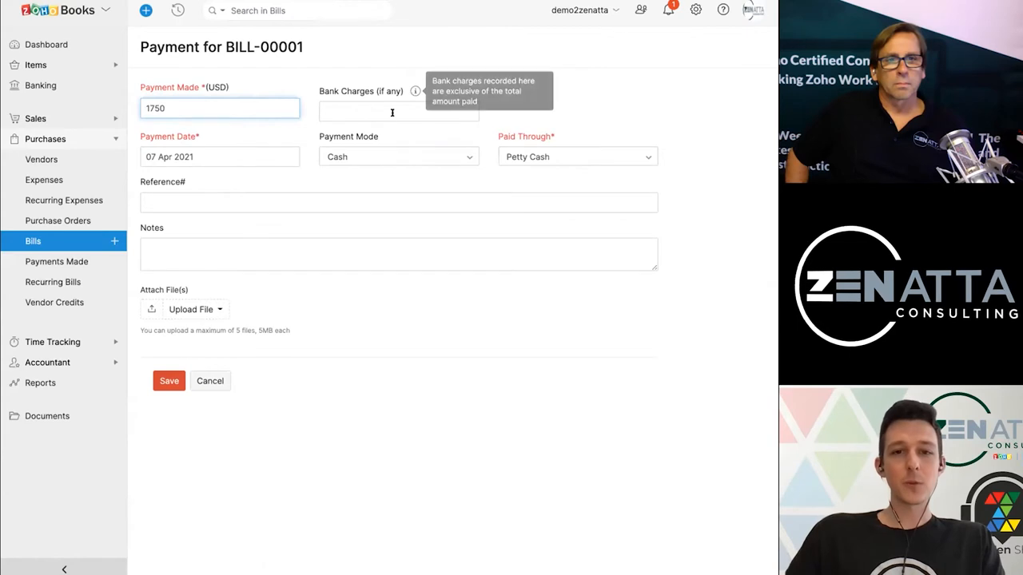
Record the $1,750.00 payment with 50 bank charges by Bank Remittance, resolving the Paid Through error
click(392, 111)
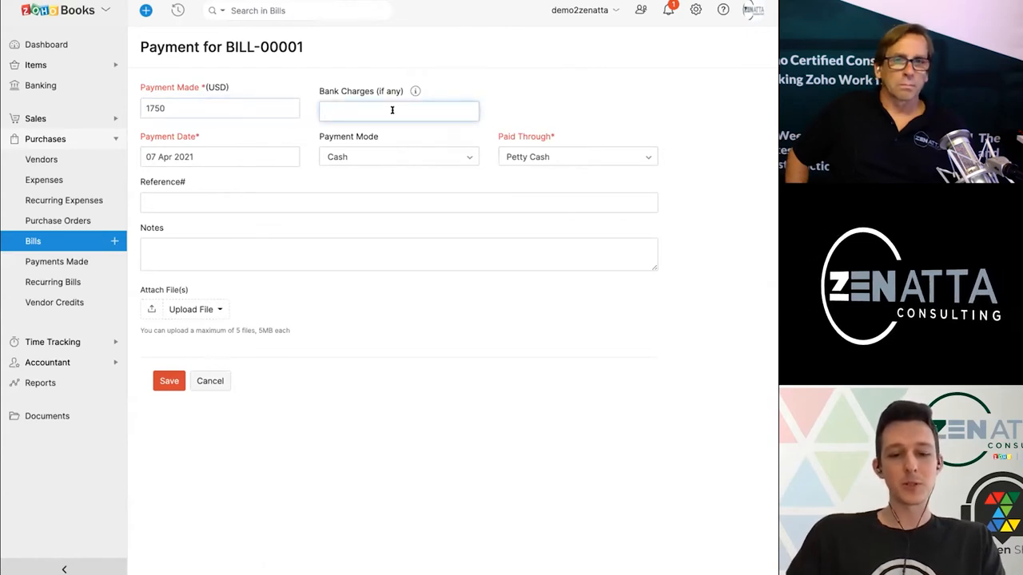
text(50)
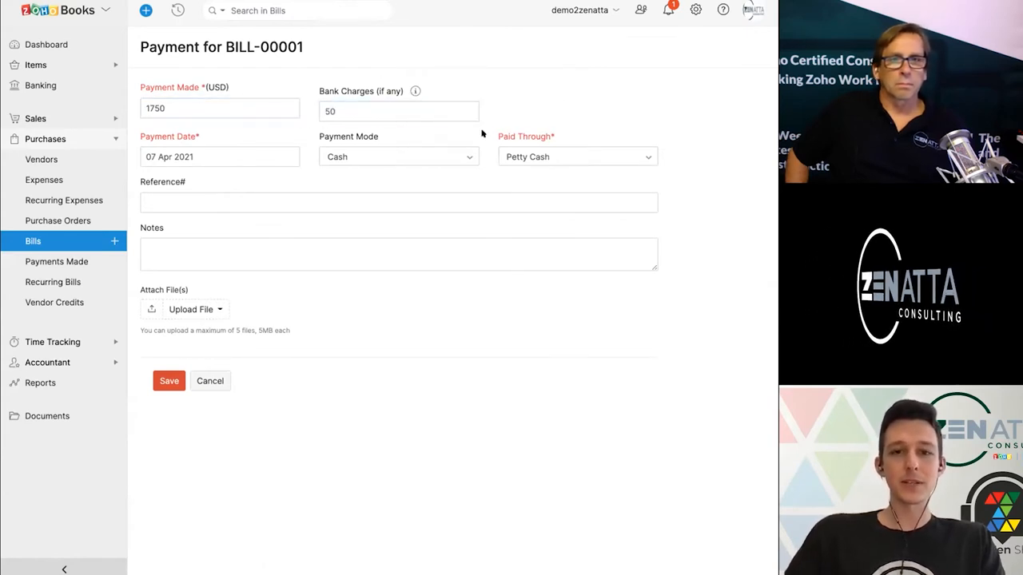
click(398, 157)
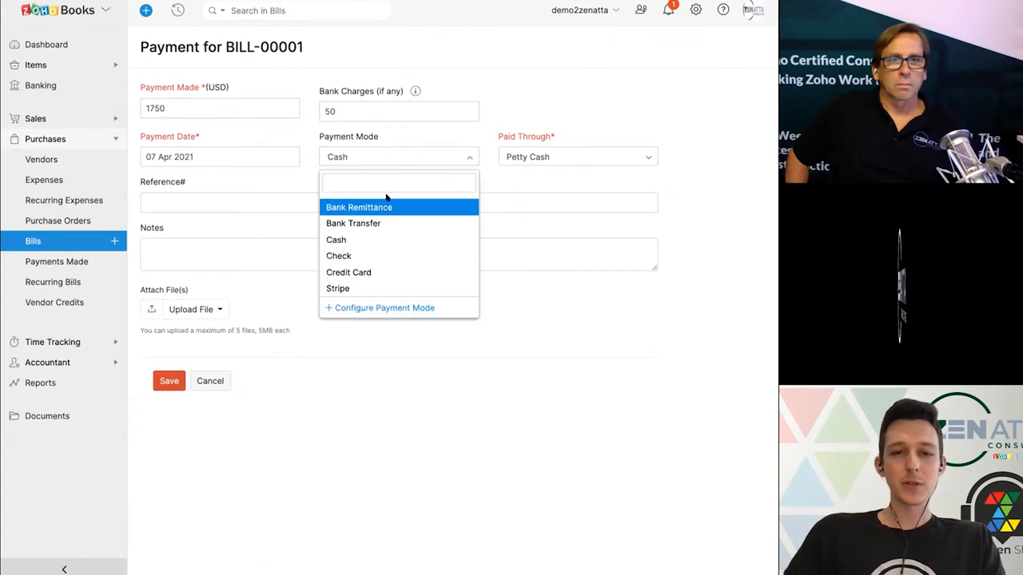
click(359, 207)
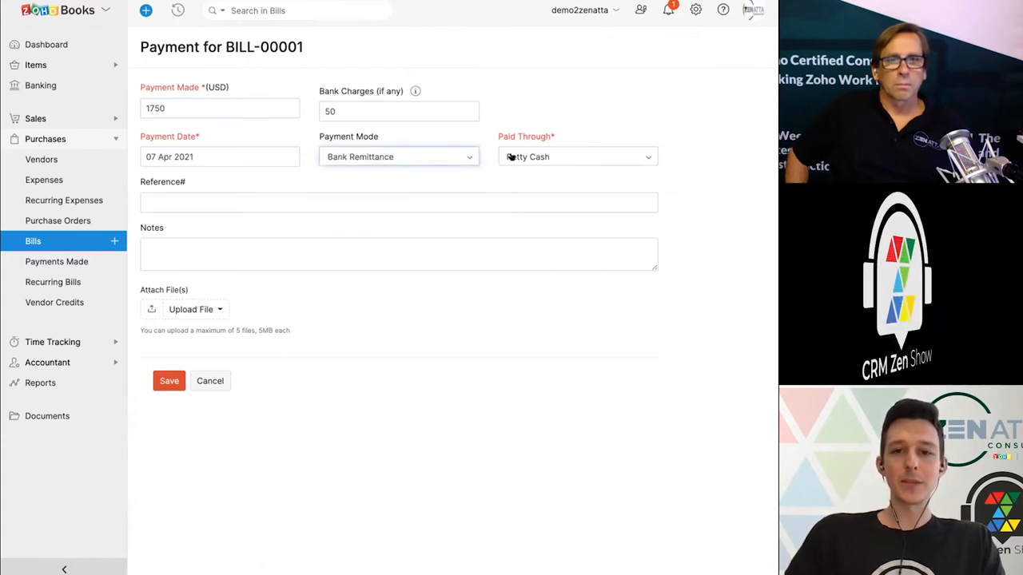
click(575, 156)
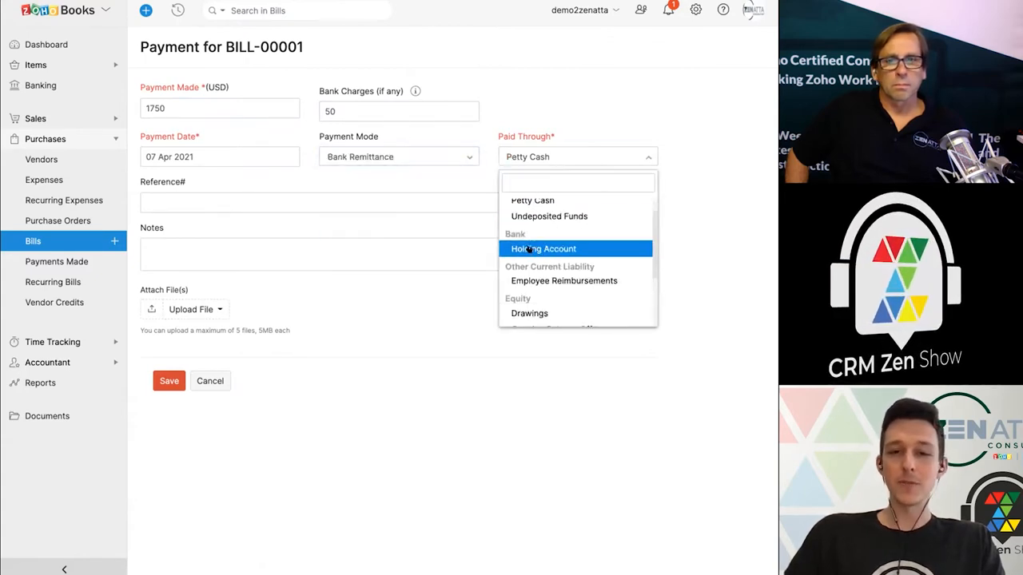
mouse_move(560, 248)
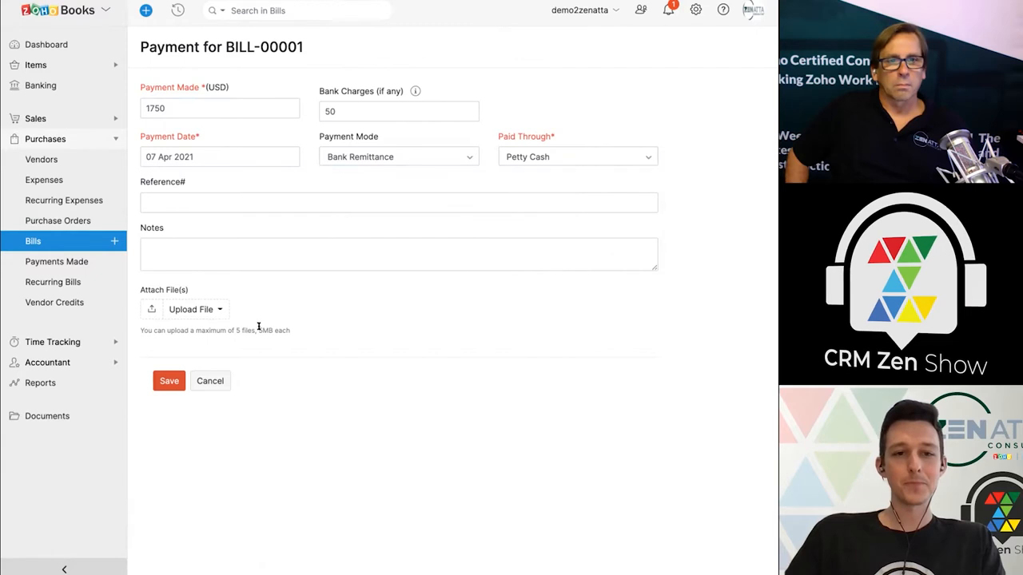
mouse_move(381, 179)
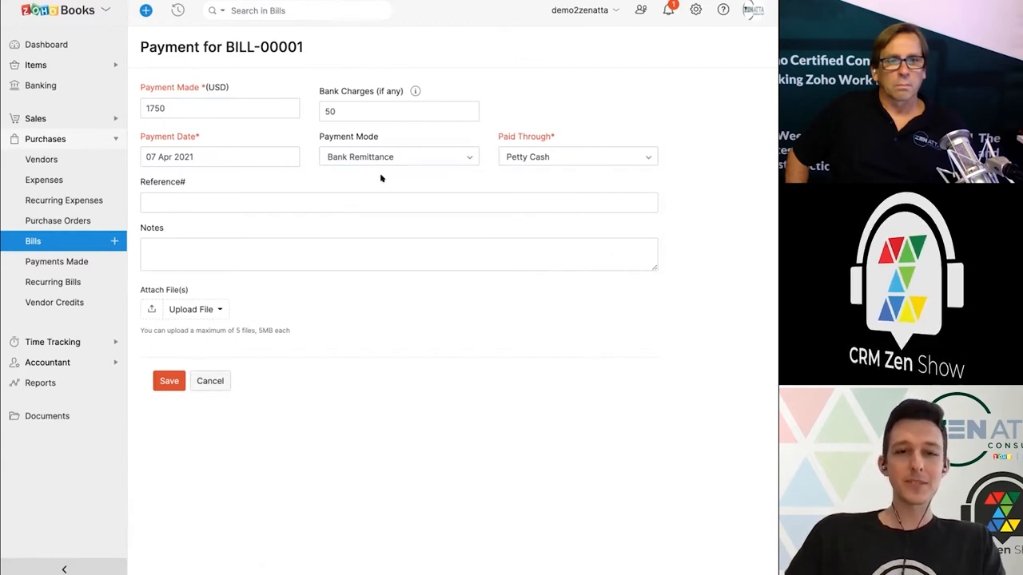
click(398, 156)
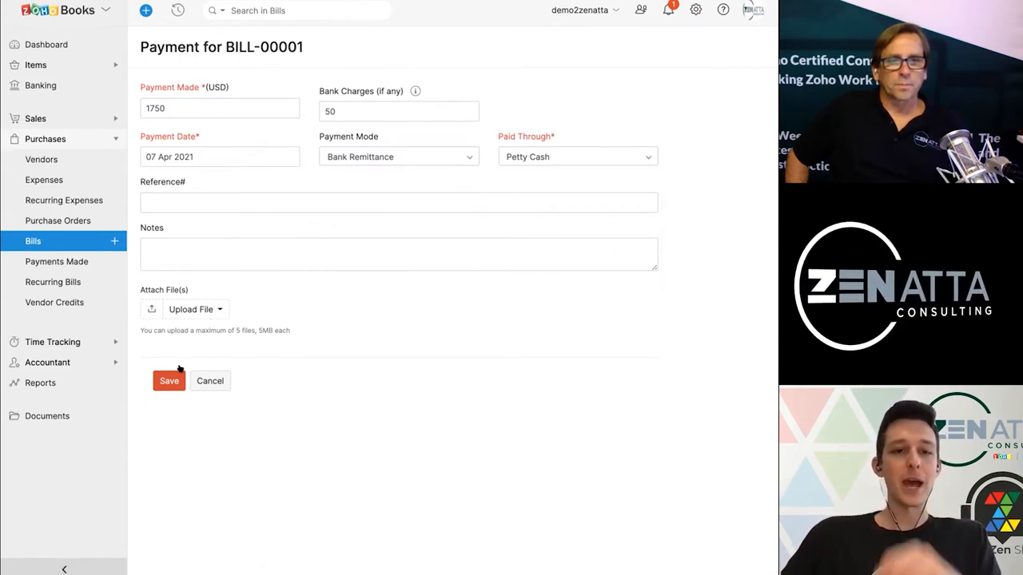
click(169, 381)
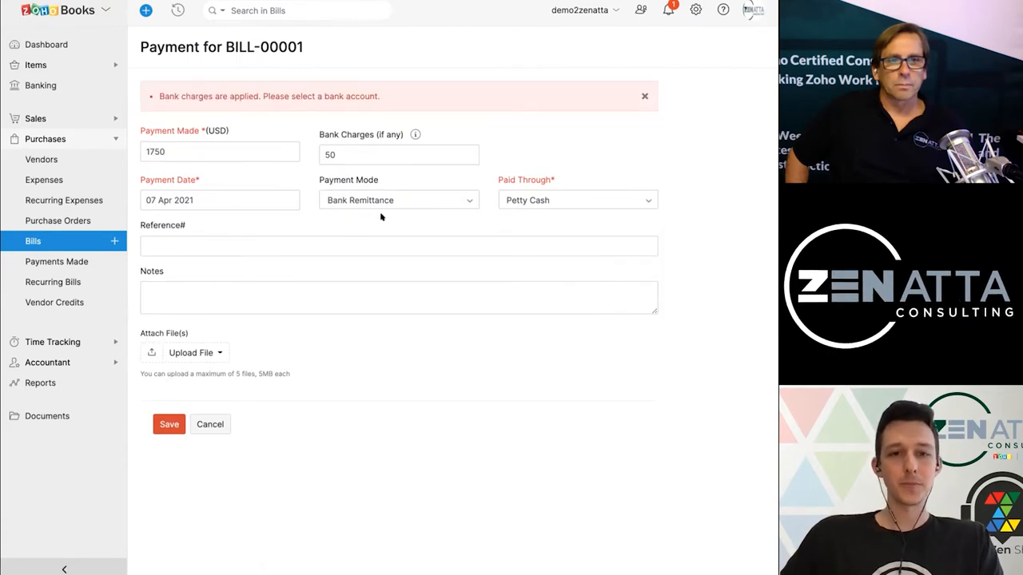
click(575, 200)
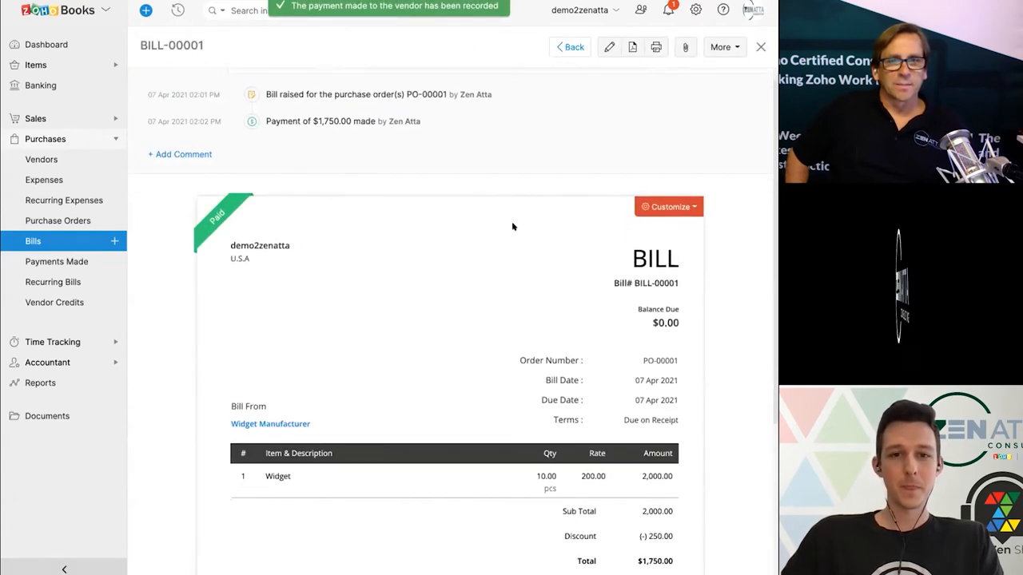
Bring up PO-00001 from the Purchase Orders list
scroll(down, 3)
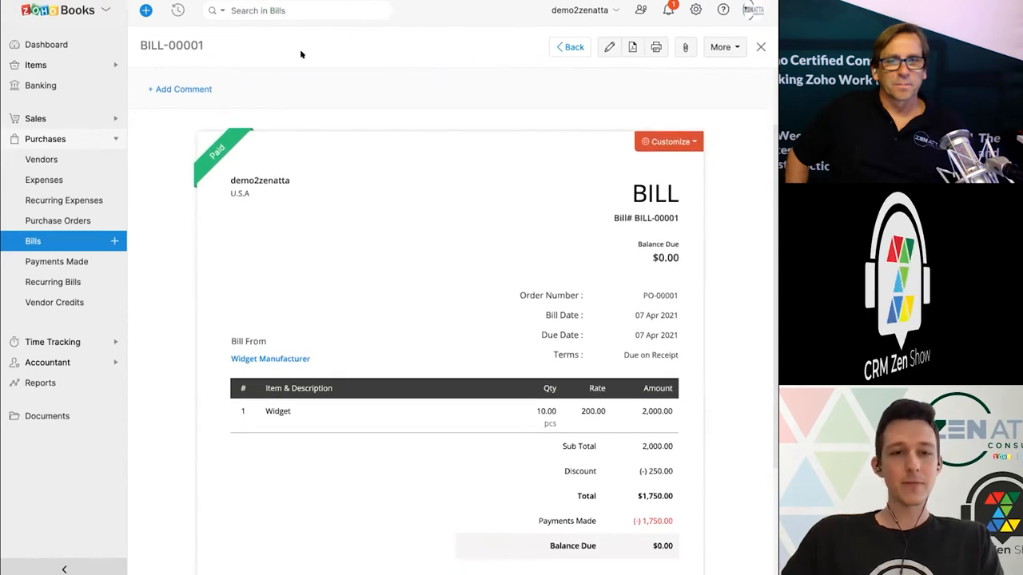
click(178, 81)
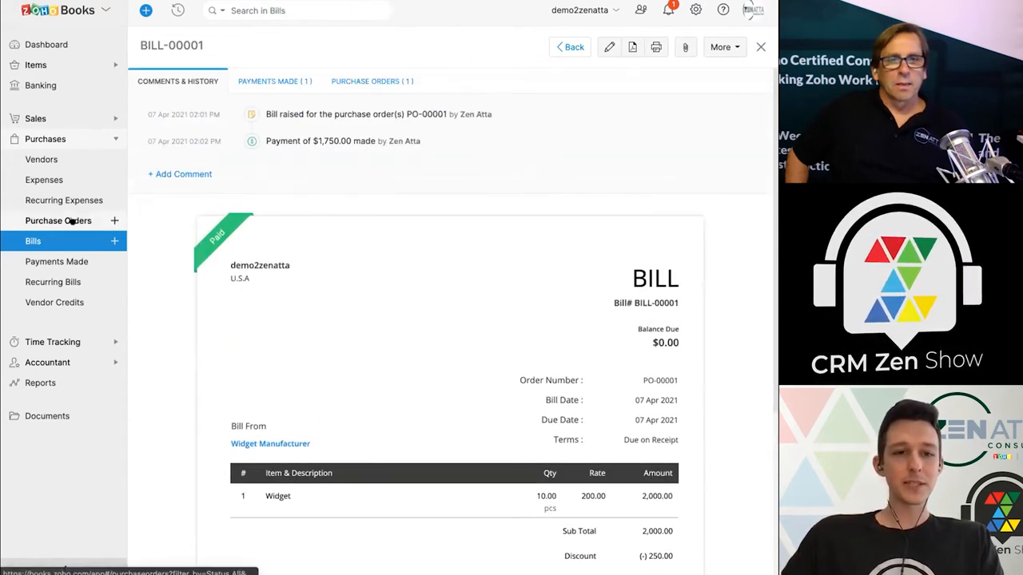
click(58, 221)
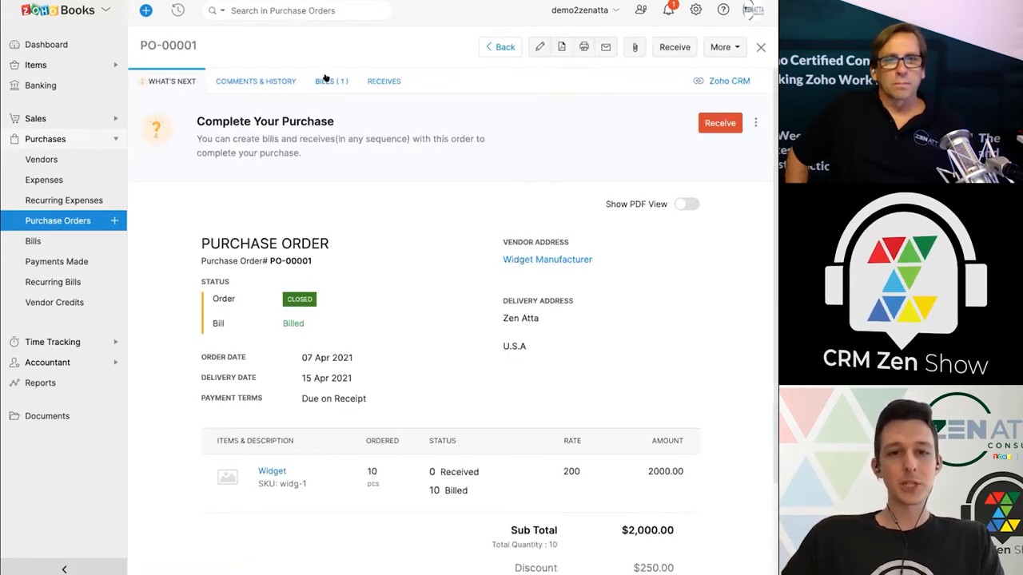
Follow the links between PO-00001 and BILL-00001, confirming the order is Closed and Billed
click(330, 81)
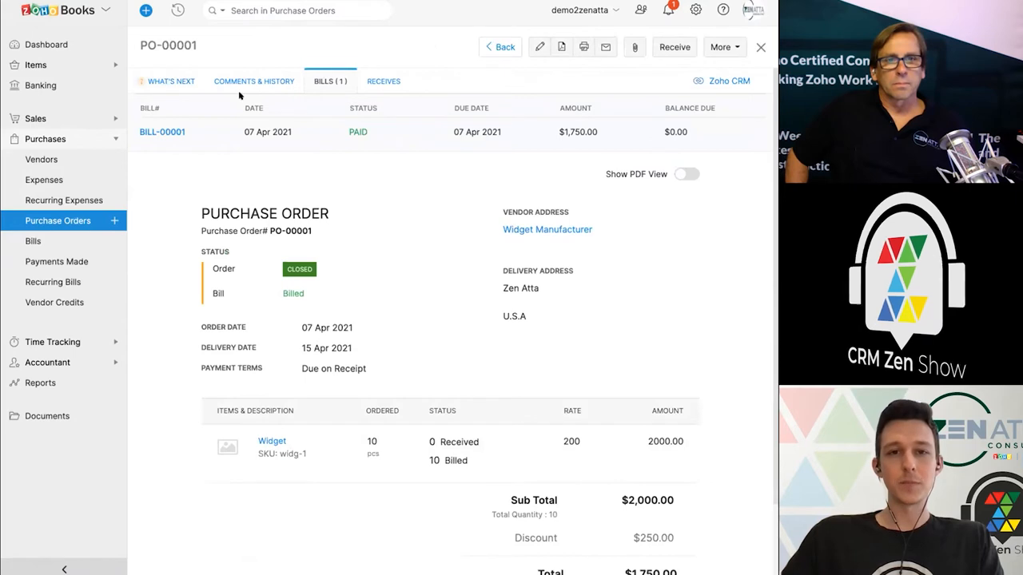
click(163, 132)
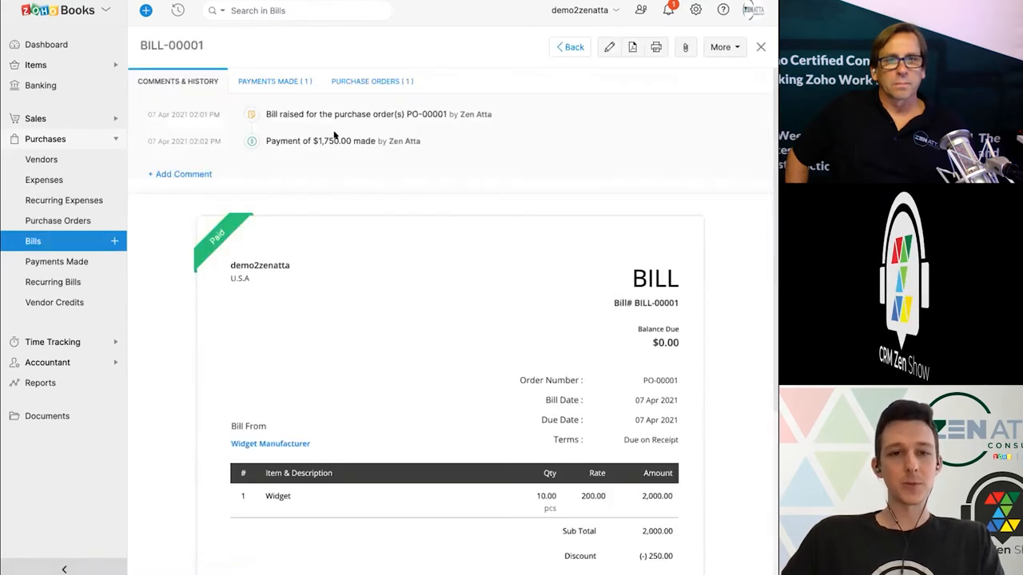
click(371, 81)
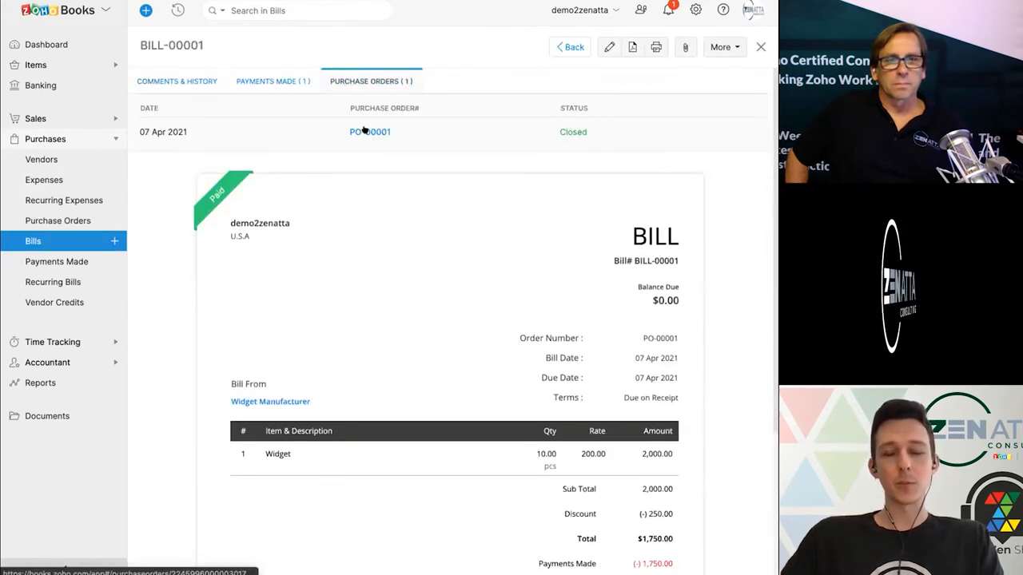
click(369, 132)
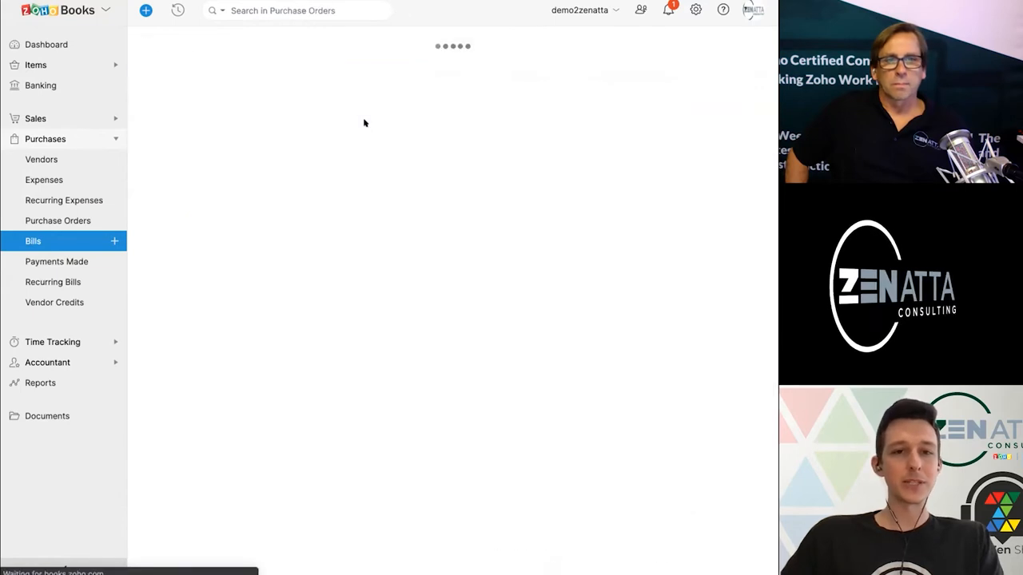
click(58, 221)
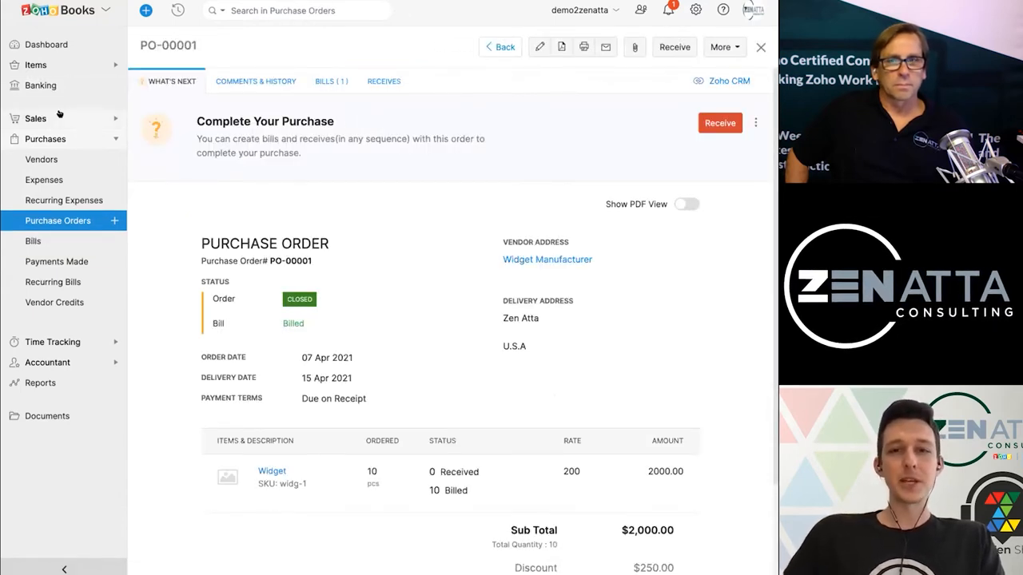
click(36, 119)
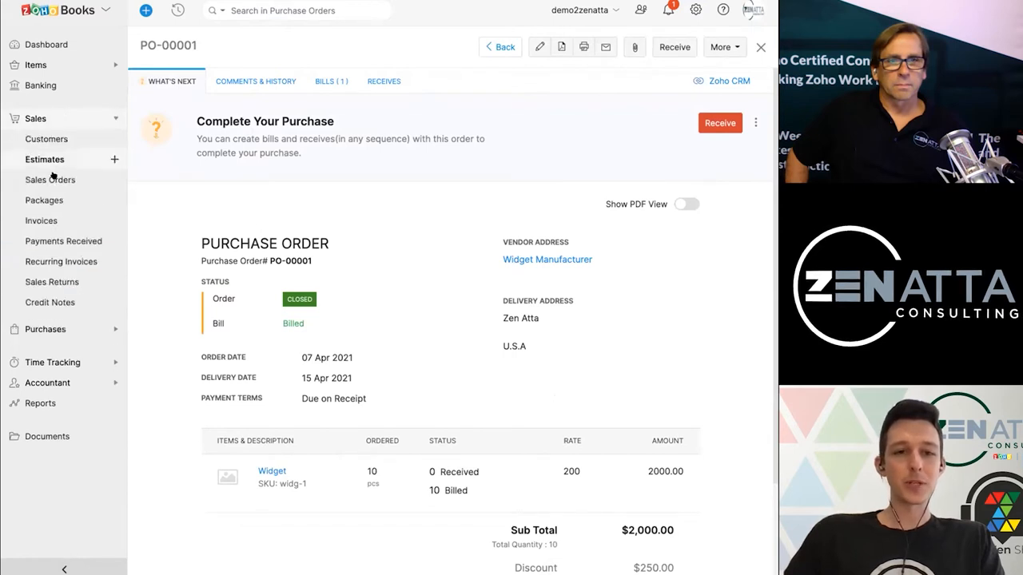
mouse_move(50, 179)
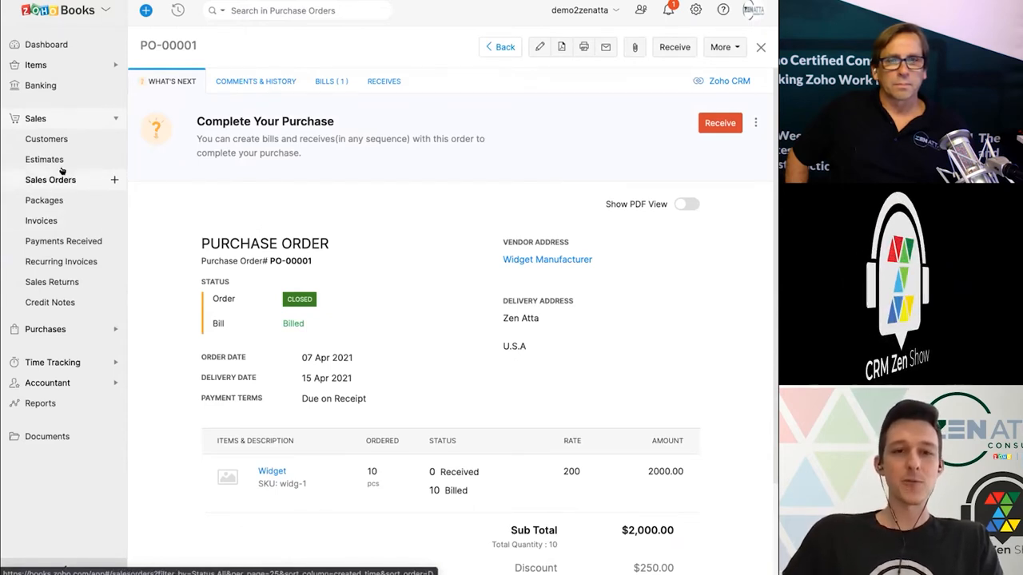
Open sales order SO-00001 from the Sales Orders list and show its More actions
click(50, 179)
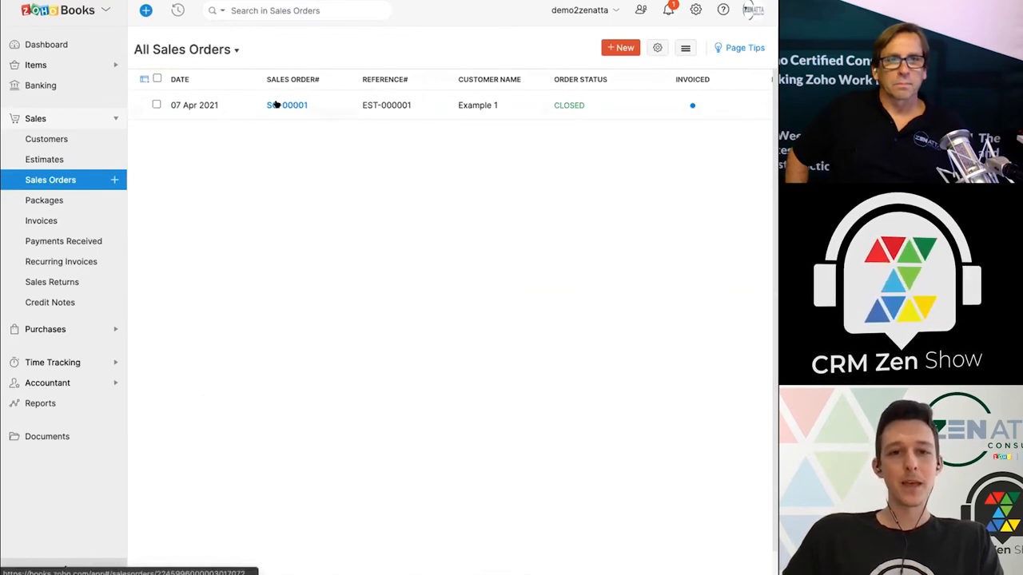
click(287, 105)
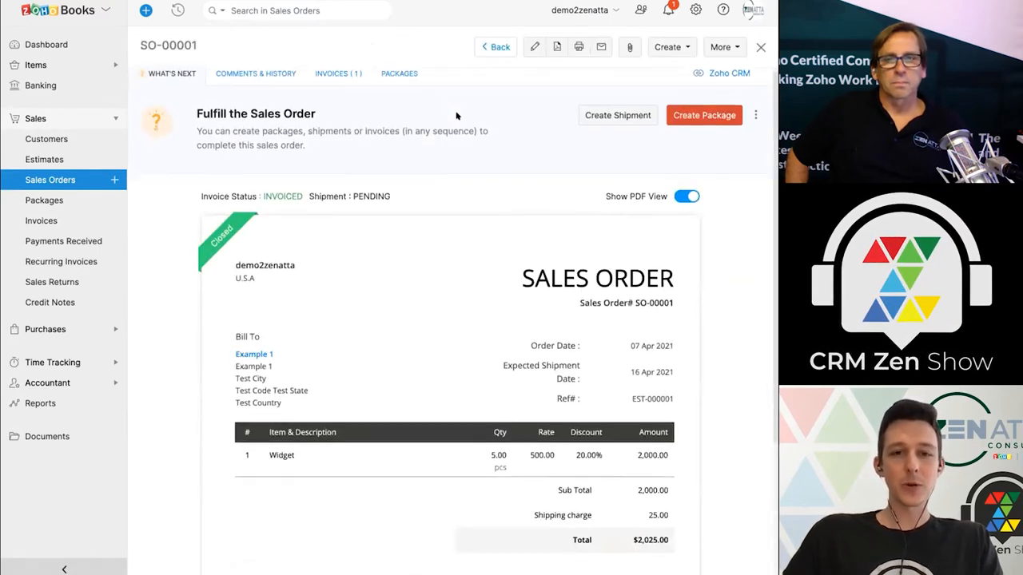
scroll(down, 3)
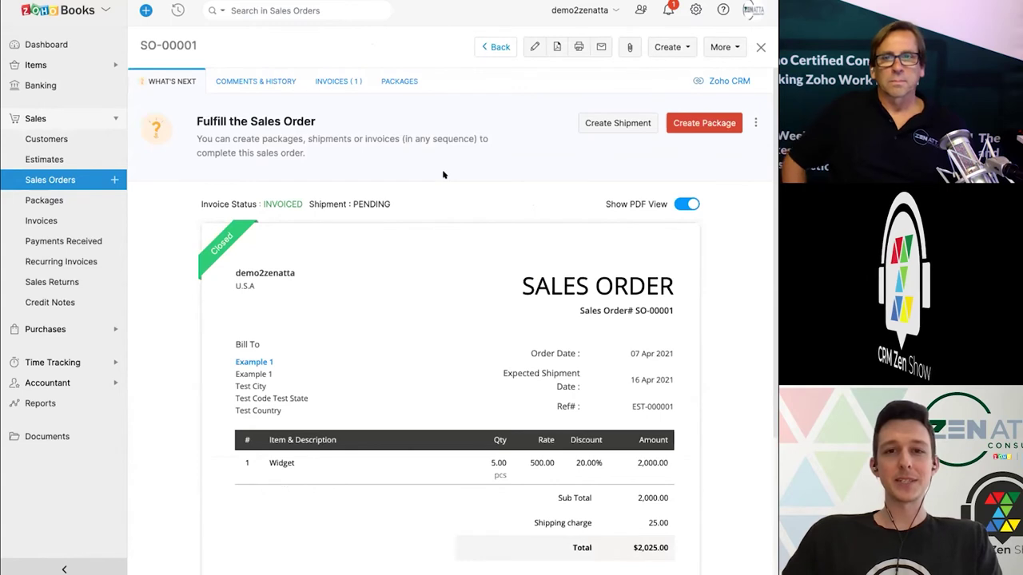
mouse_move(505, 147)
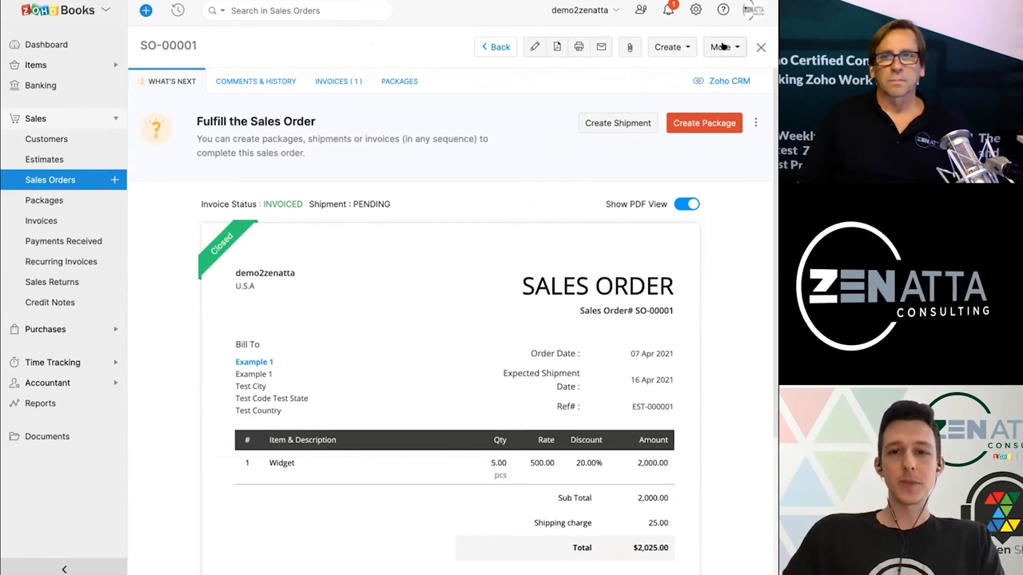
click(720, 46)
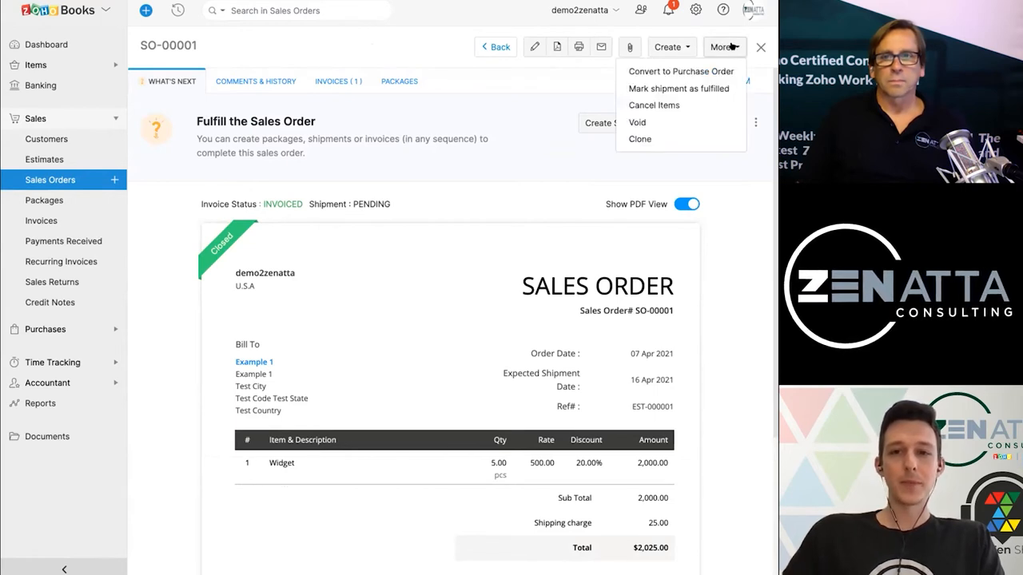
mouse_move(681, 71)
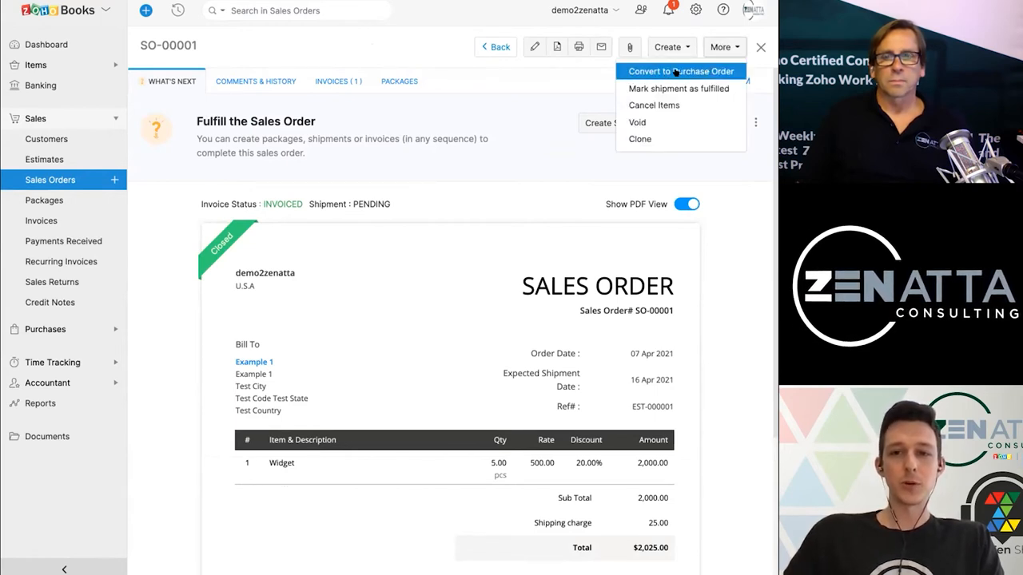
Convert SO-00001 to a purchase order, carrying over its item descriptions
click(680, 71)
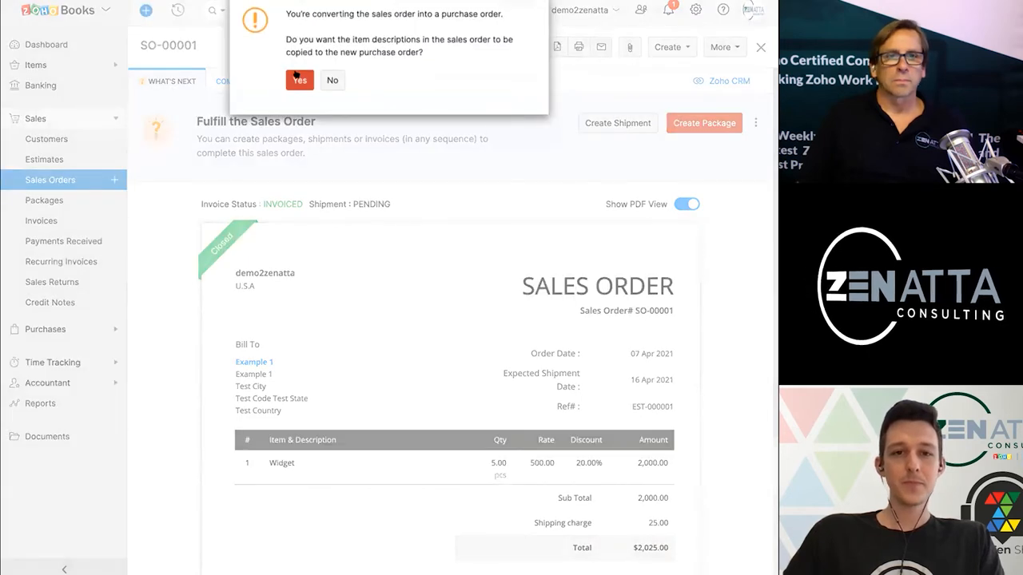
mouse_move(349, 36)
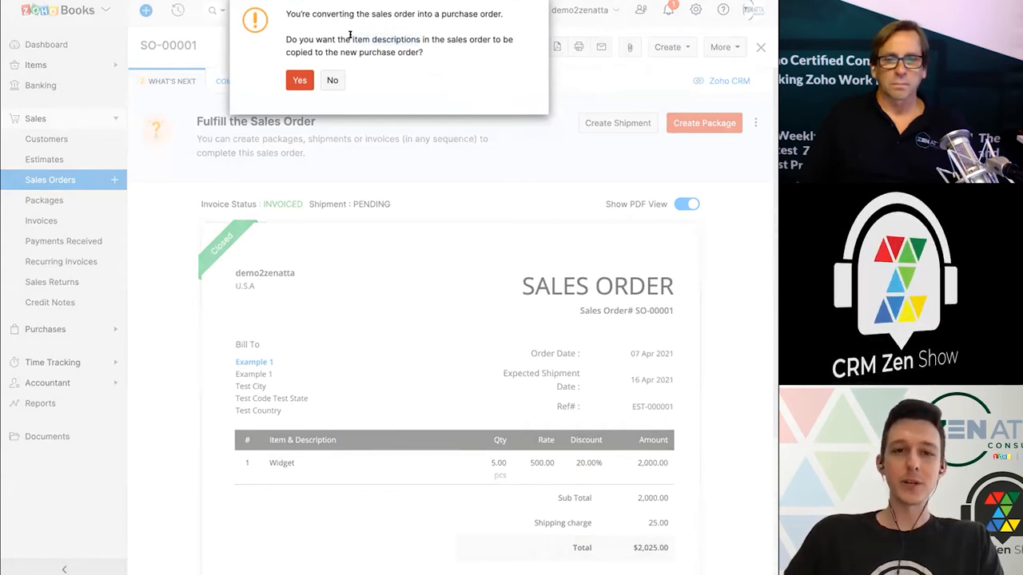
mouse_move(299, 80)
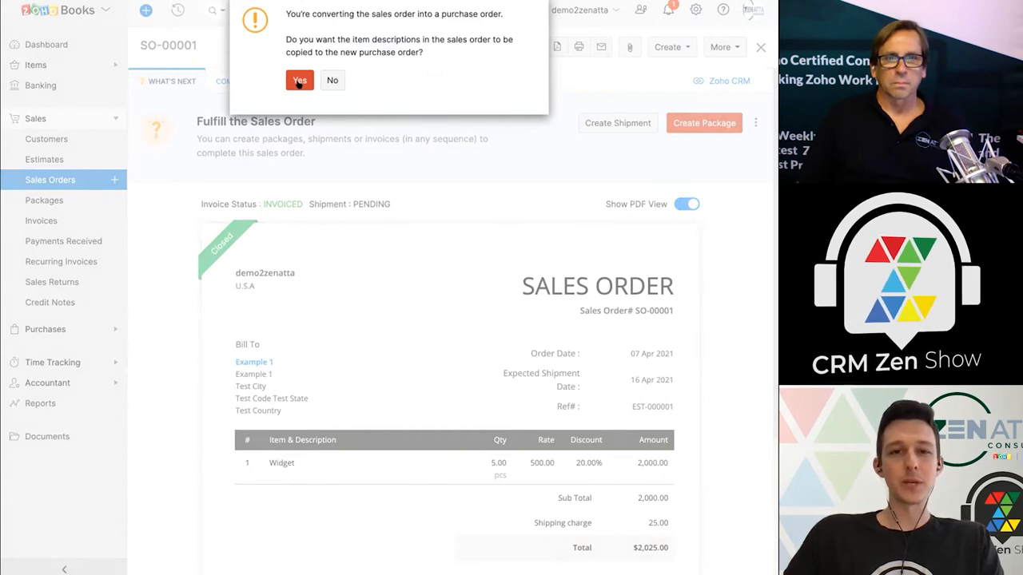
click(299, 80)
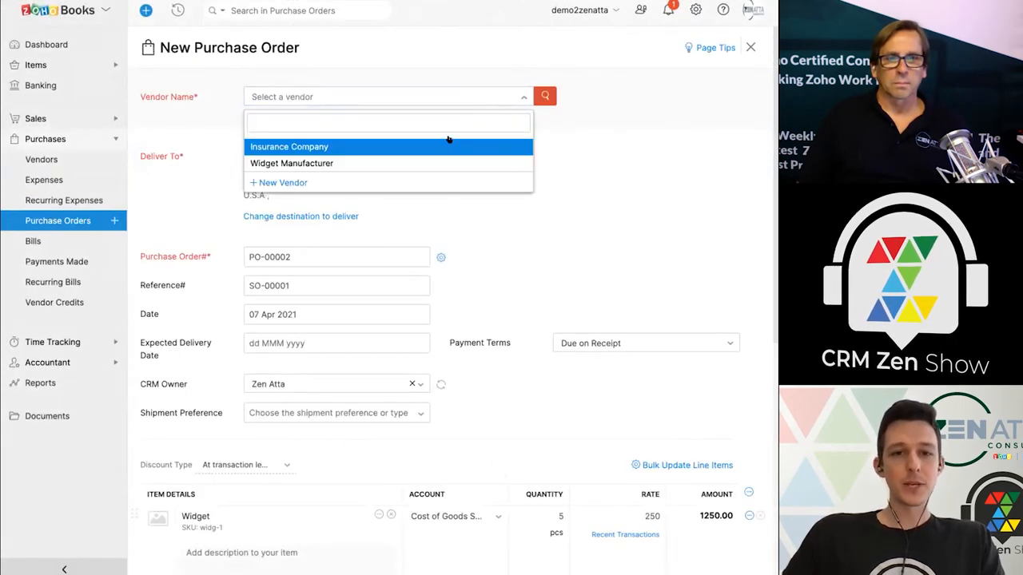
mouse_move(391, 163)
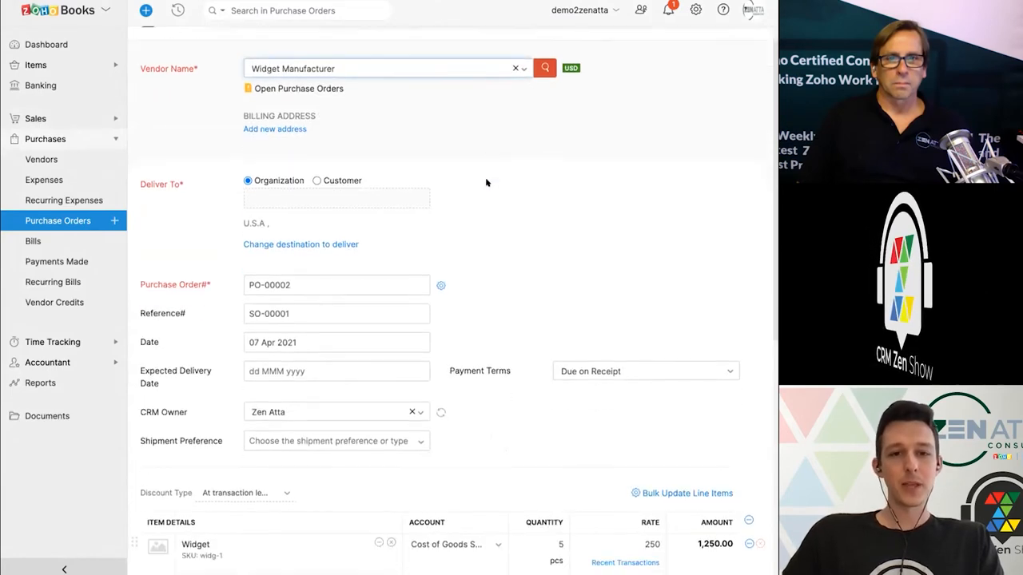
Set the Widget quantity to 10 and save PO-00002 as a draft
scroll(down, 3)
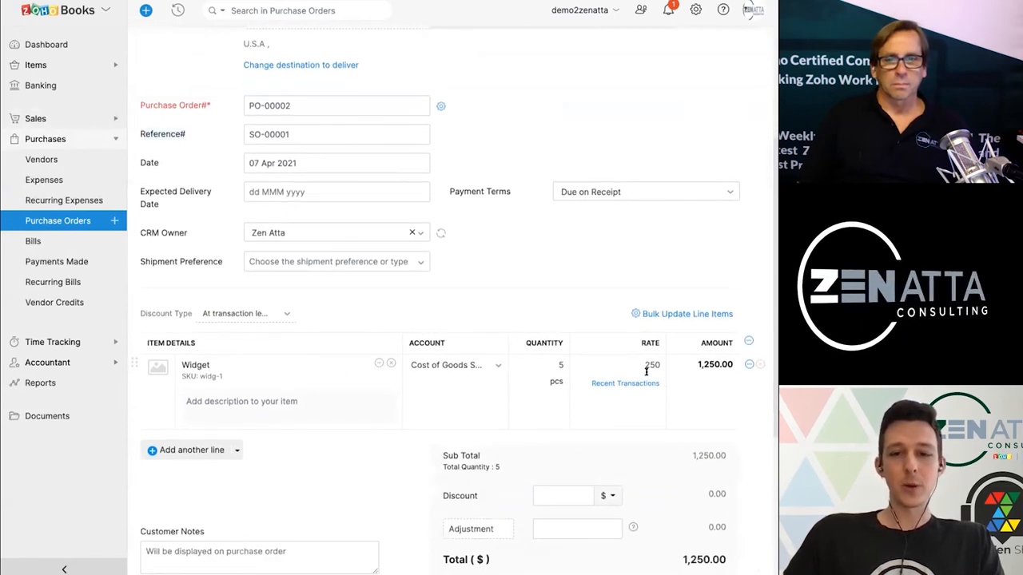
scroll(down, 3)
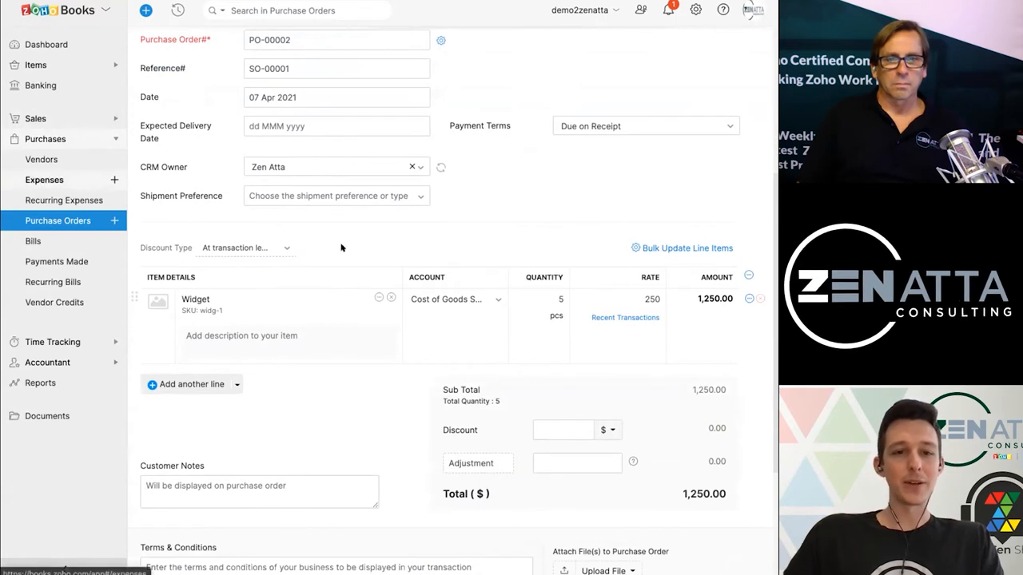
click(539, 299)
text(15)
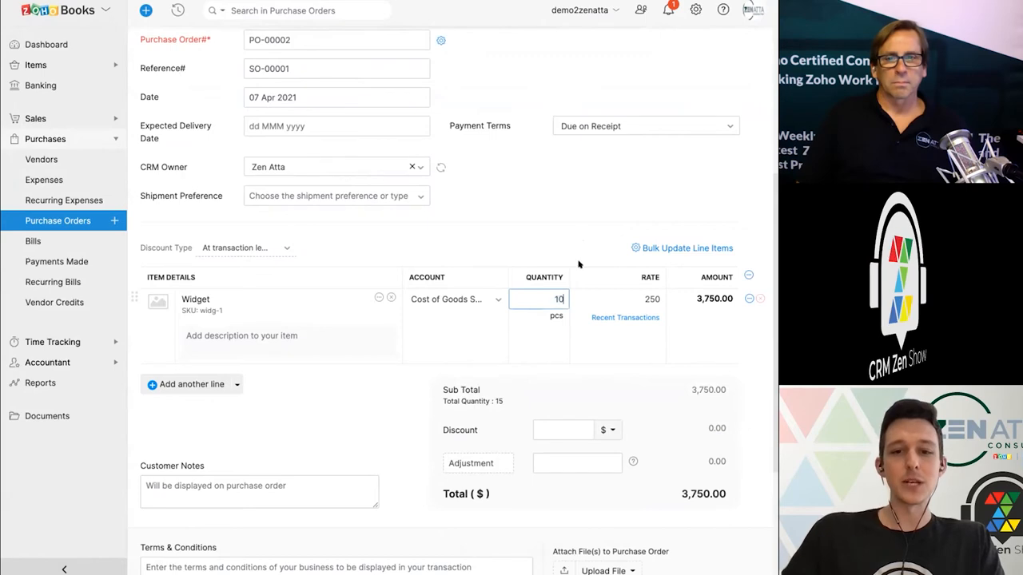
scroll(down, 3)
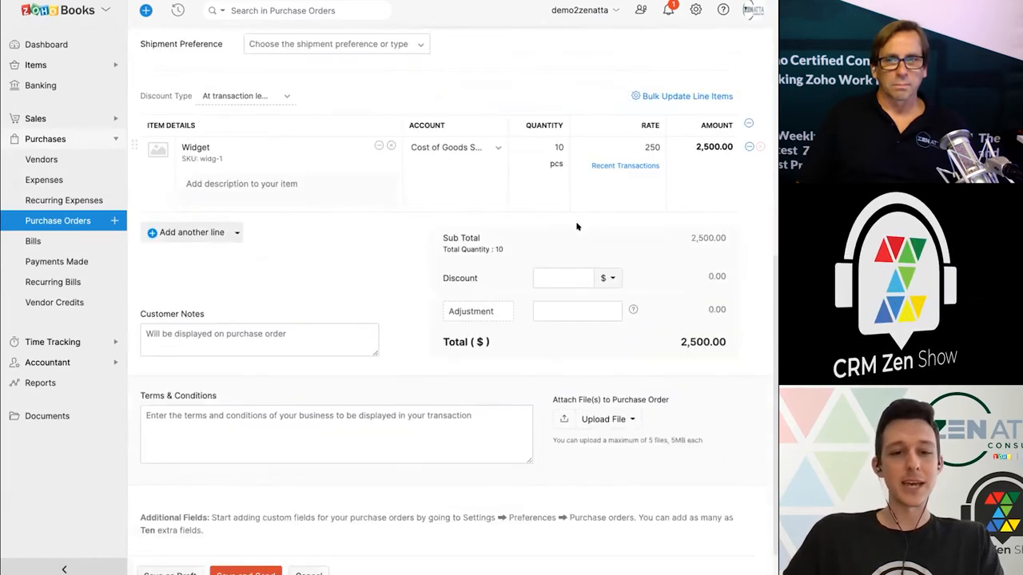
scroll(down, 3)
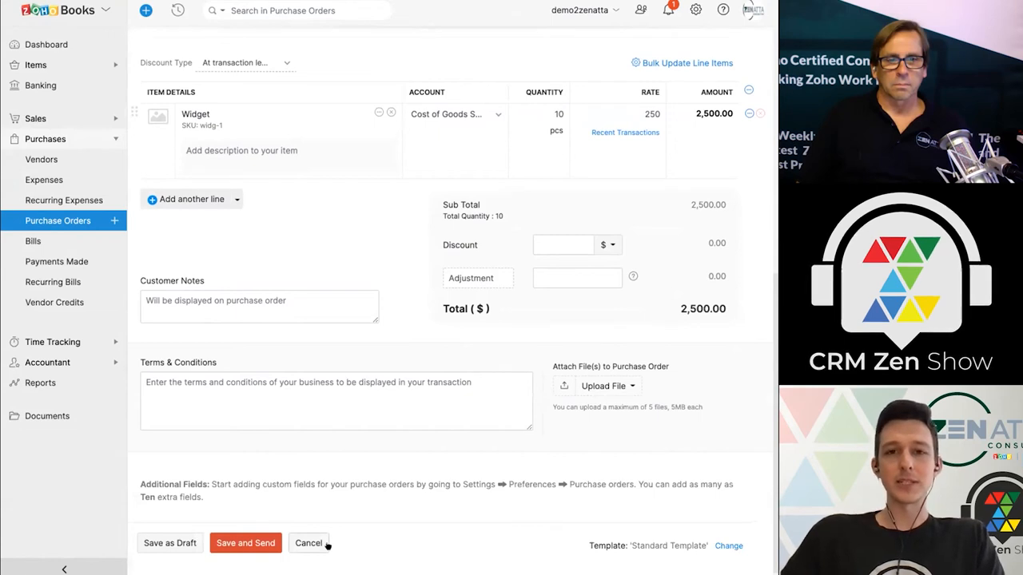
mouse_move(316, 534)
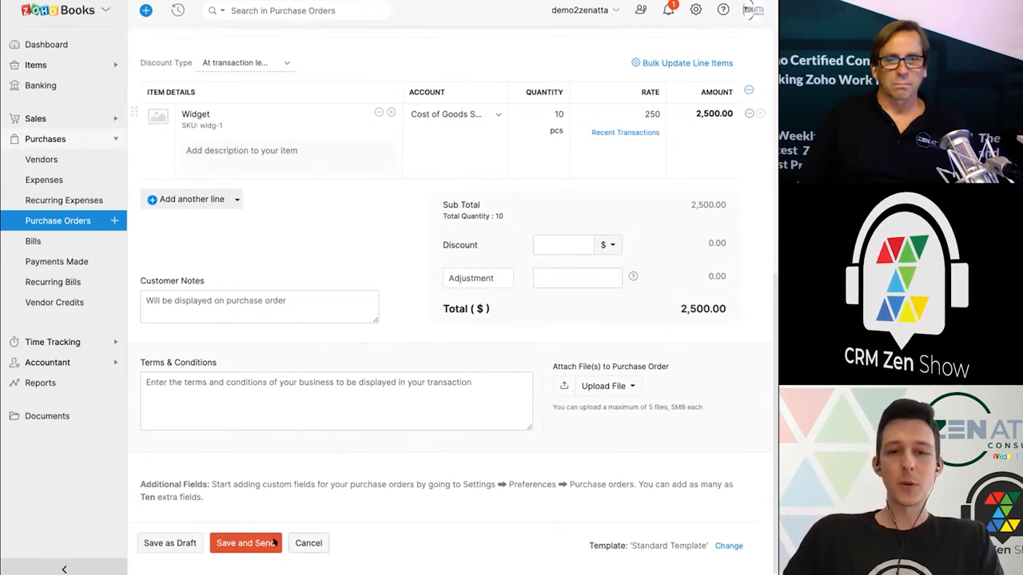
click(246, 543)
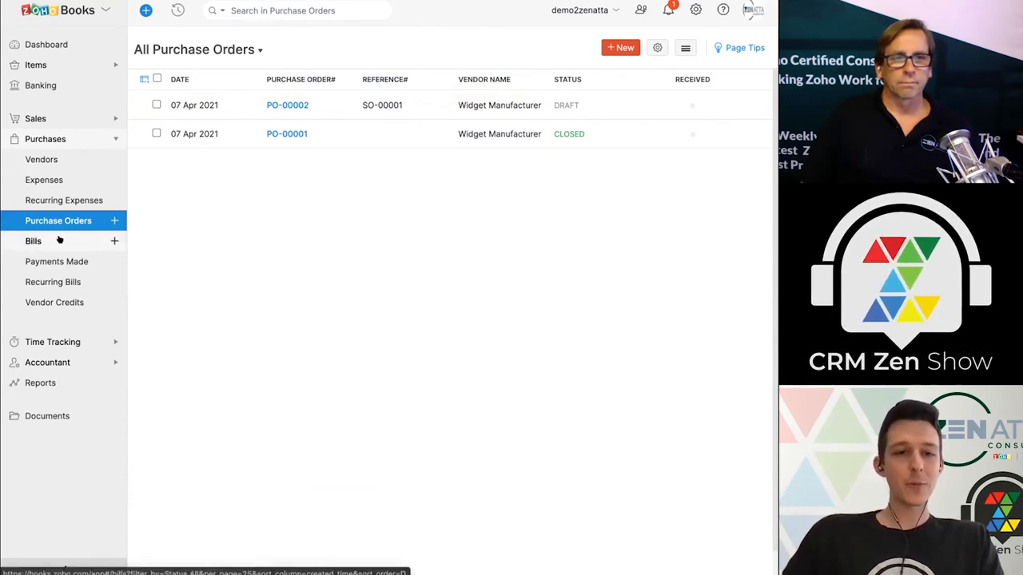
Begin a new bill with Insurance Company as vendor and a BILL number
click(33, 241)
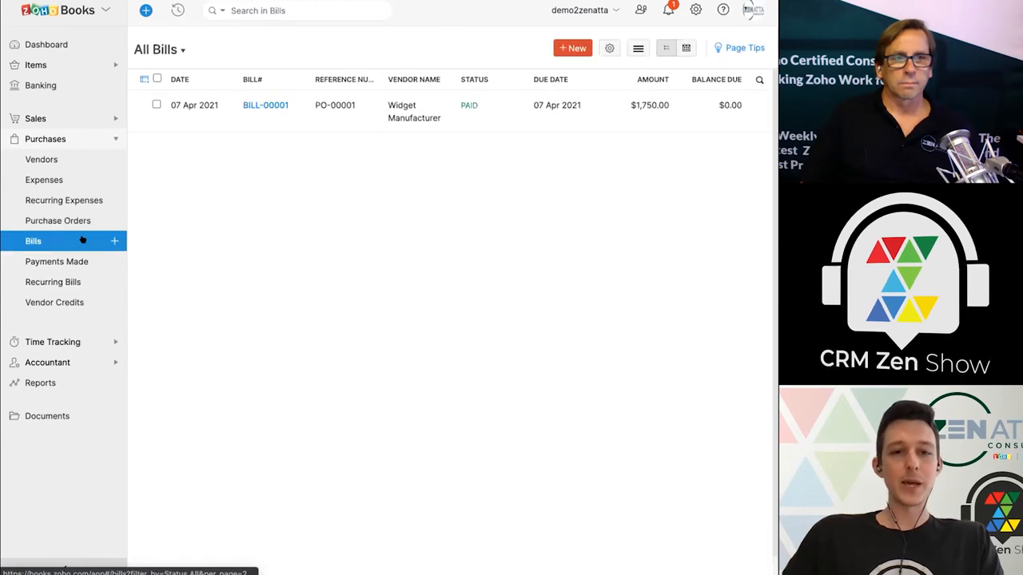
mouse_move(381, 41)
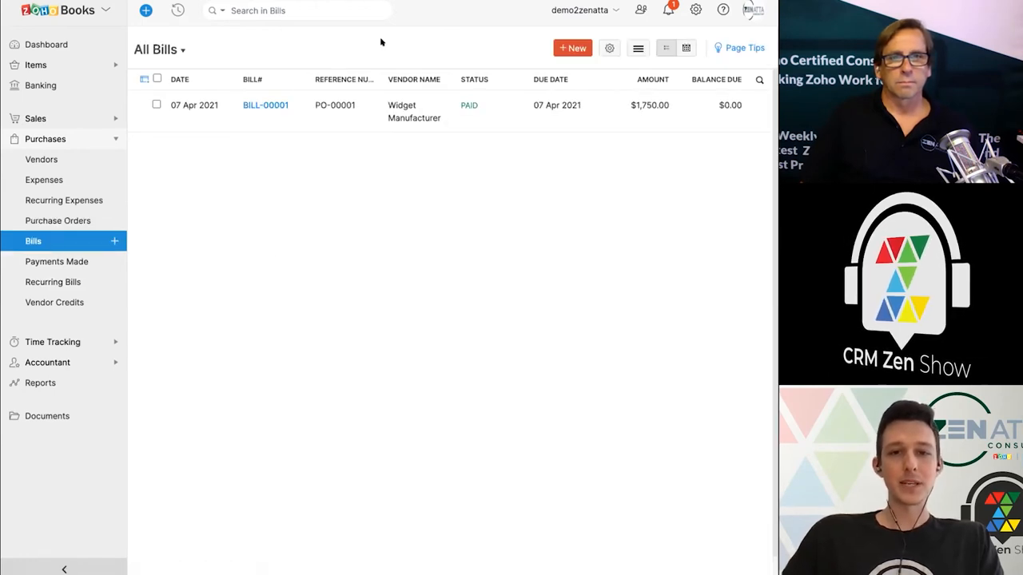
mouse_move(573, 48)
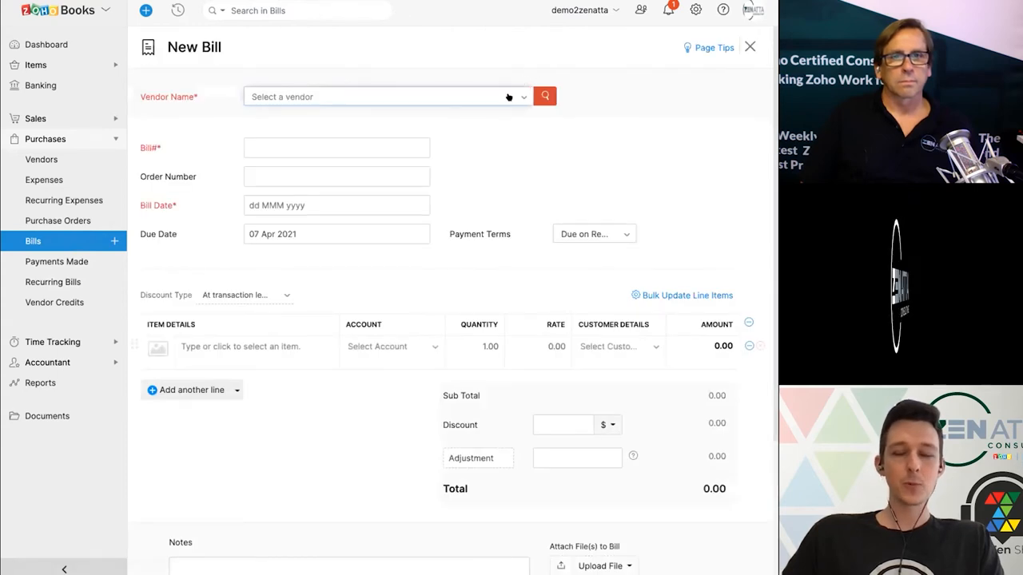
click(383, 96)
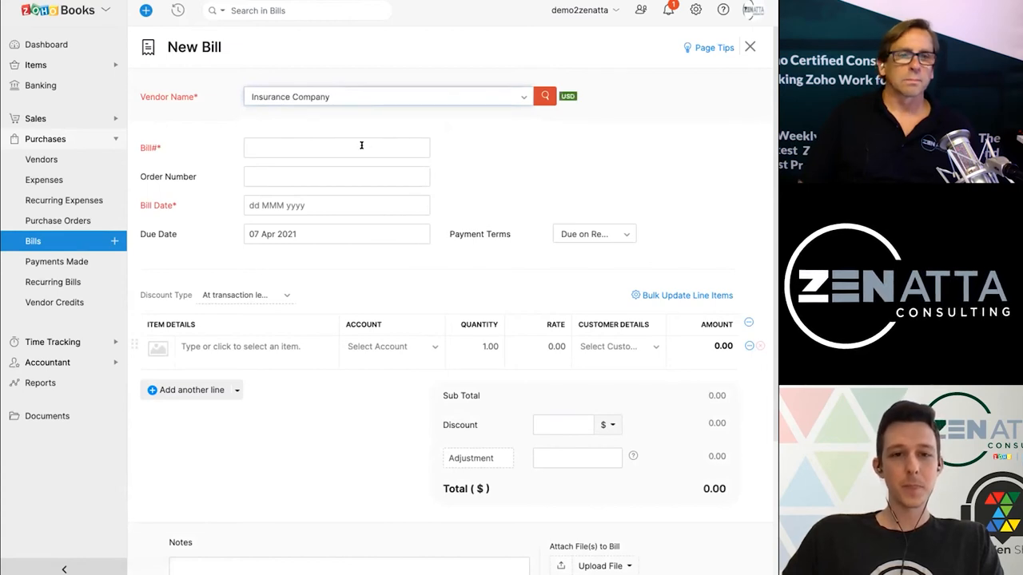
text(BILL-00002)
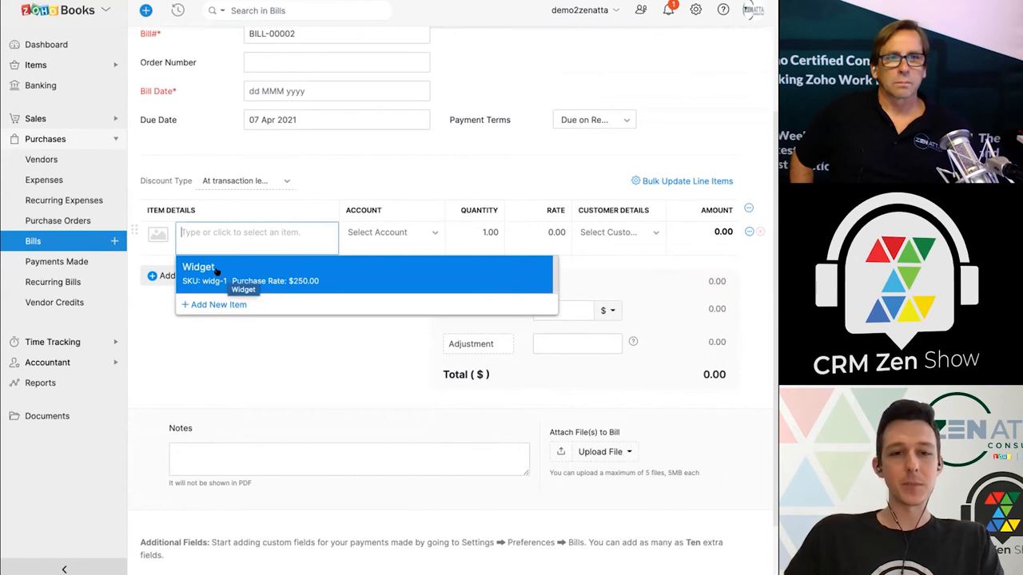
Name the line item Auto Insurance and charge it to the Auto Insurance account
text(Insurance)
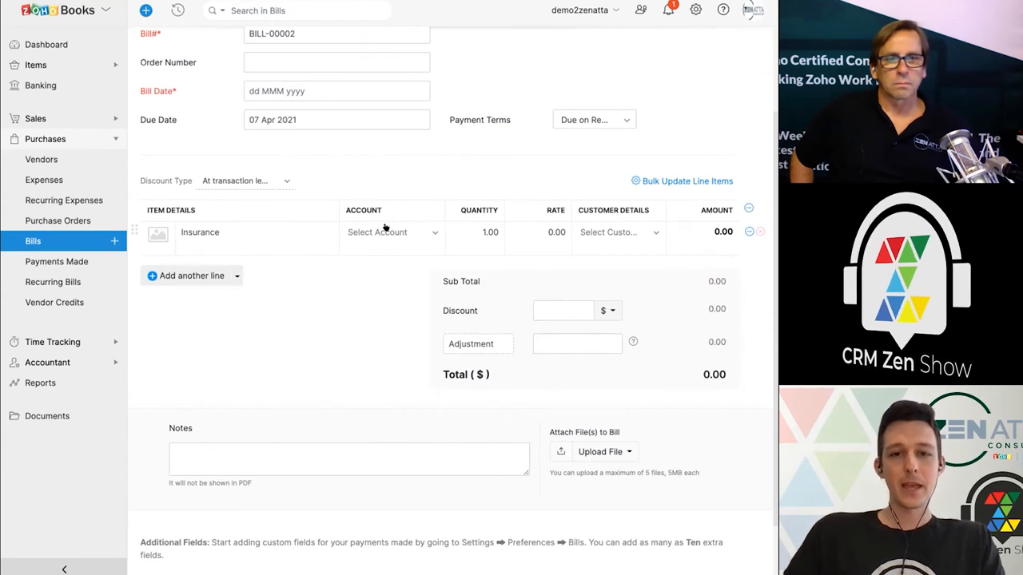
mouse_move(386, 257)
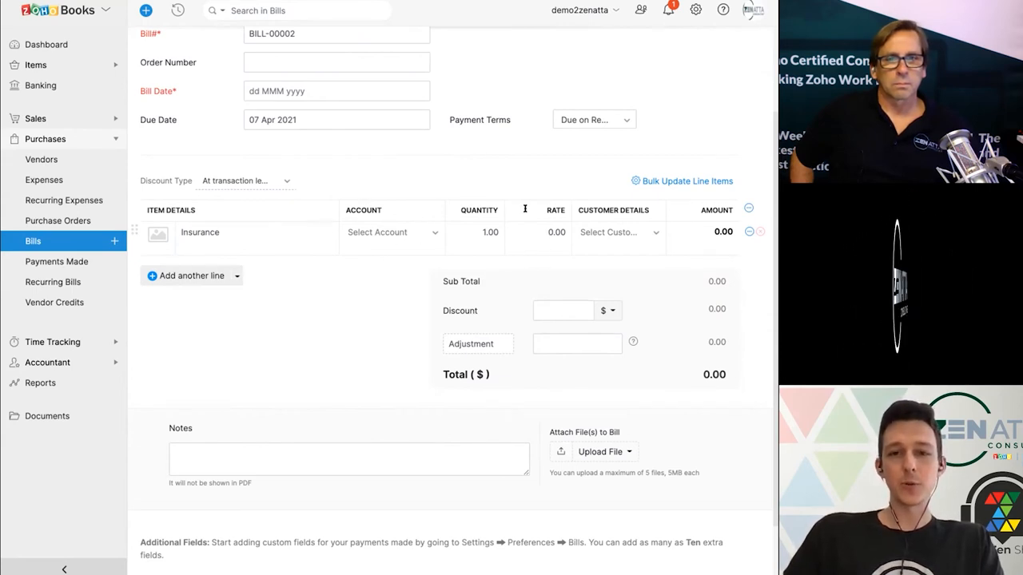
click(388, 232)
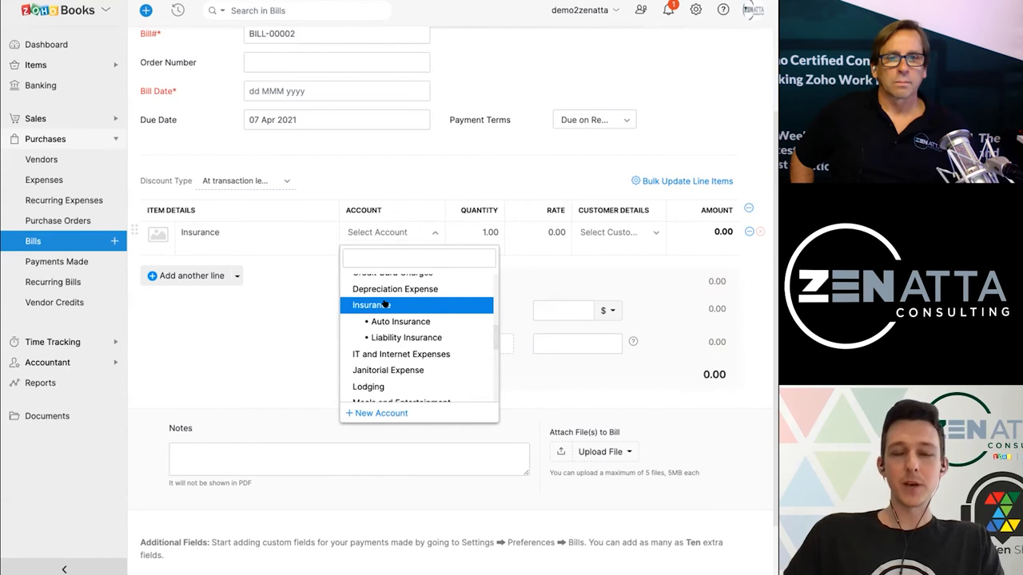
mouse_move(400, 321)
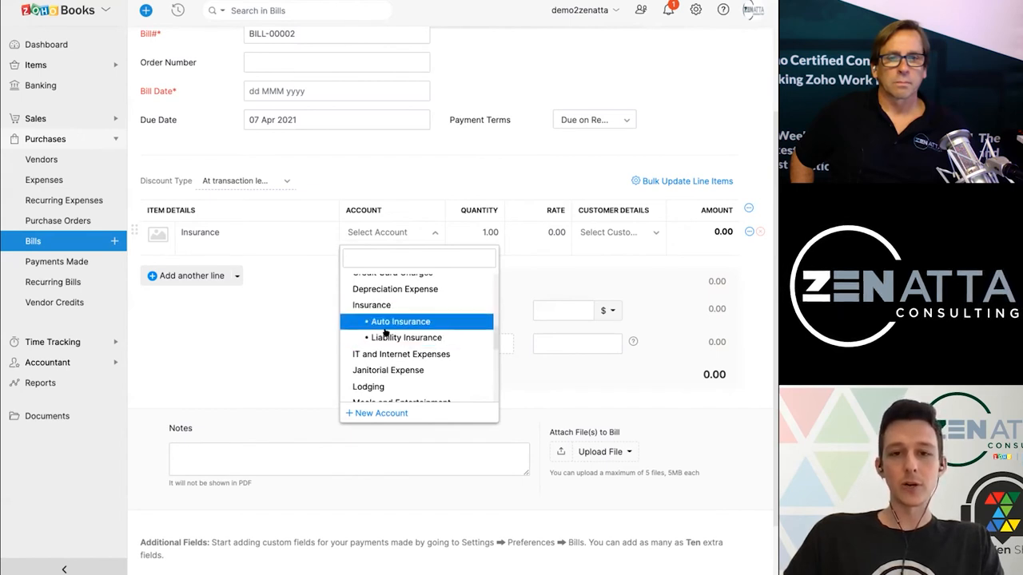
mouse_move(400, 355)
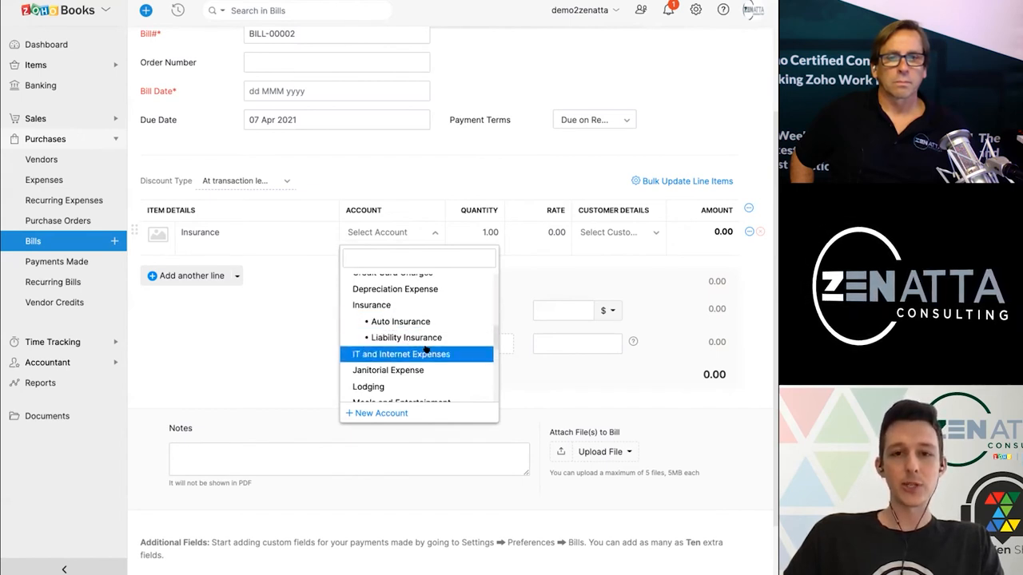
mouse_move(401, 321)
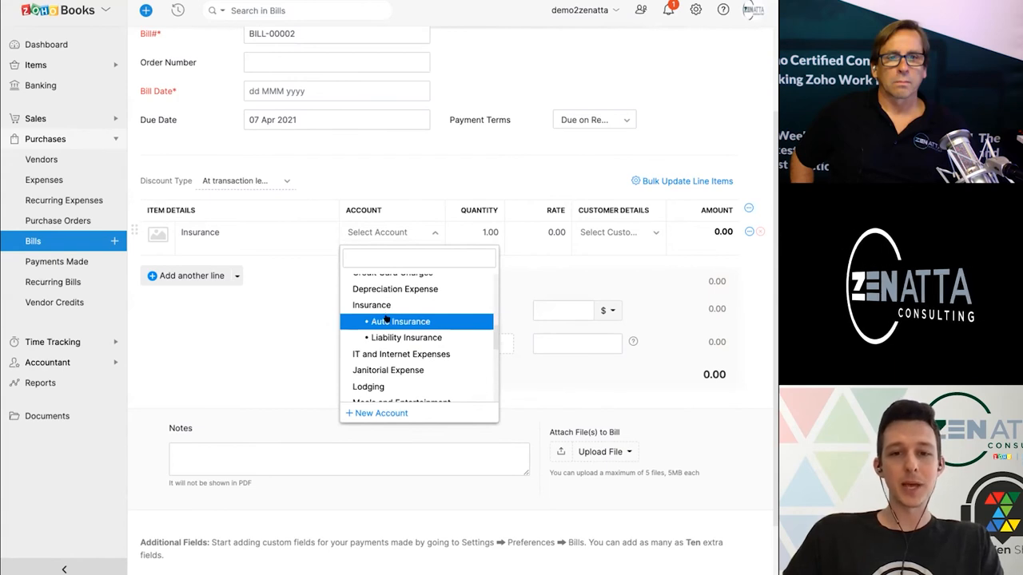
click(400, 322)
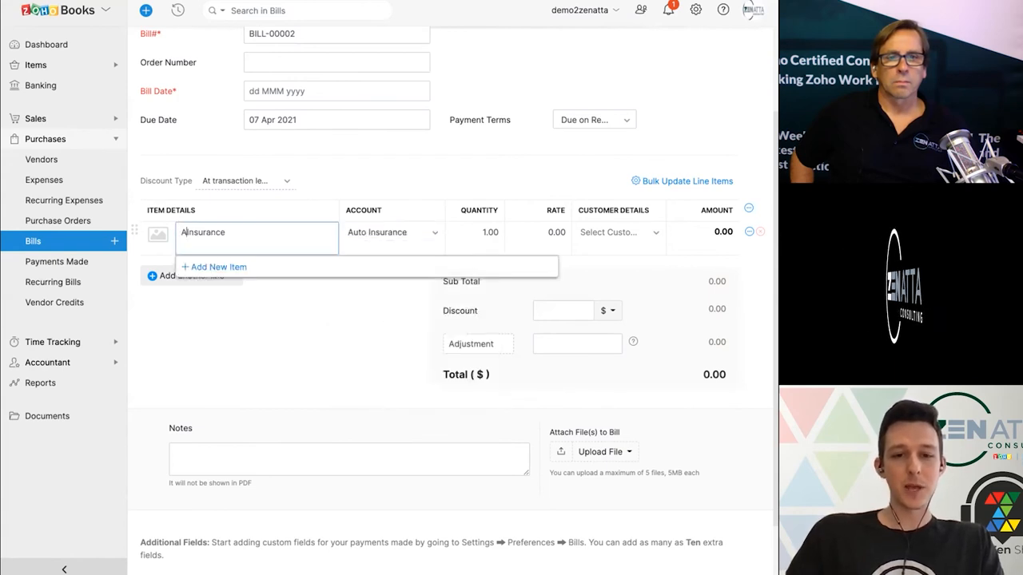
click(224, 232)
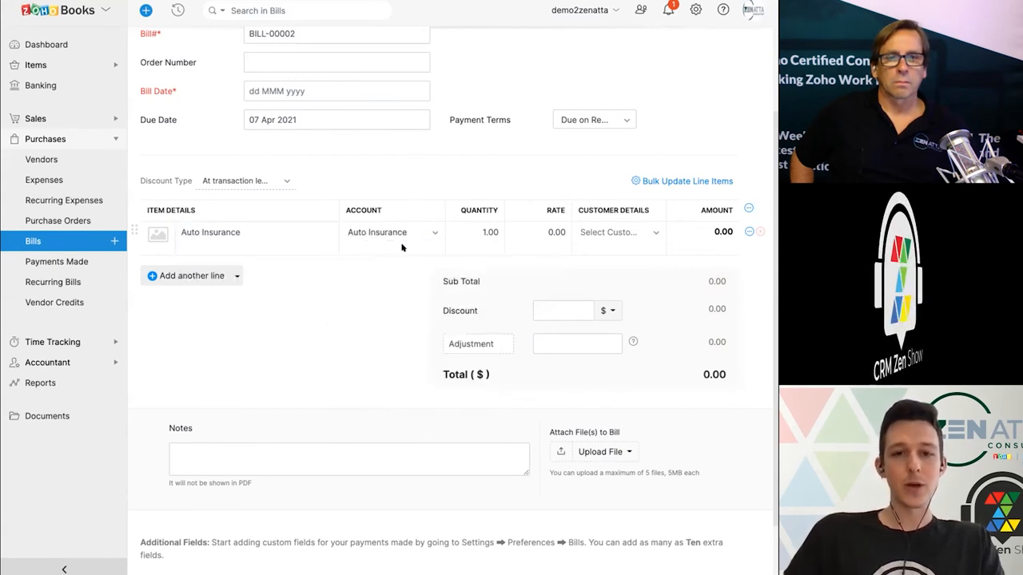
mouse_move(522, 216)
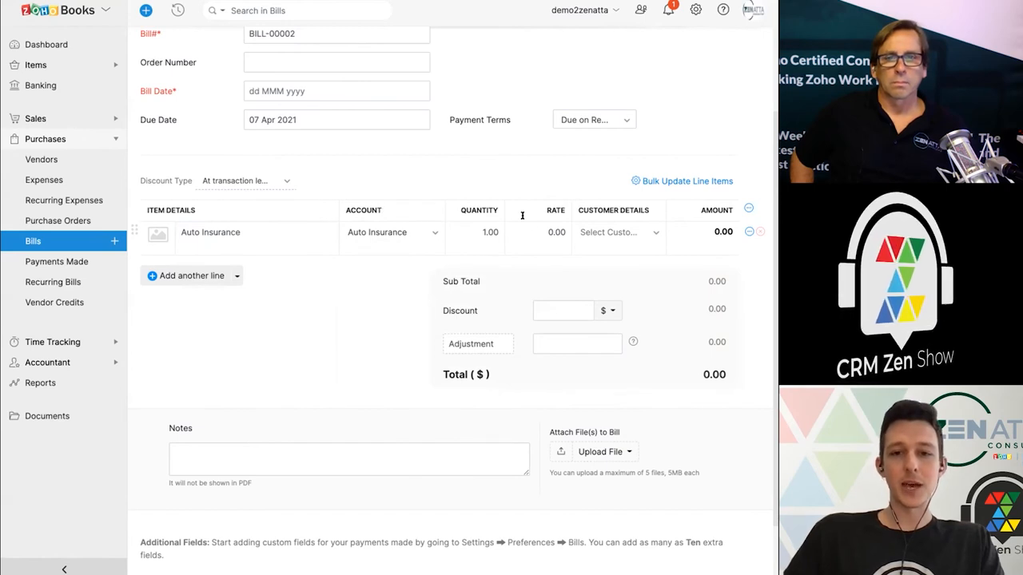
Set the line's rate to 100, leaving no customer assigned
click(538, 232)
text(100)
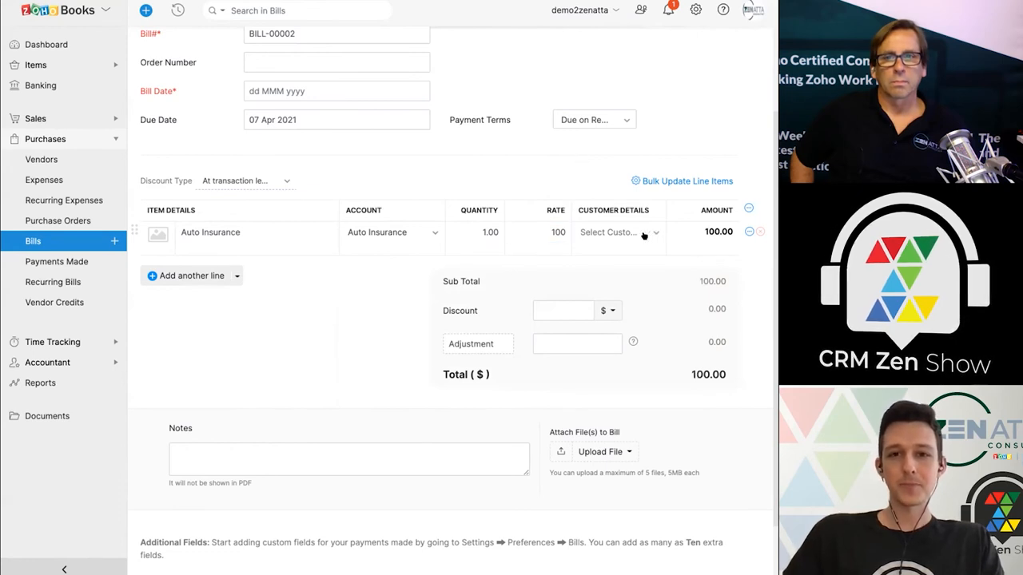
click(619, 232)
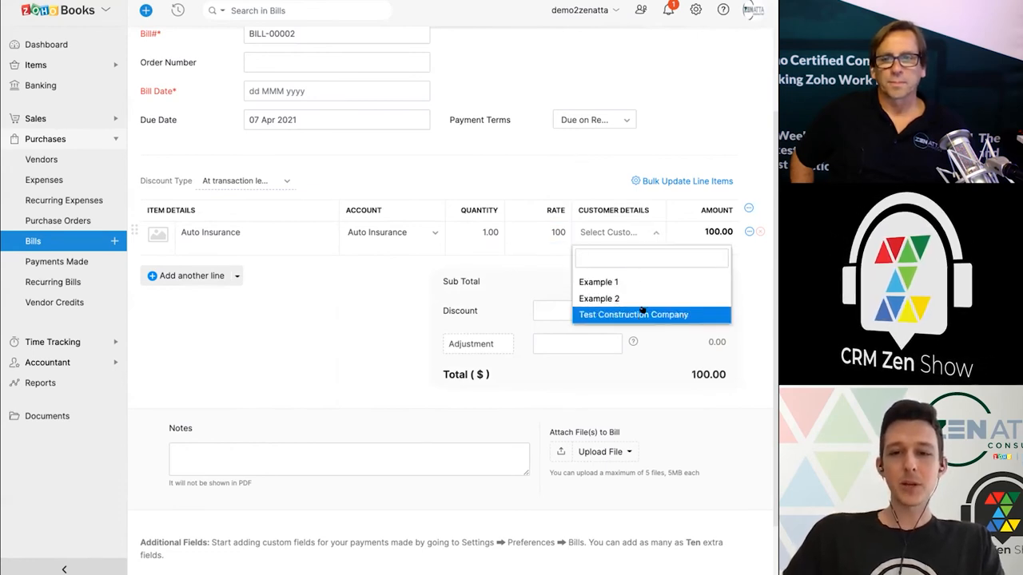
click(578, 194)
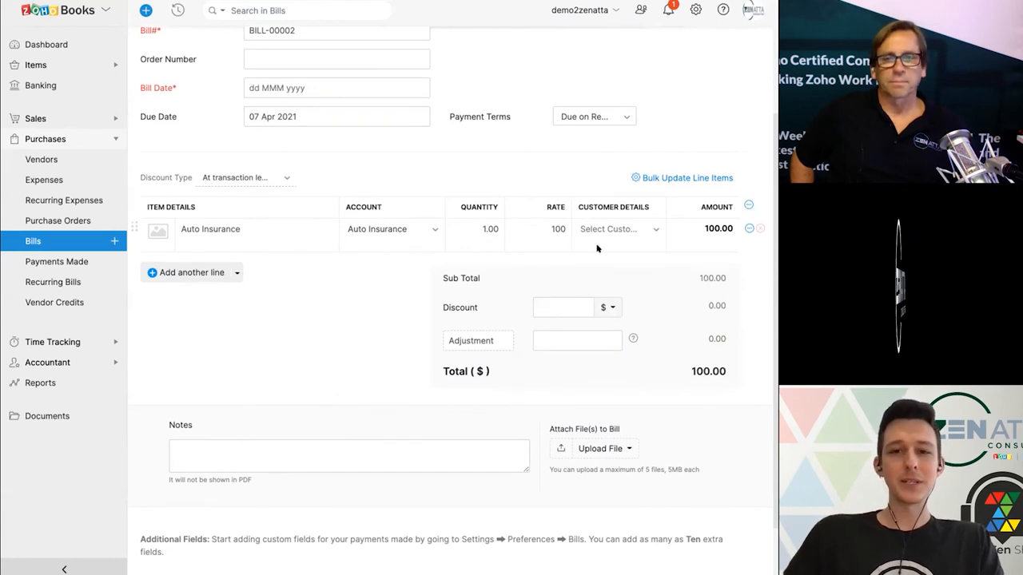
Save BILL-00002 with its $100 Auto Insurance line as an open bill
scroll(down, 3)
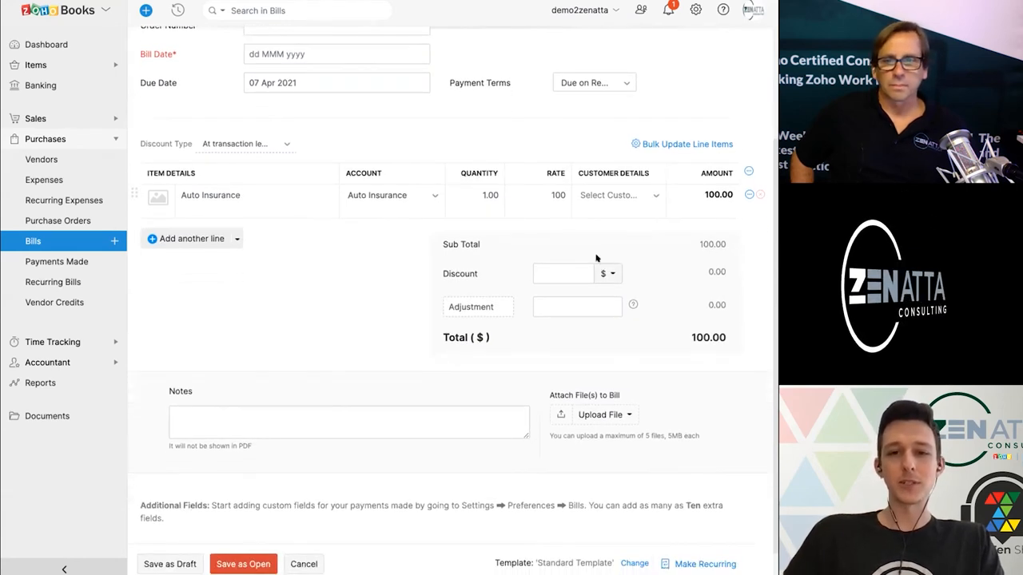
scroll(down, 3)
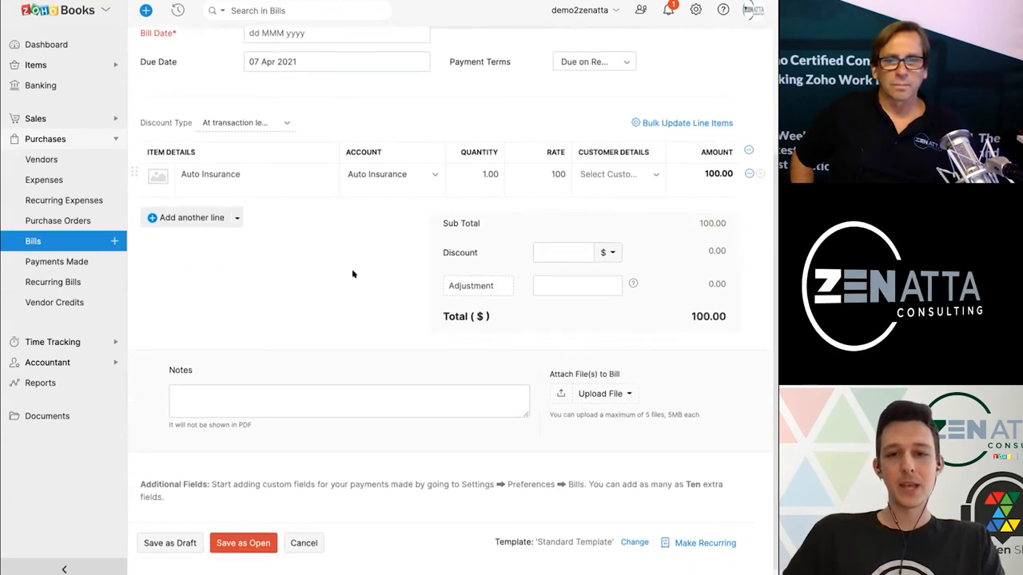
scroll(down, 3)
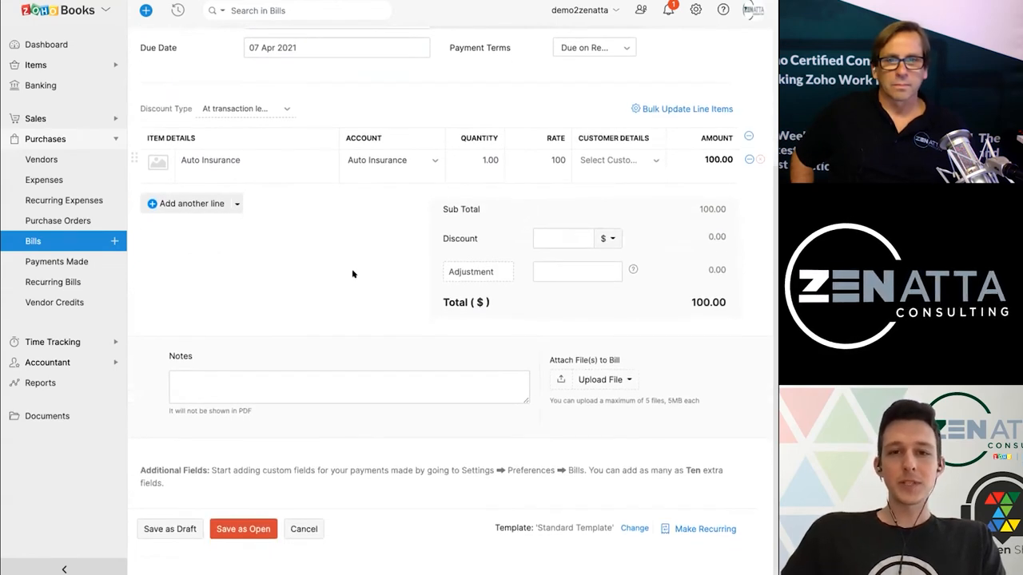
scroll(up, 3)
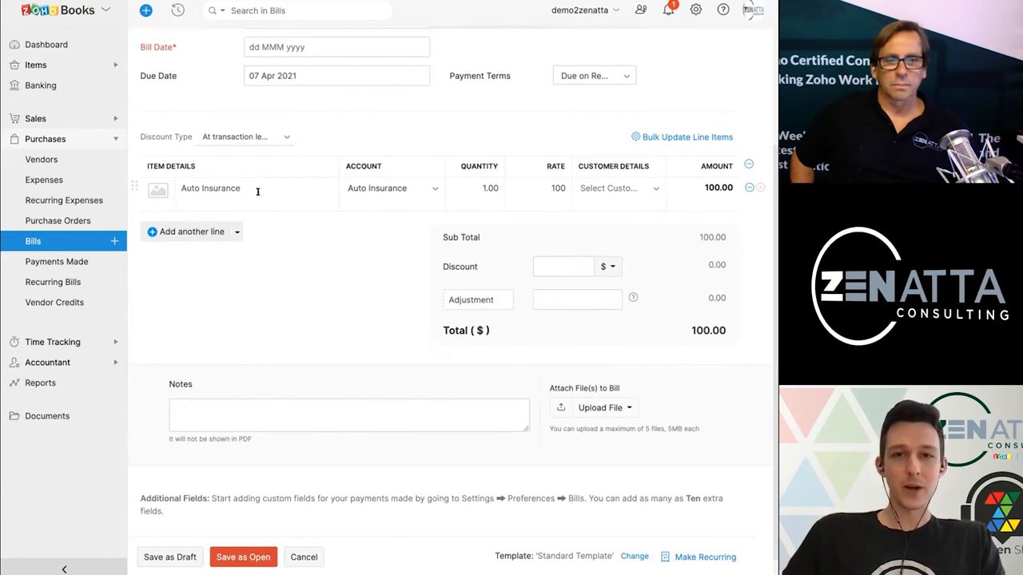
scroll(down, 3)
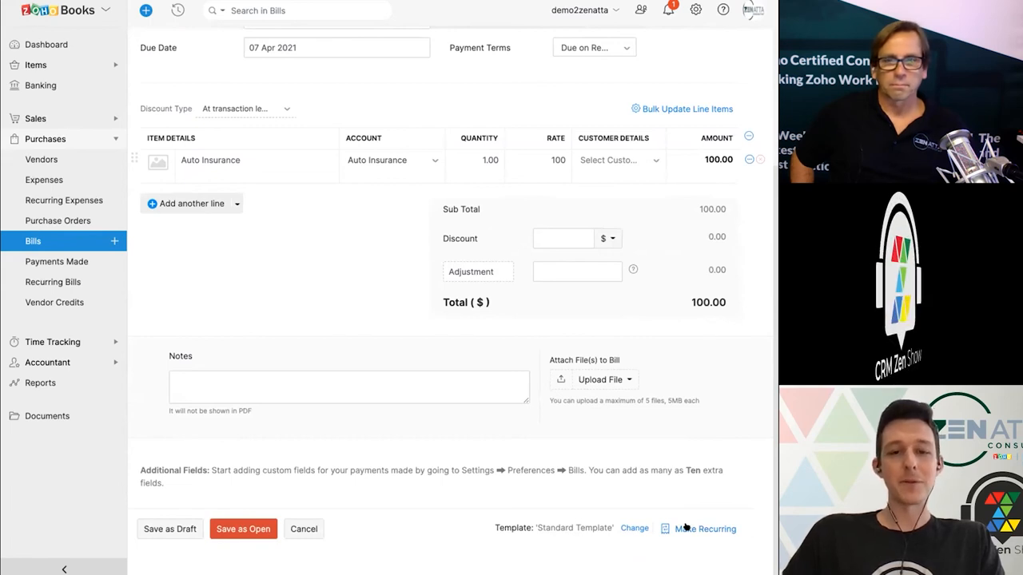
mouse_move(312, 320)
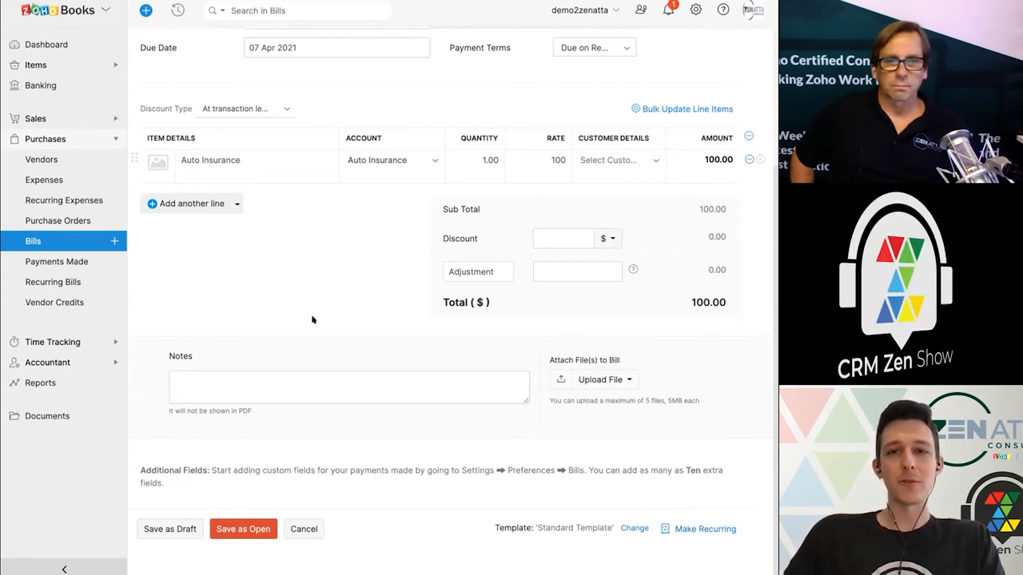
mouse_move(260, 443)
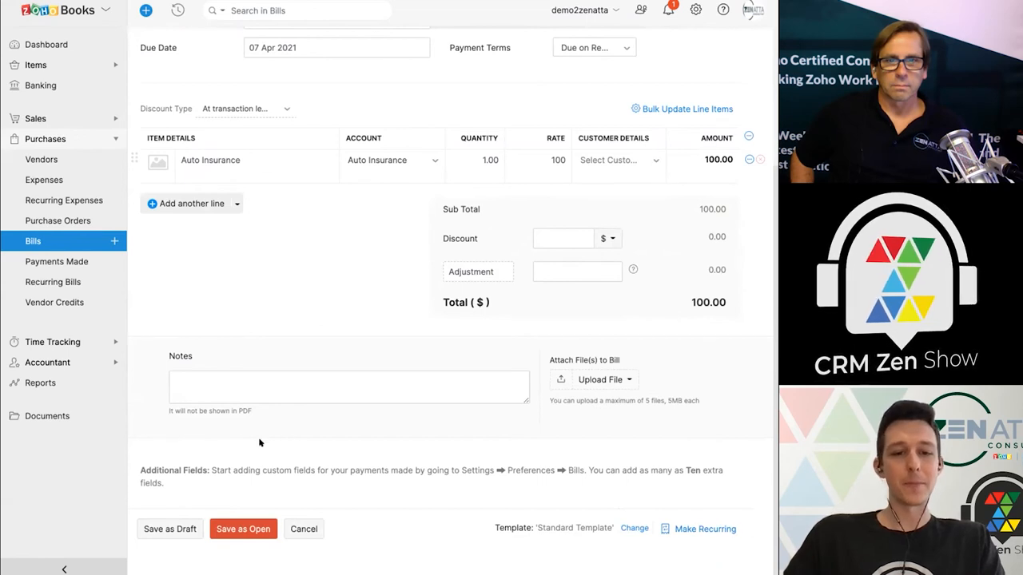
mouse_move(289, 336)
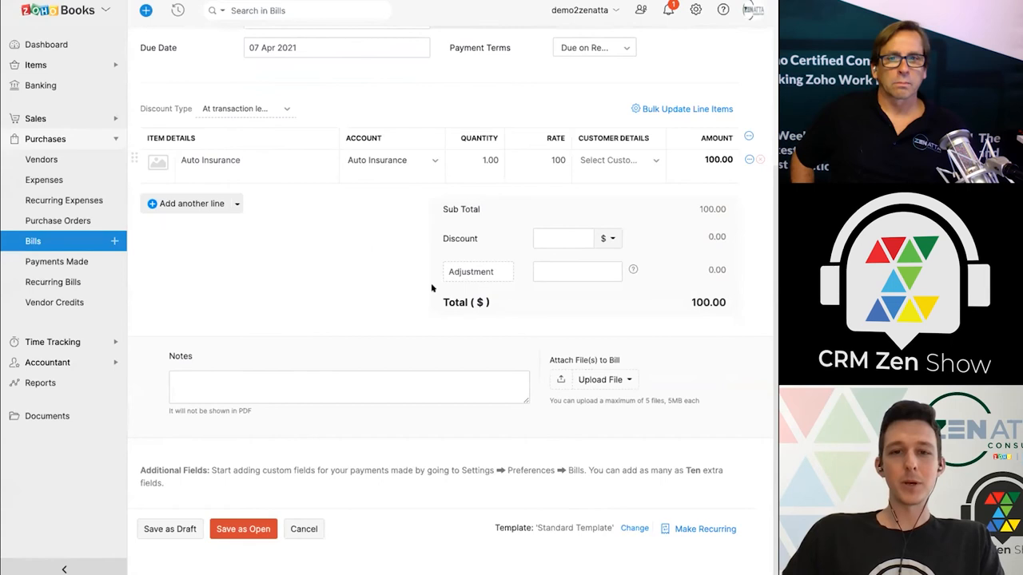
mouse_move(350, 286)
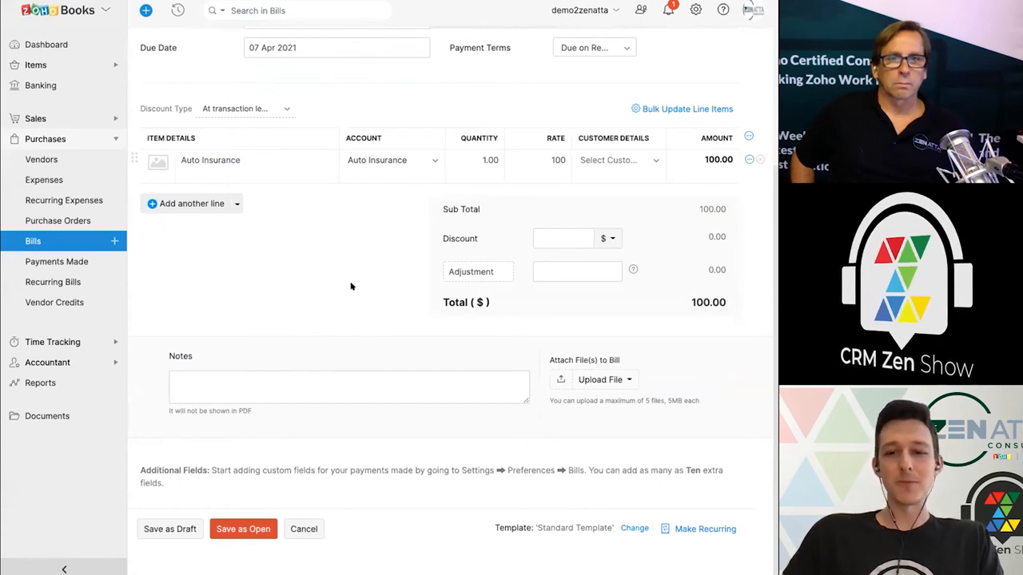
mouse_move(224, 515)
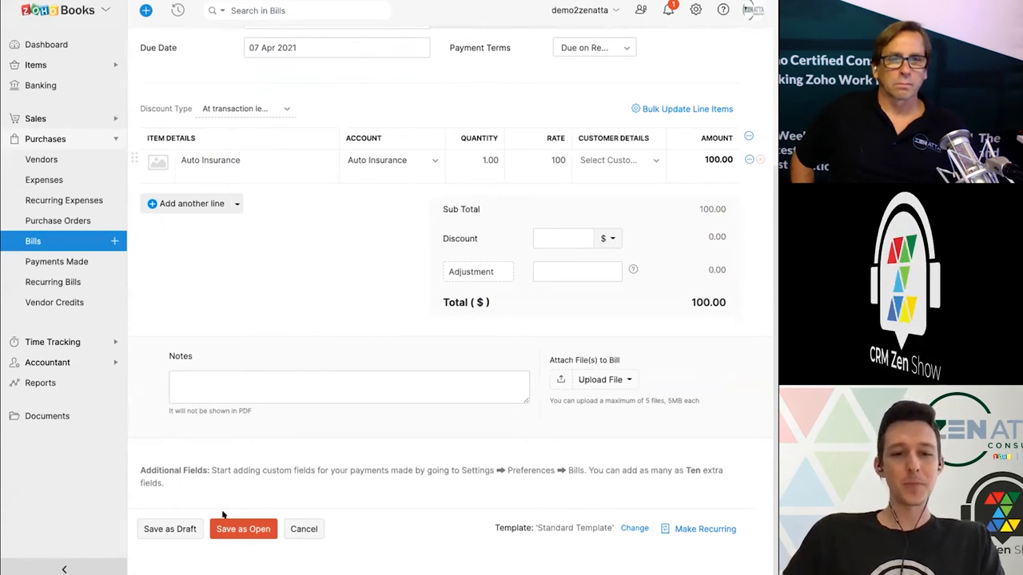
click(243, 528)
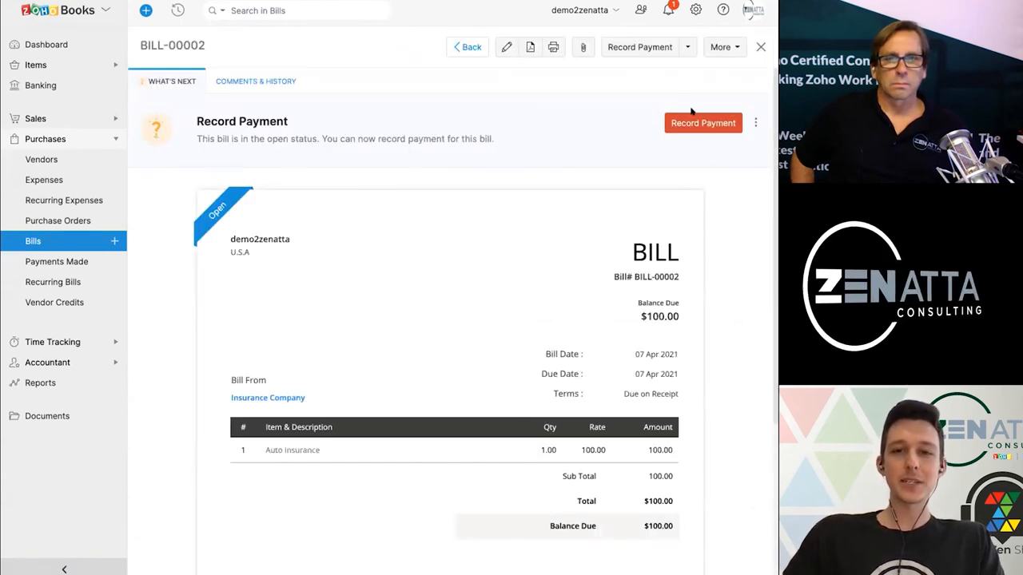
mouse_move(576, 142)
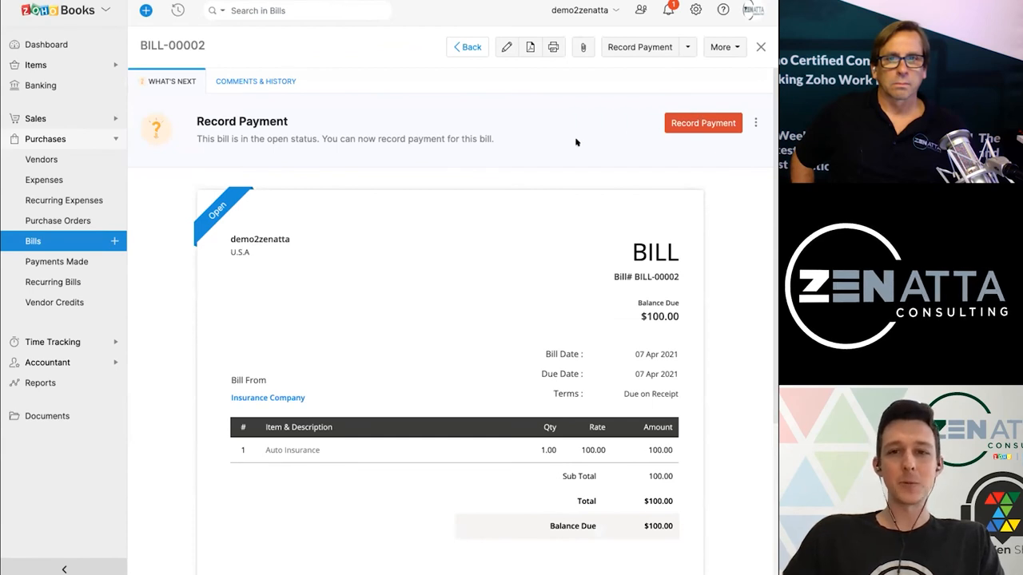
mouse_move(392, 123)
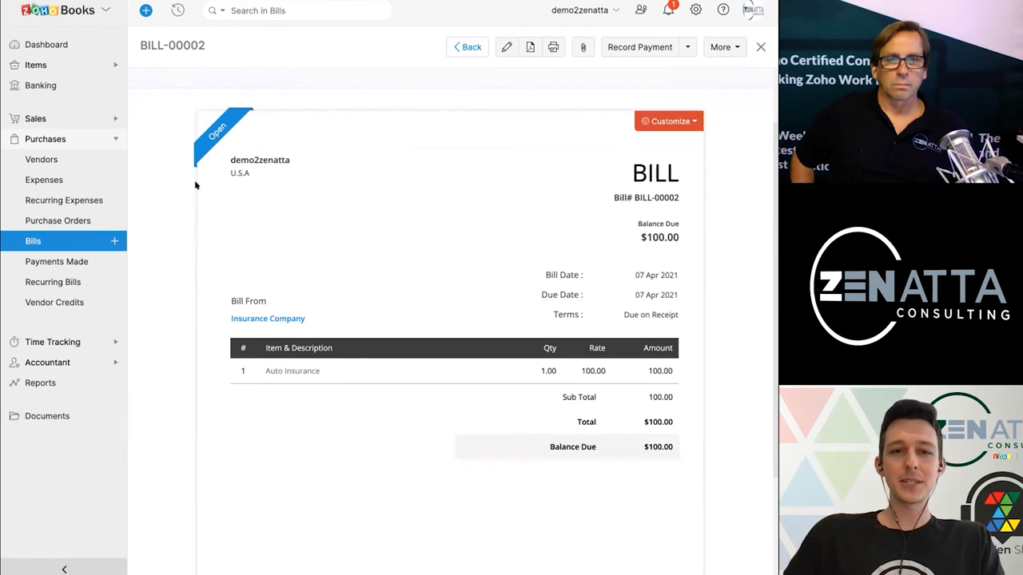
scroll(up, 3)
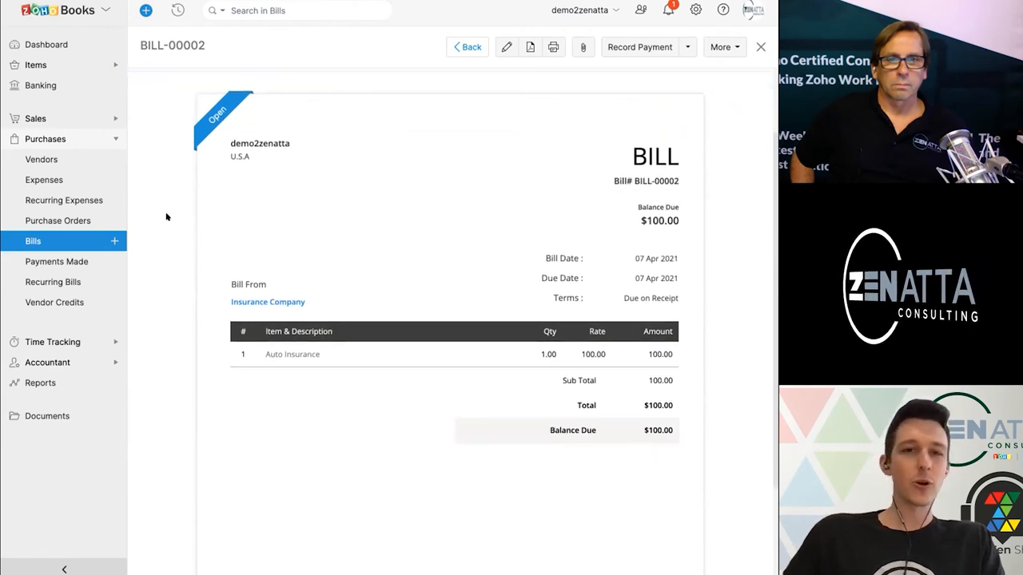